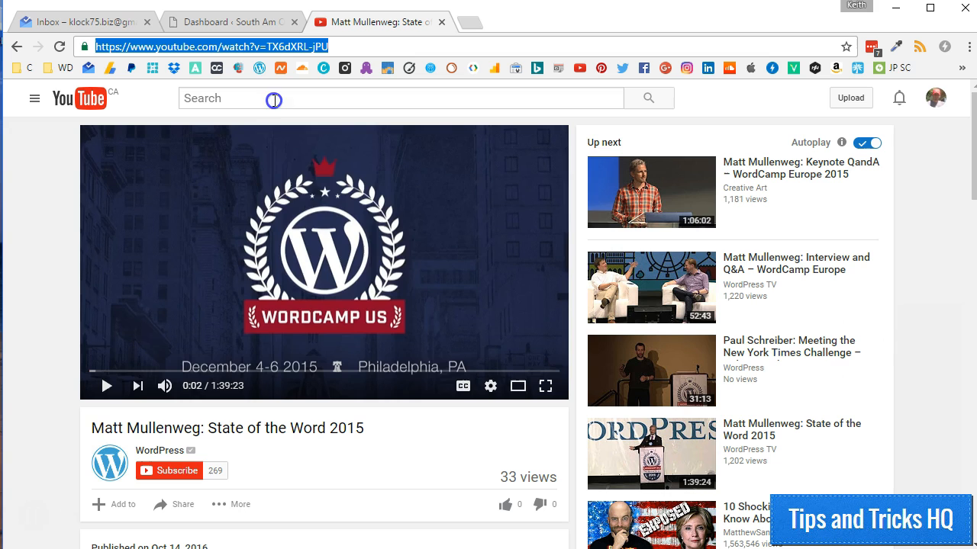
mouse_move(274, 97)
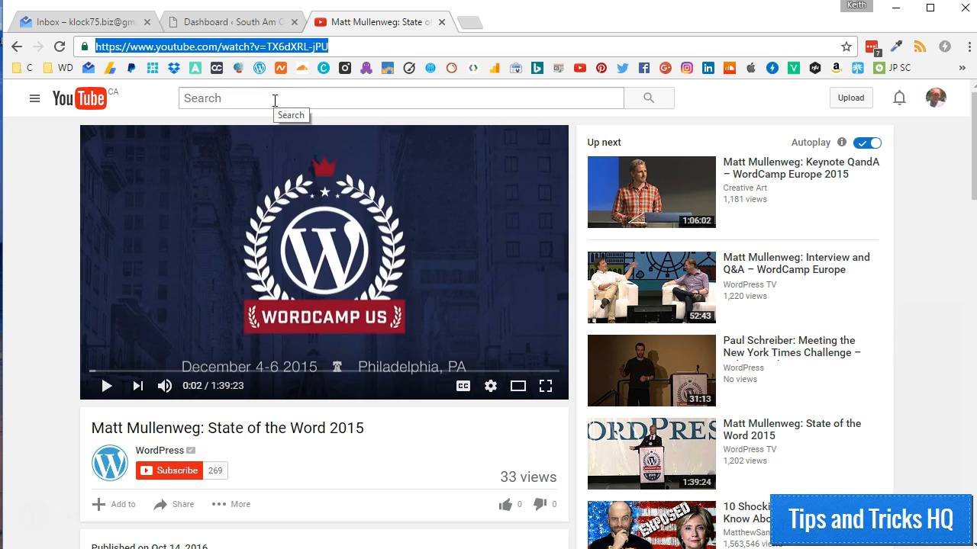
Start a new WordPress post titled 'My Video'.
click(229, 21)
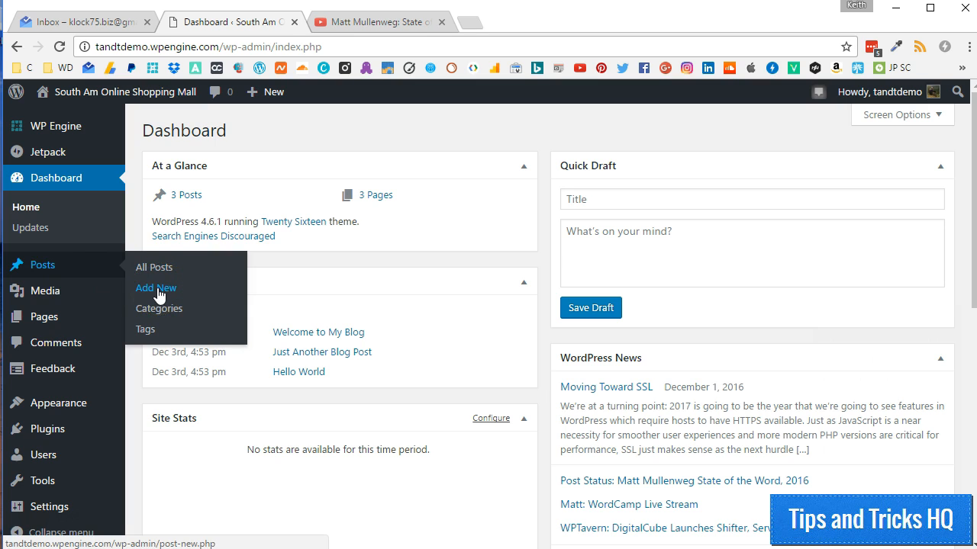
click(155, 287)
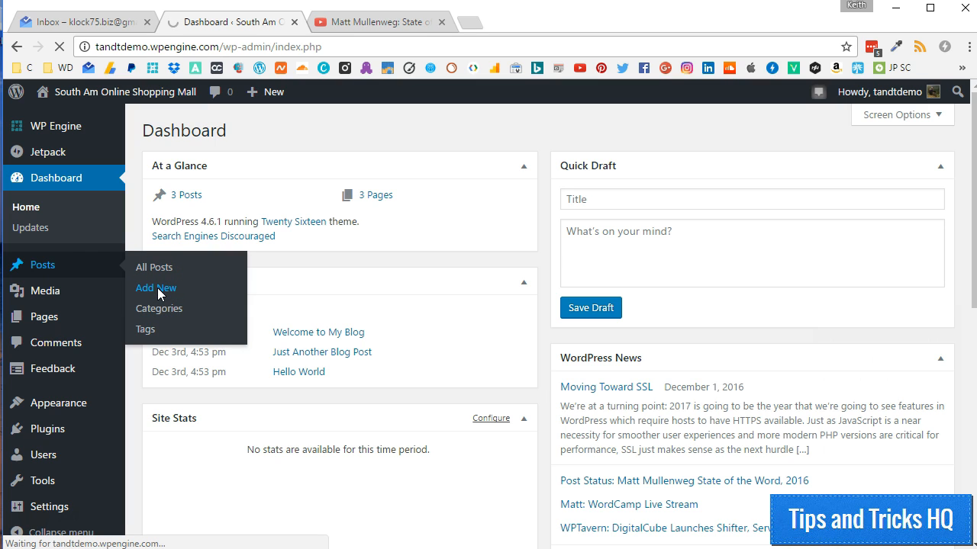
click(156, 287)
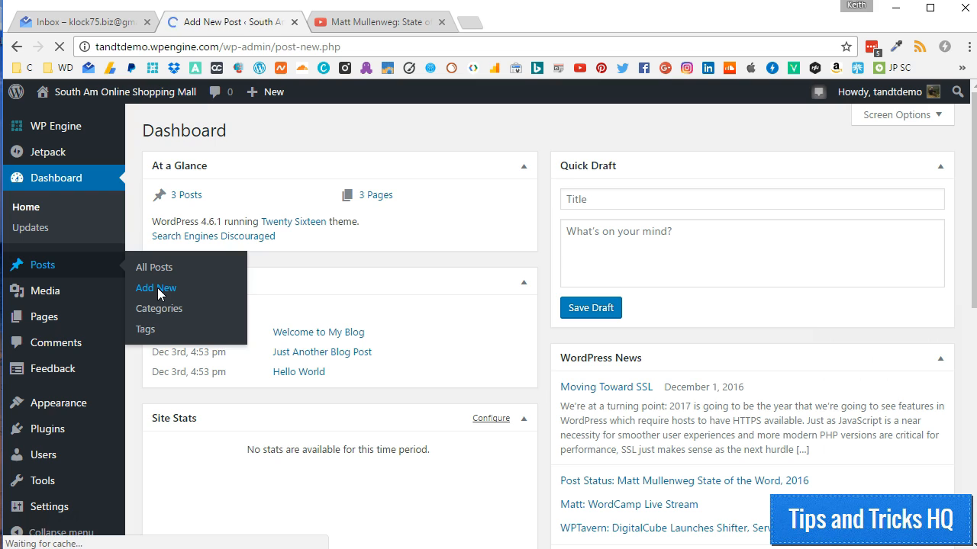
click(156, 287)
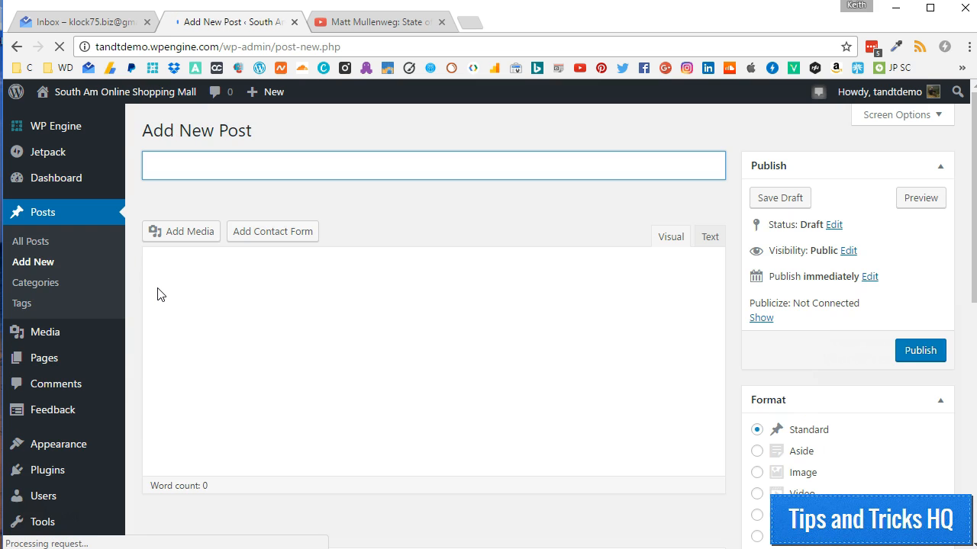
text(M)
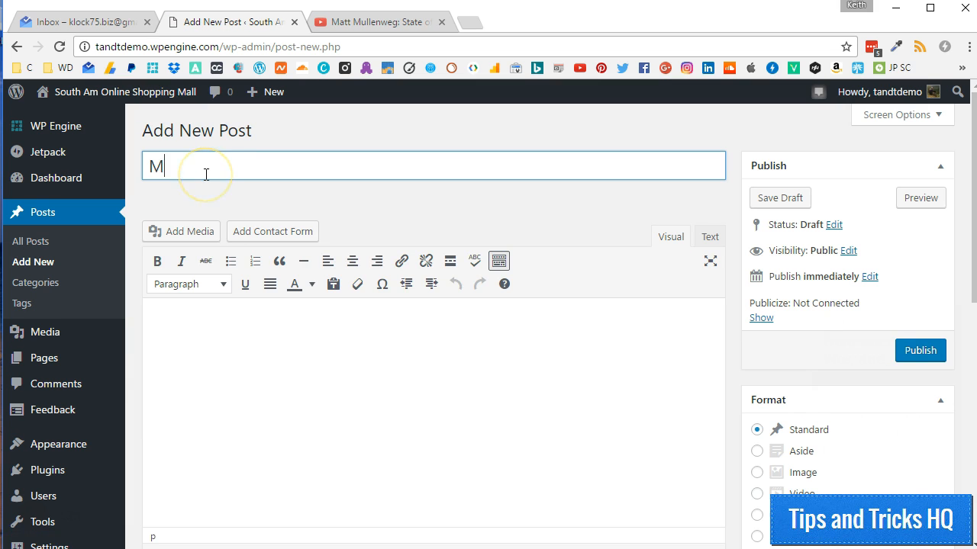
text(y Video)
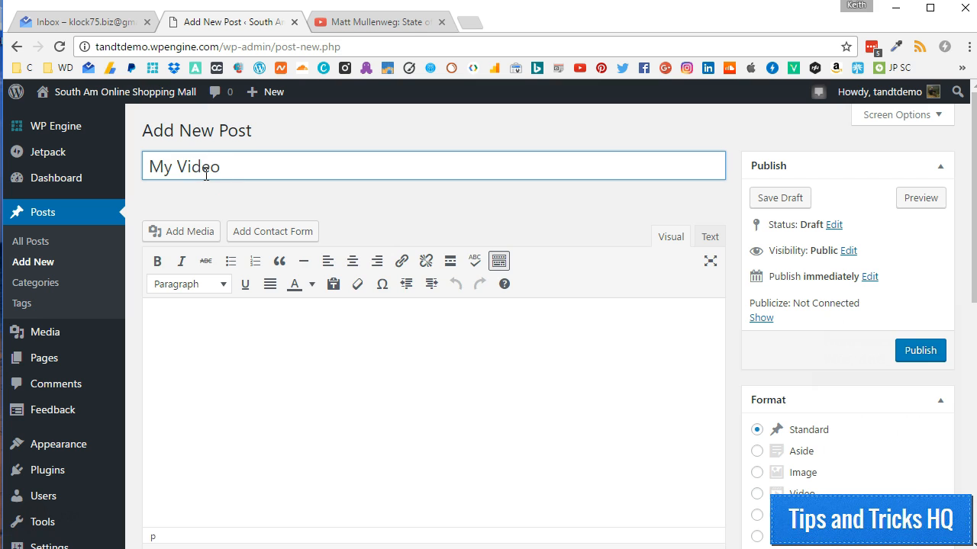
text(https://www.youtube.com/watch?v=TX6dXRL-jPU)
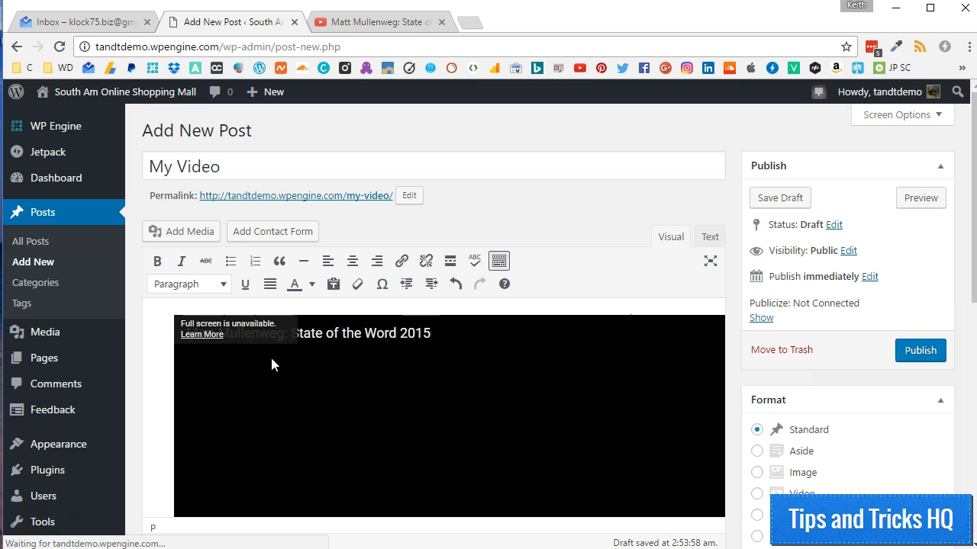
scroll(down, 3)
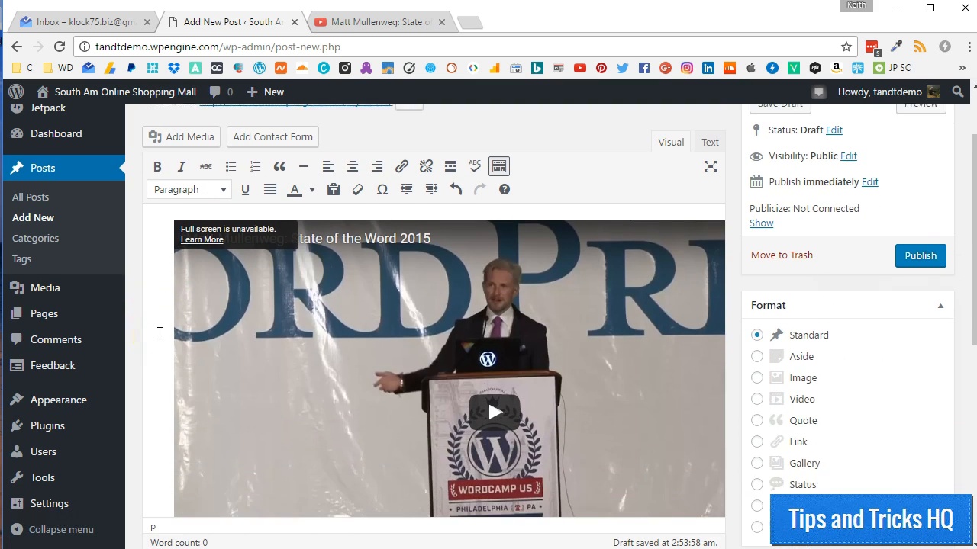
scroll(down, 3)
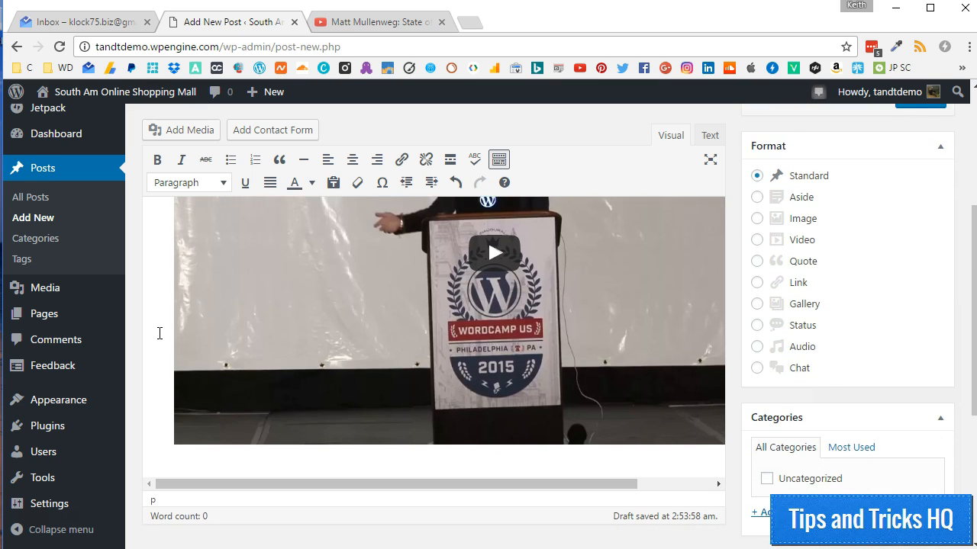
scroll(up, 3)
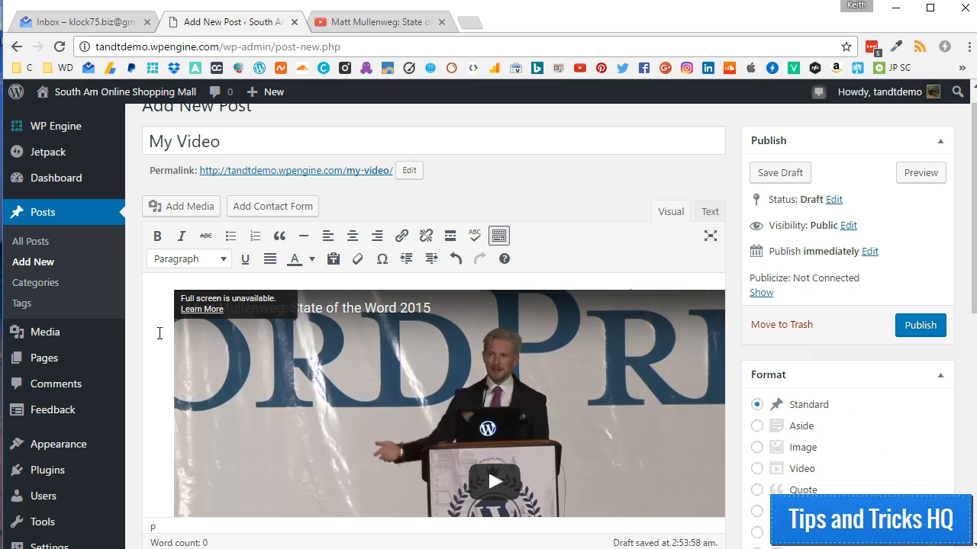
click(379, 21)
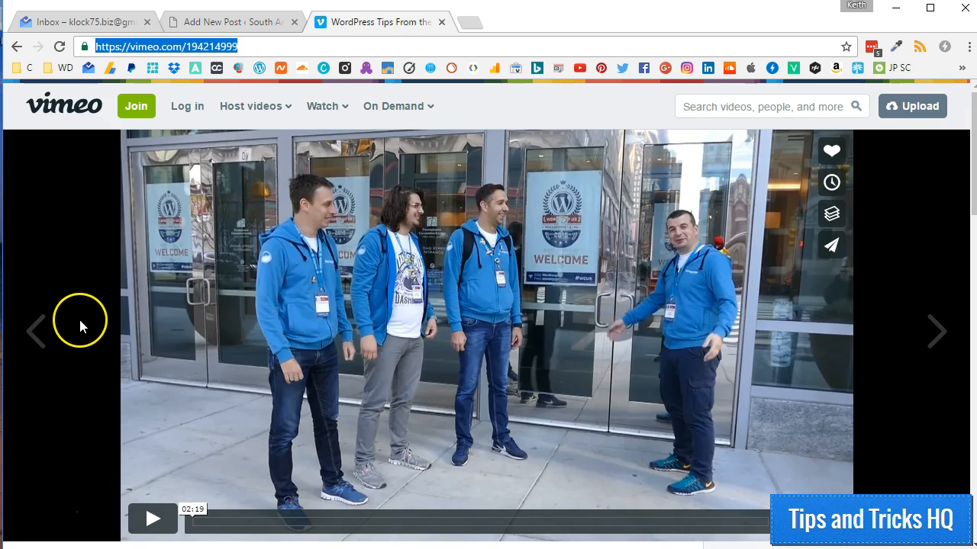
mouse_move(64, 293)
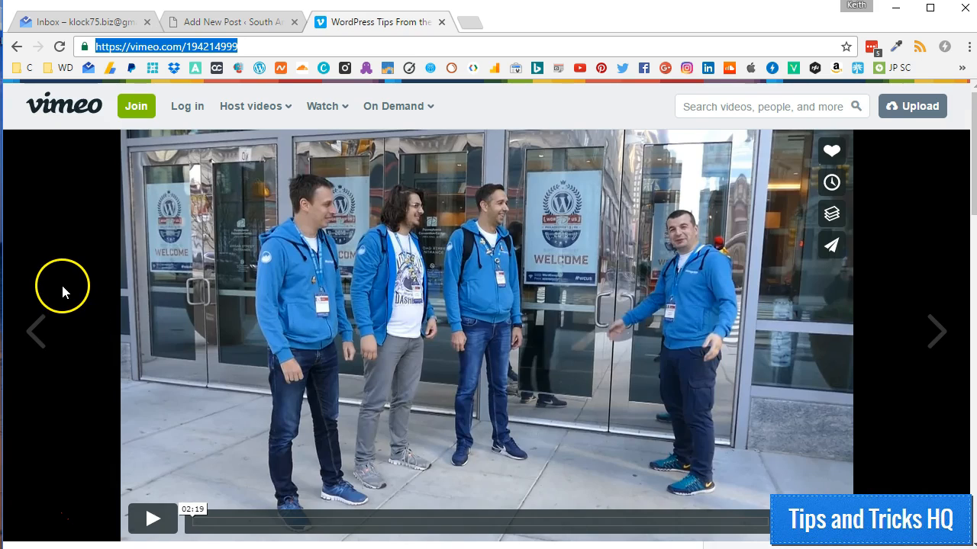
mouse_move(160, 152)
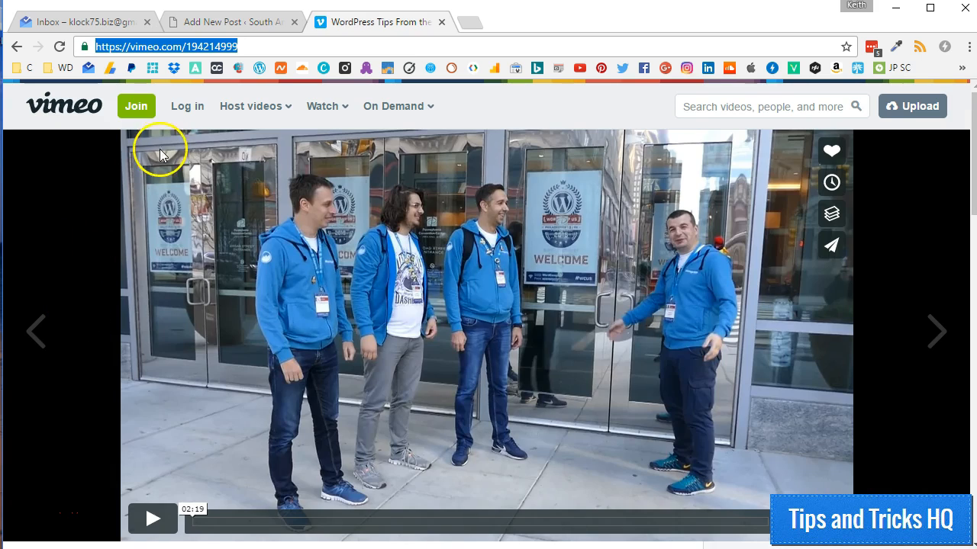
right_click(165, 46)
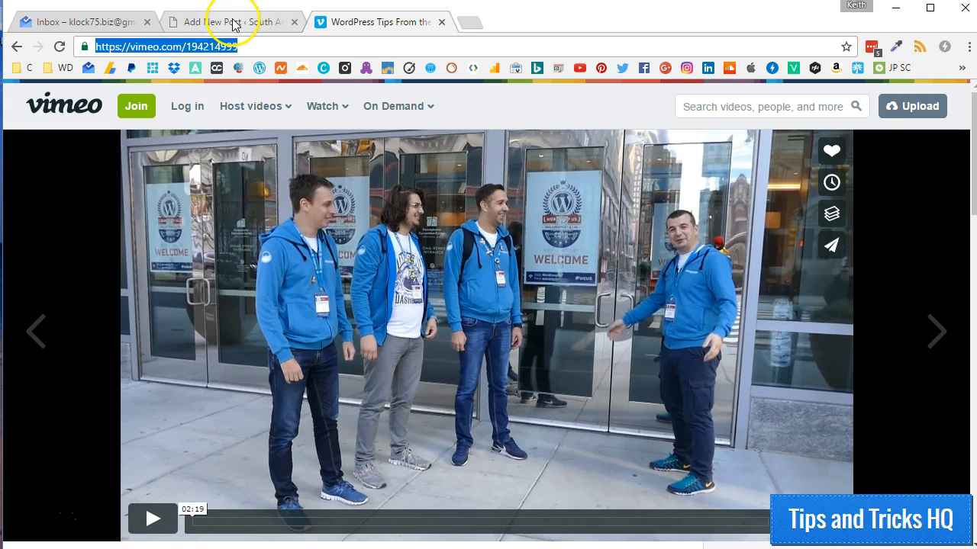
click(228, 21)
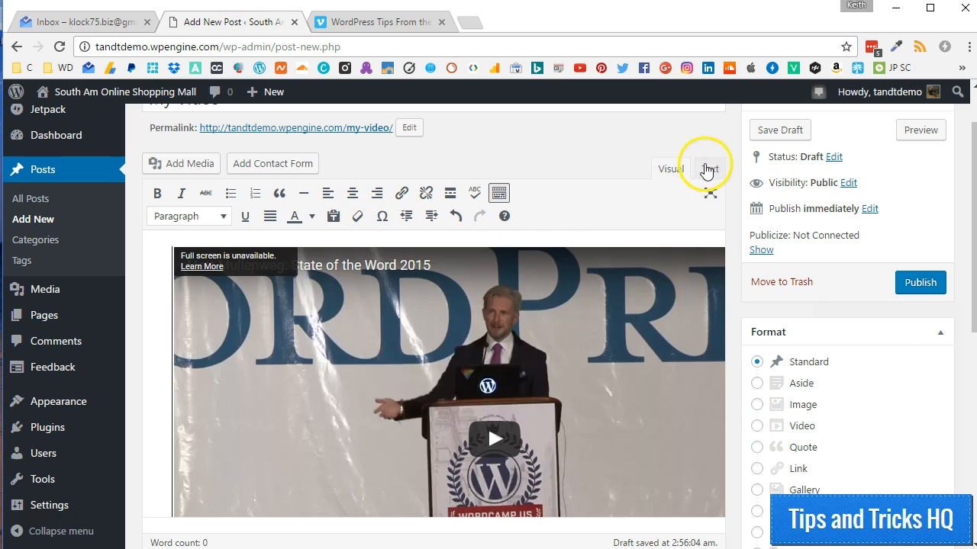
click(707, 168)
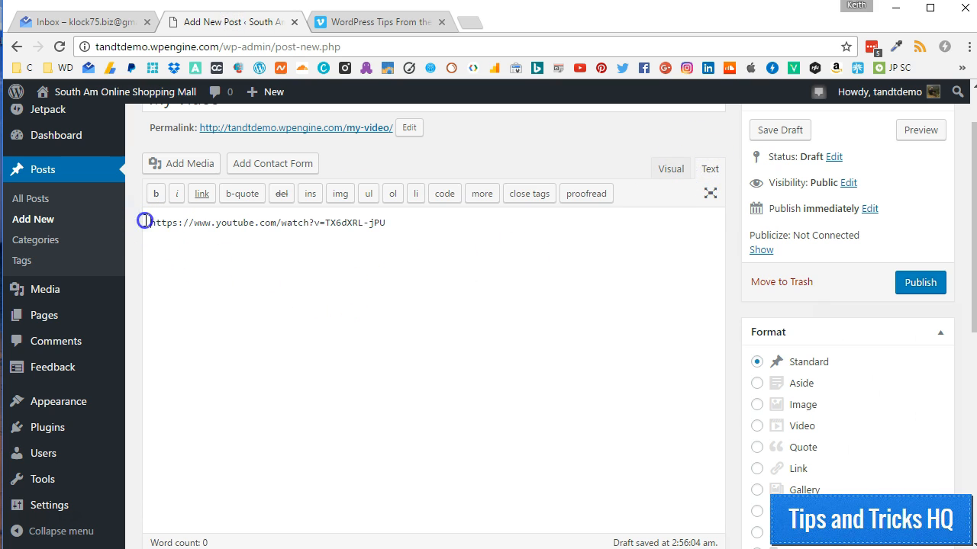
text(https://vimeo.com/194214999)
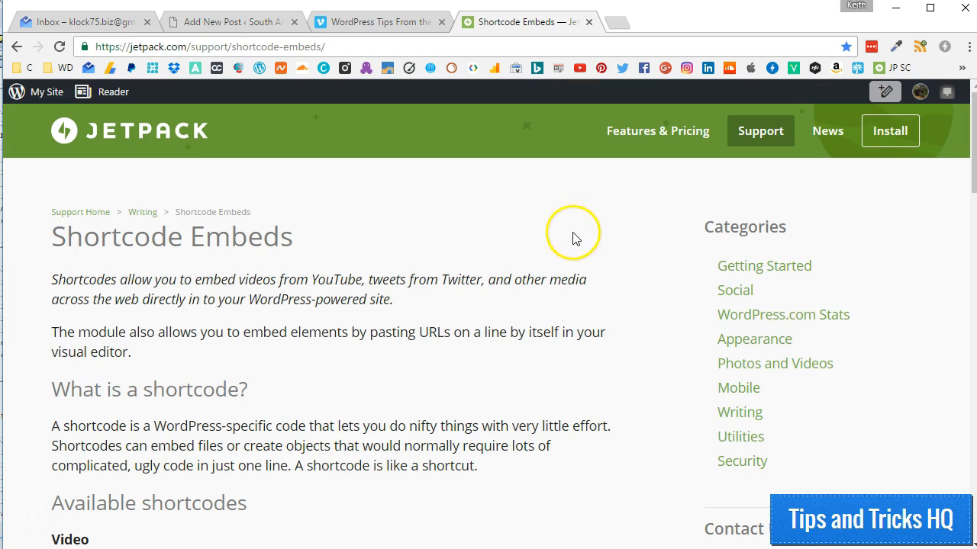
mouse_move(158, 308)
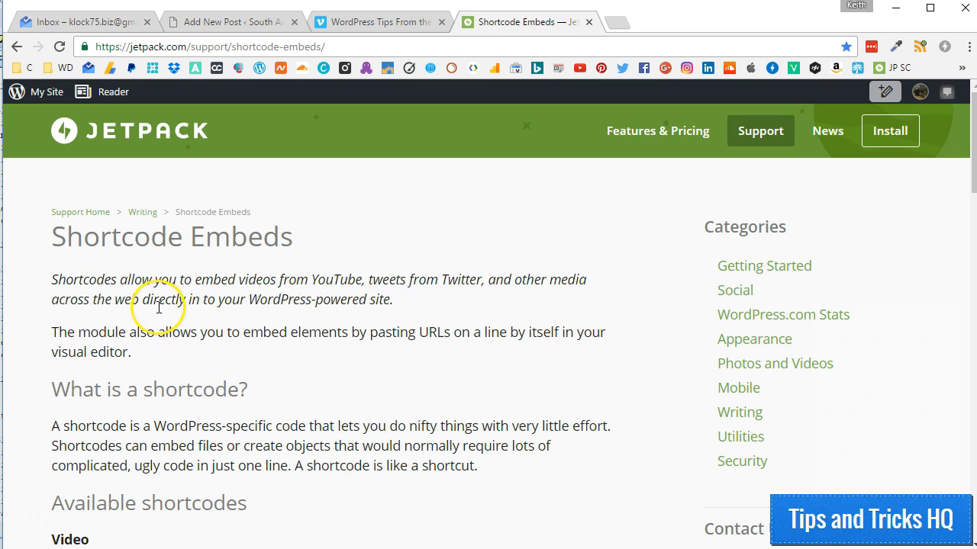
mouse_move(58, 278)
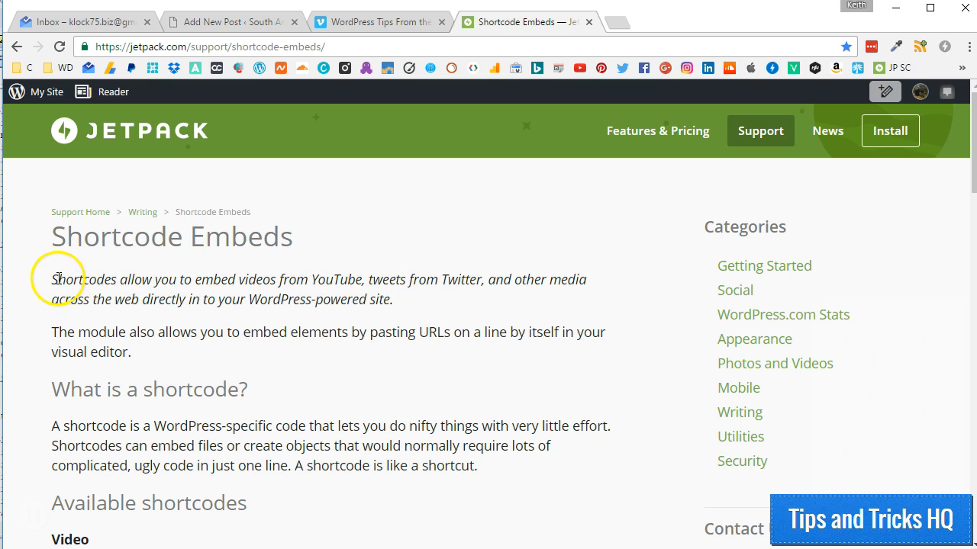
Highlight the intro paragraph of Jetpack's Shortcode Embeds support page.
drag(52, 279, 287, 280)
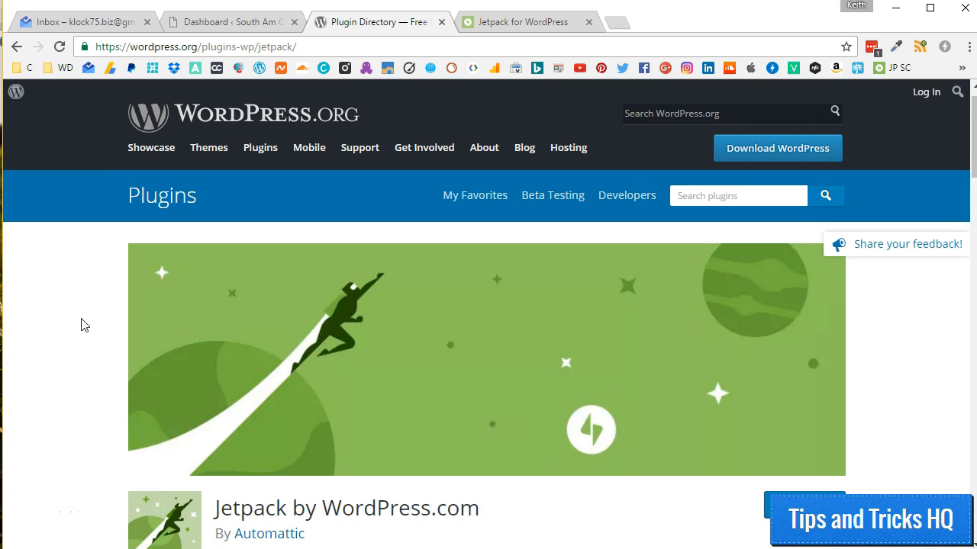
Scroll down the Jetpack plugin page past the screenshots to the FAQ section.
scroll(down, 3)
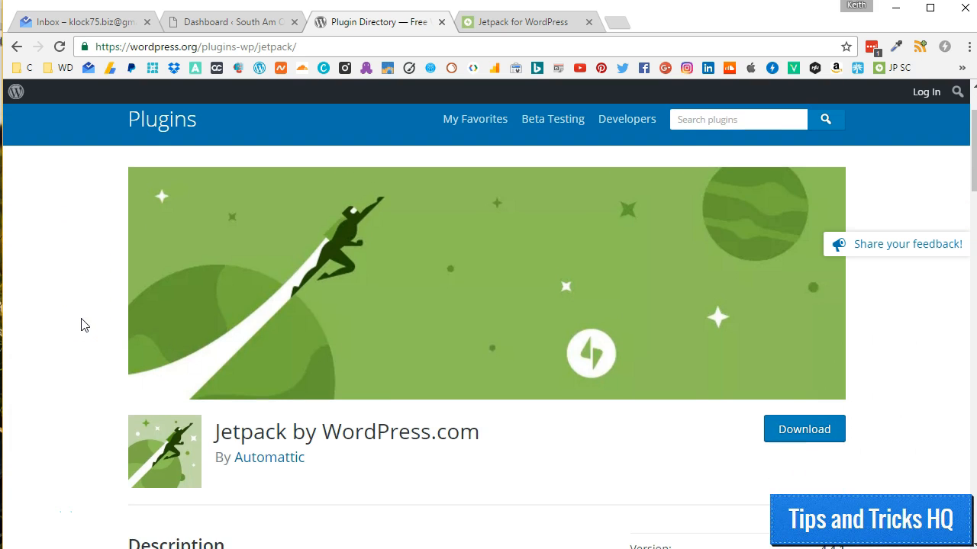
scroll(down, 3)
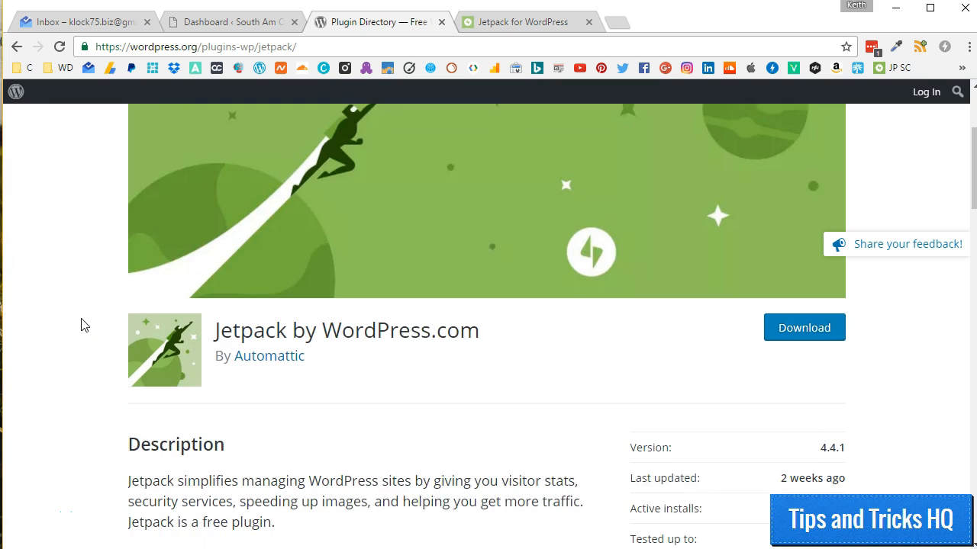
scroll(down, 3)
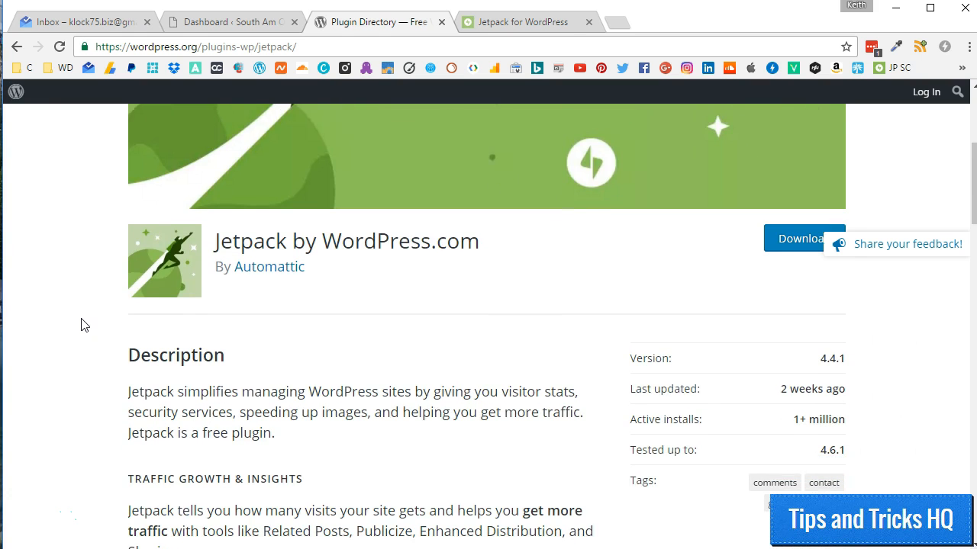
scroll(down, 3)
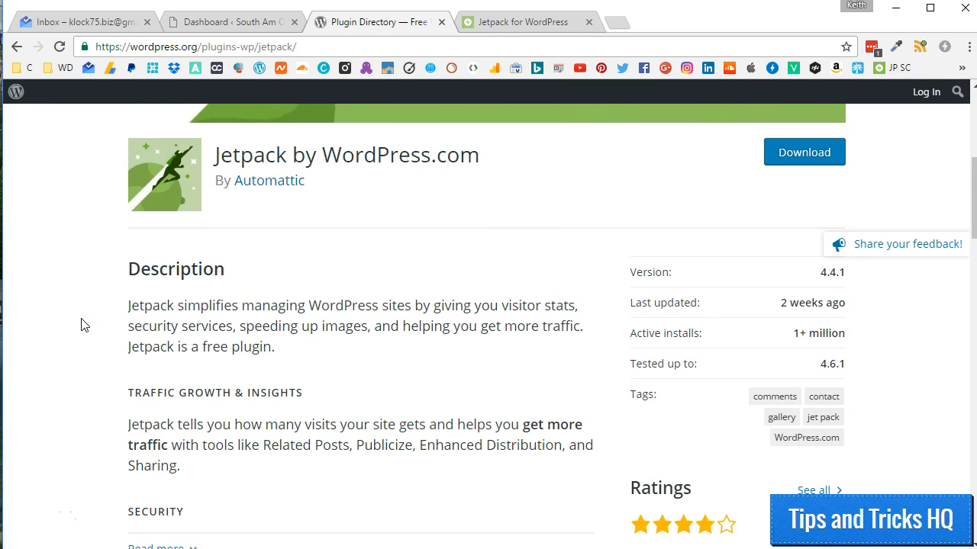
scroll(down, 3)
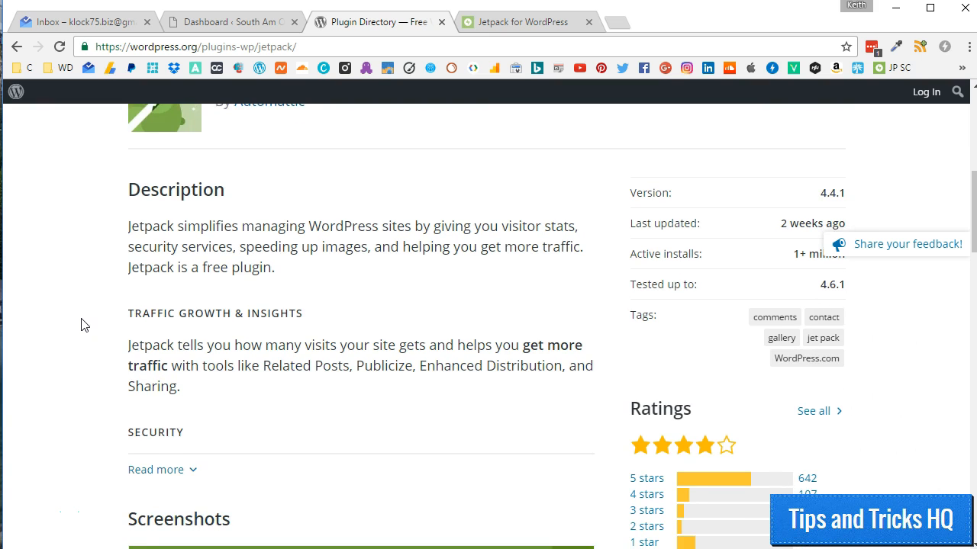
scroll(down, 3)
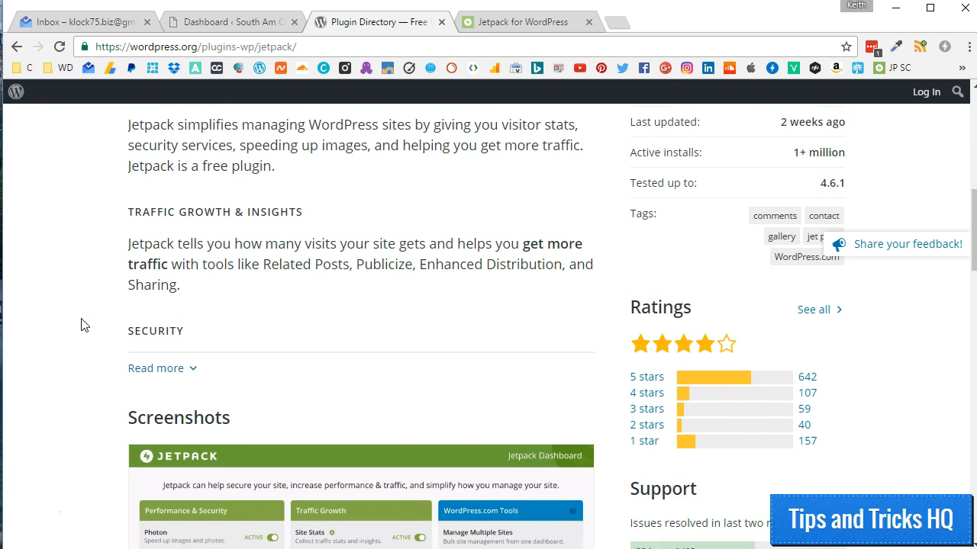
scroll(down, 3)
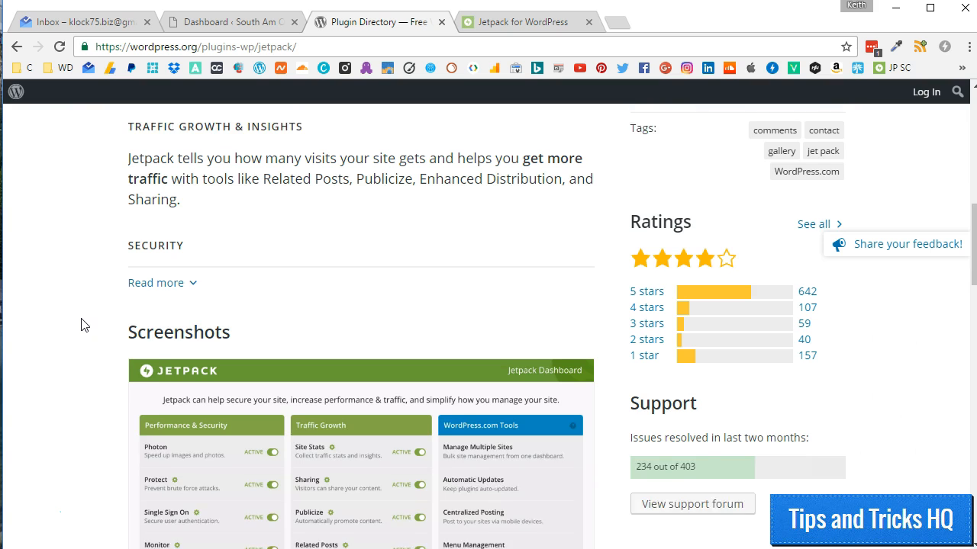
scroll(down, 3)
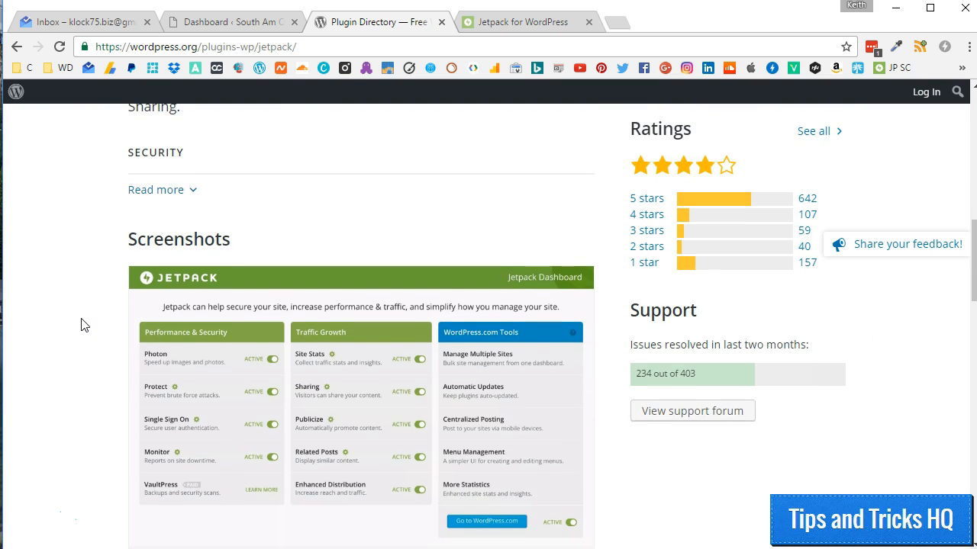
scroll(down, 3)
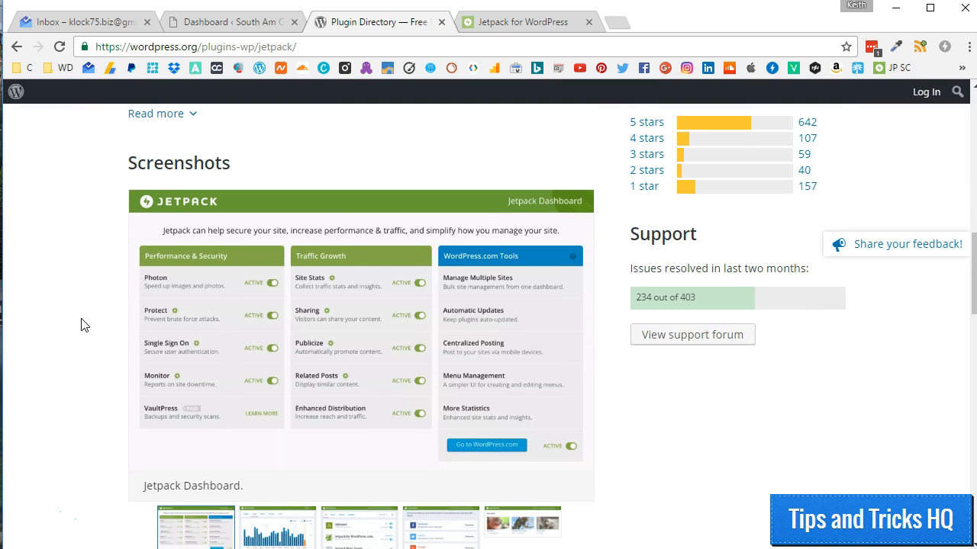
scroll(down, 3)
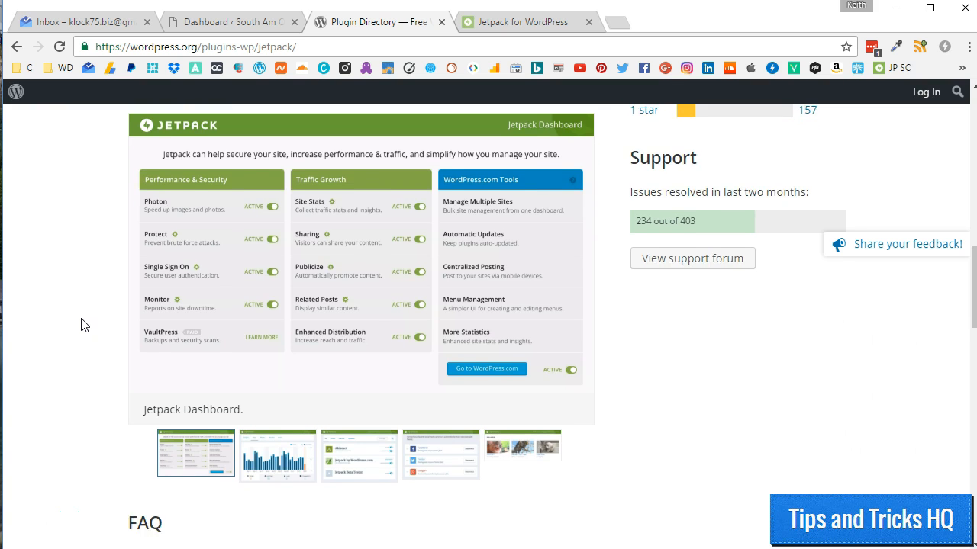
scroll(down, 3)
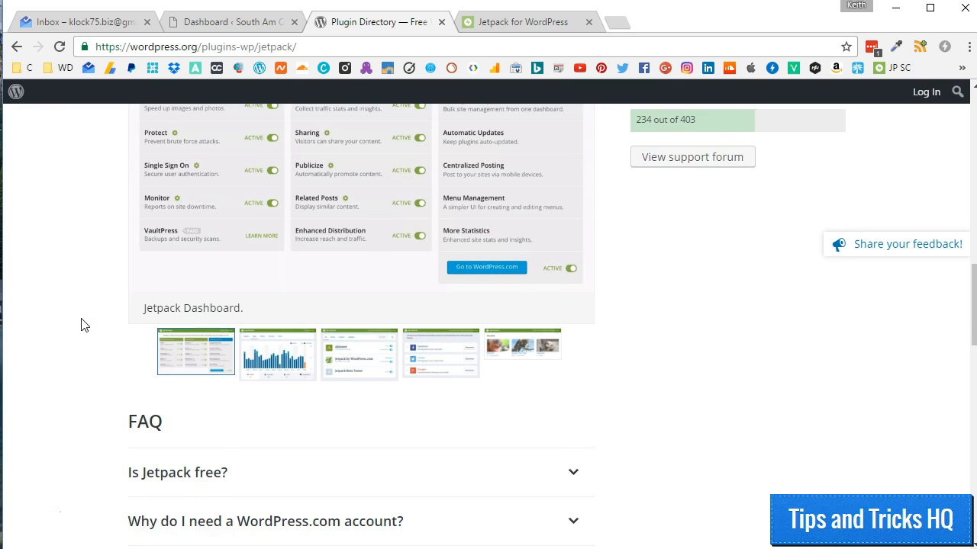
scroll(down, 3)
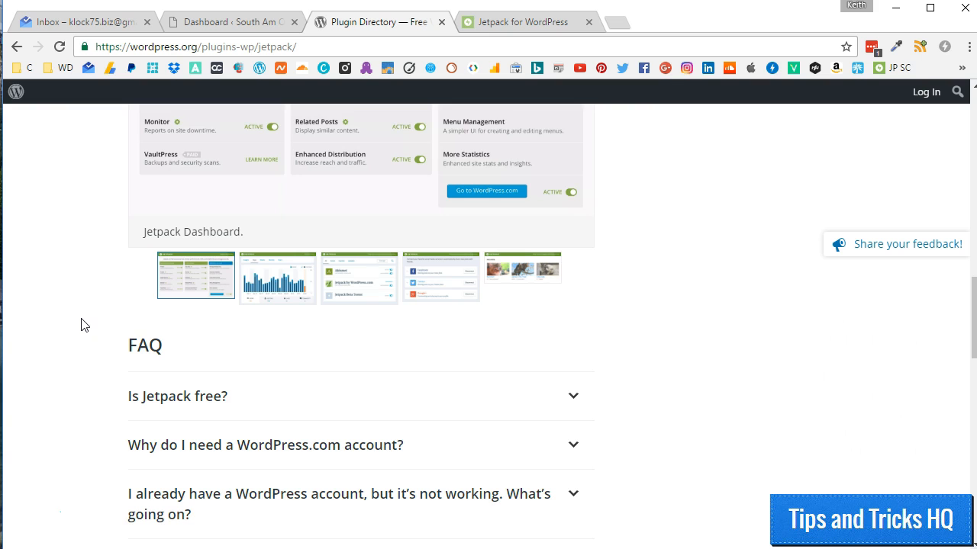
scroll(down, 3)
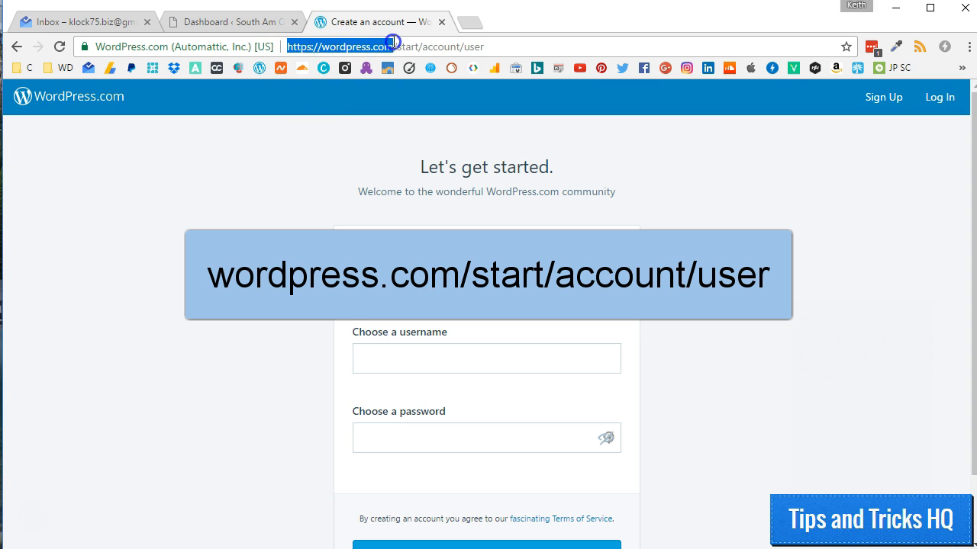
mouse_move(412, 46)
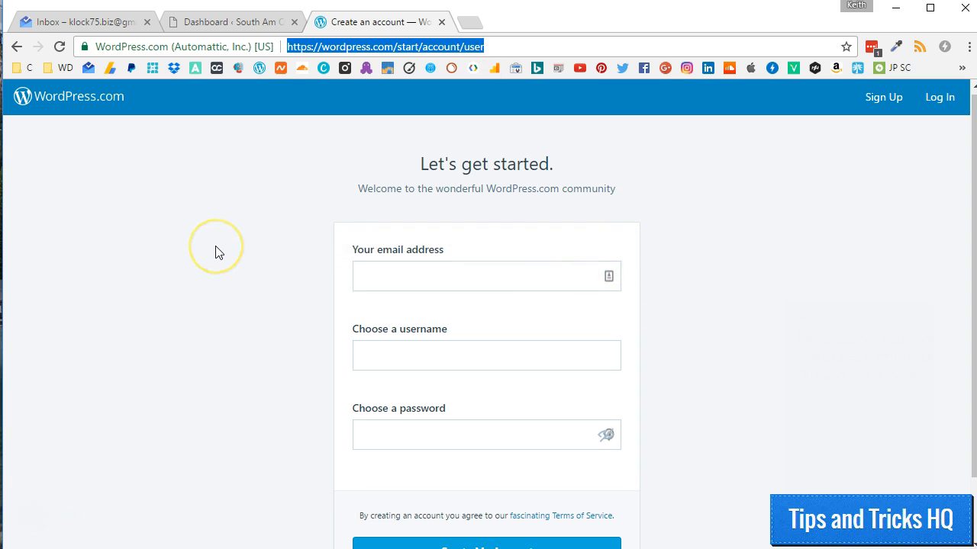
Submit the sign-up details to create the WordPress.com account and continue into it.
scroll(down, 3)
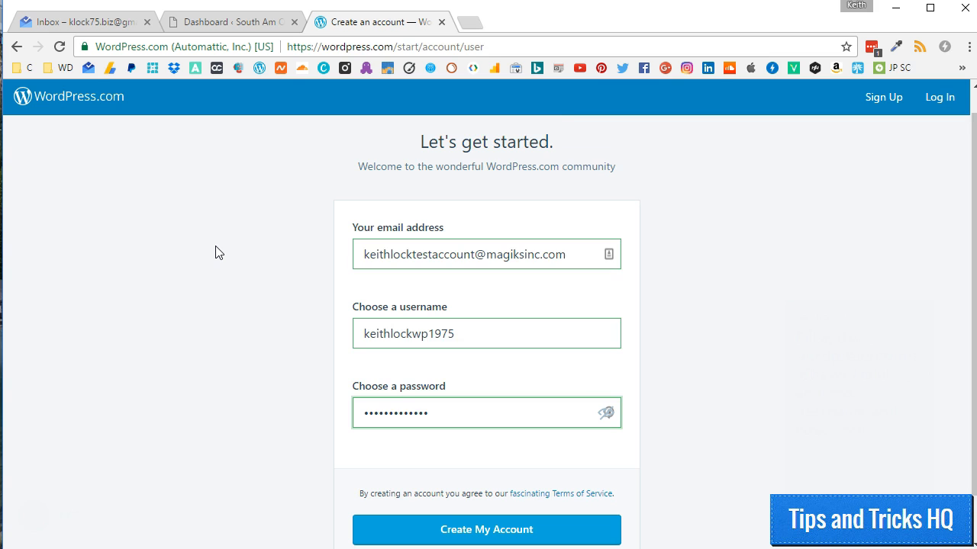
scroll(down, 3)
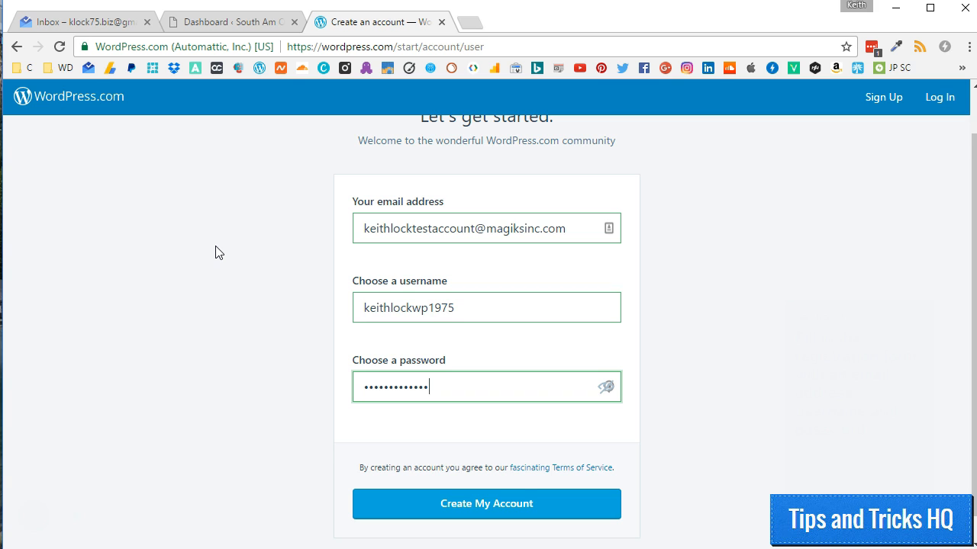
scroll(down, 3)
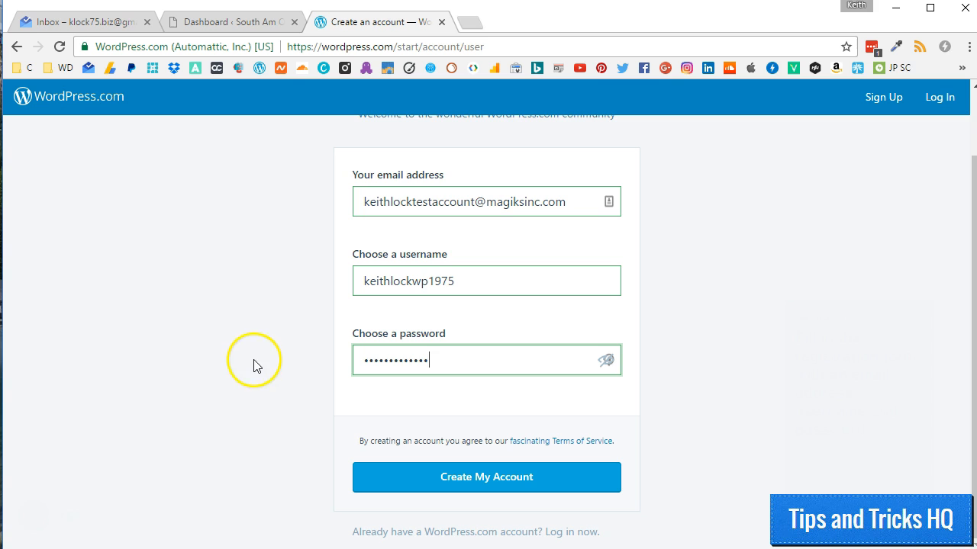
mouse_move(259, 375)
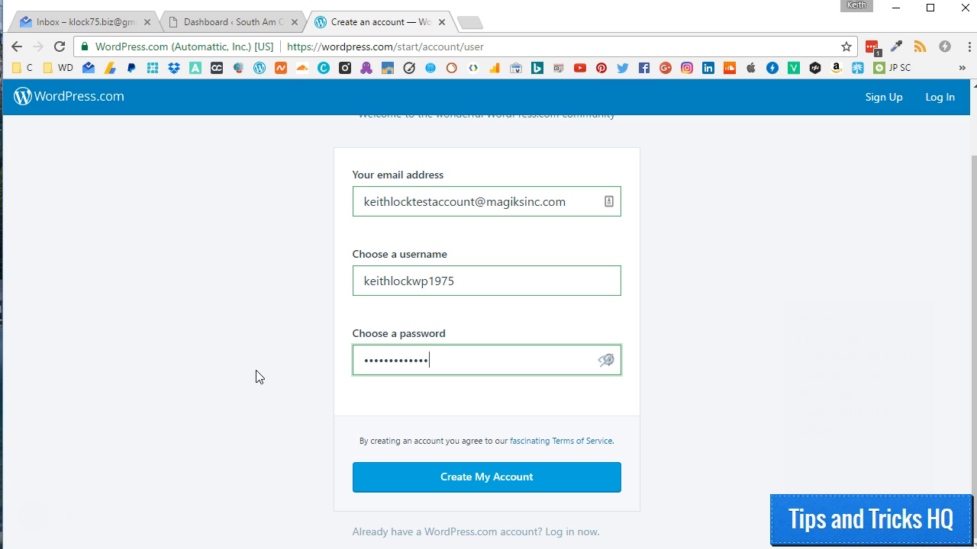
mouse_move(464, 461)
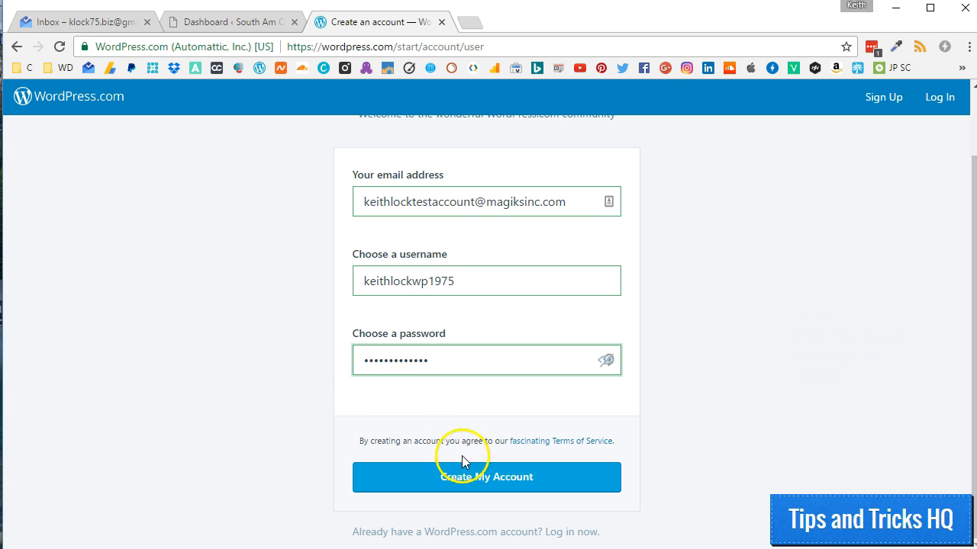
click(485, 476)
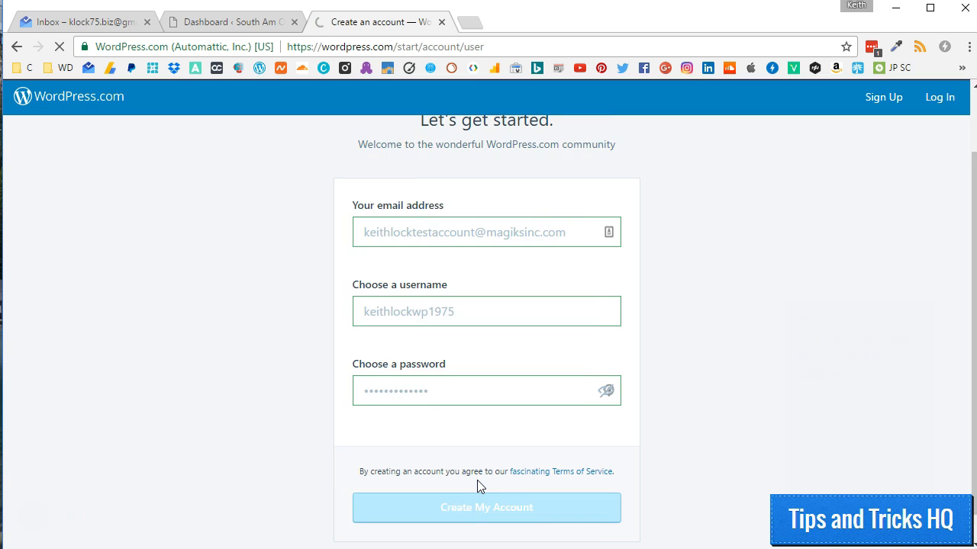
click(485, 506)
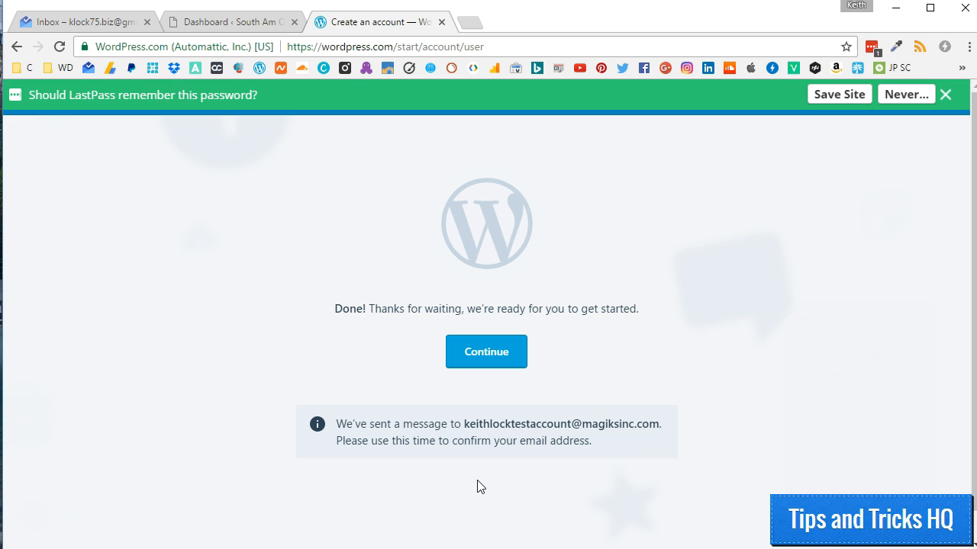
click(79, 22)
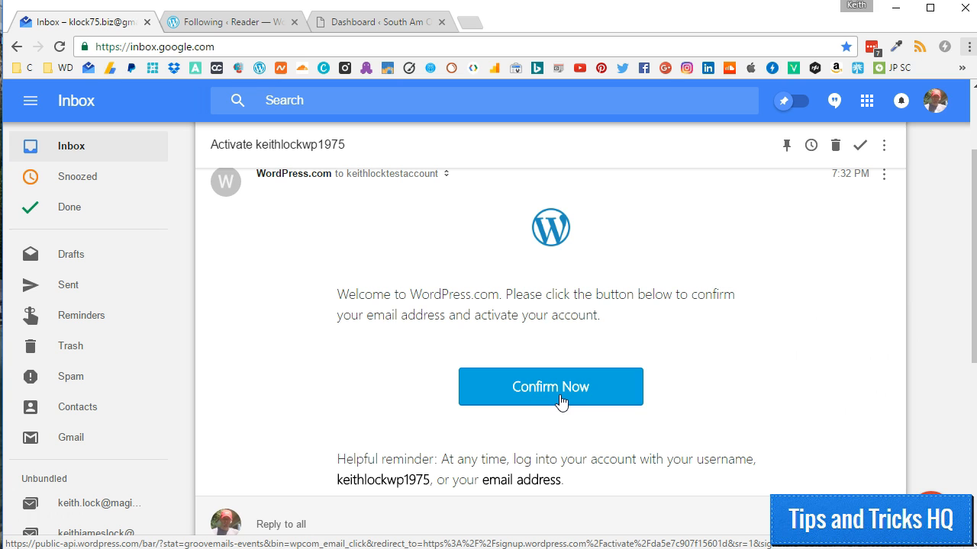
Confirm the account's email address from the Gmail activation message.
click(549, 386)
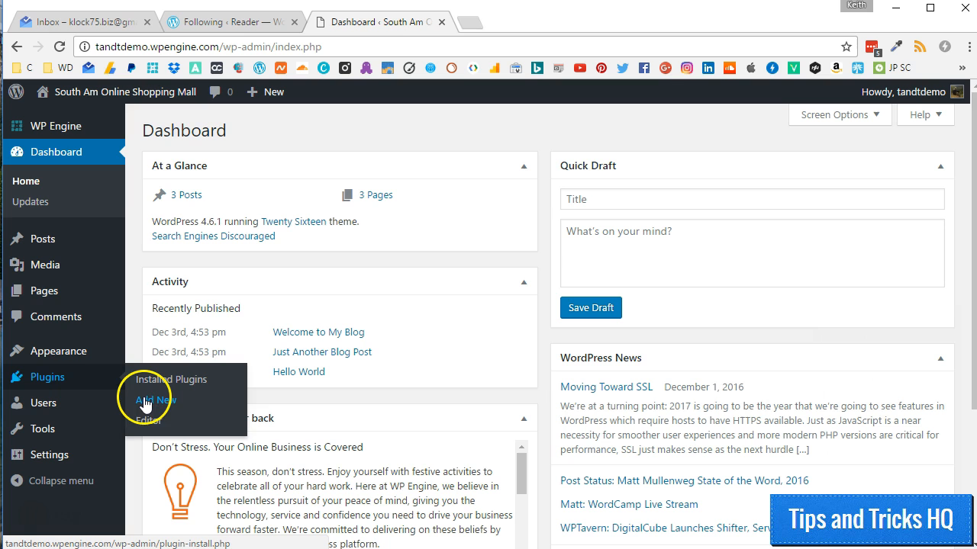
Install the Jetpack by WordPress.com plugin, skipping the WP Engine restore-point prompt.
click(156, 400)
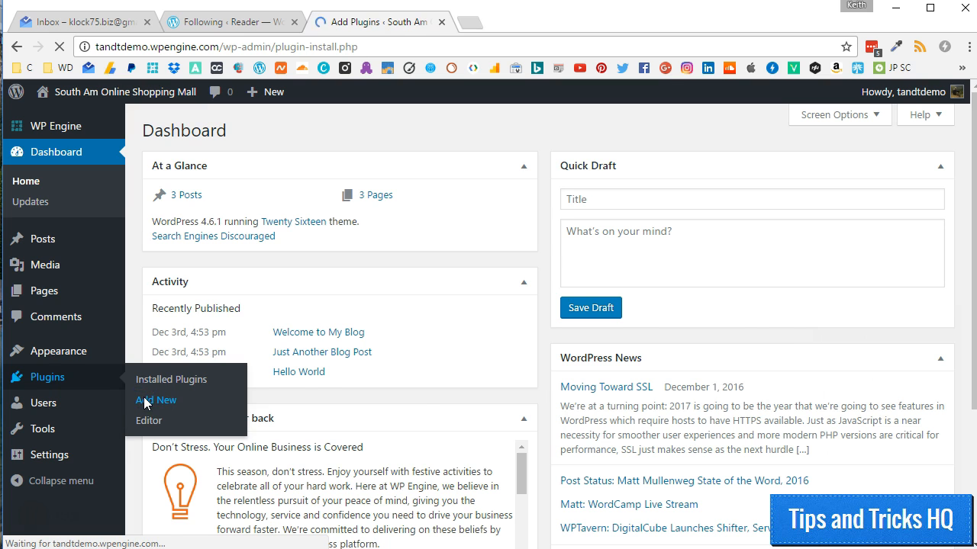
click(155, 400)
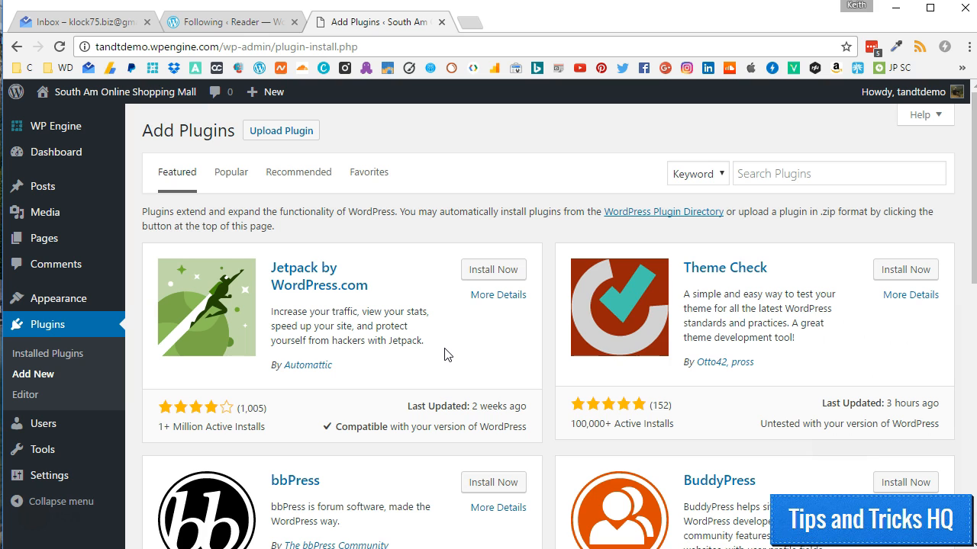
mouse_move(382, 305)
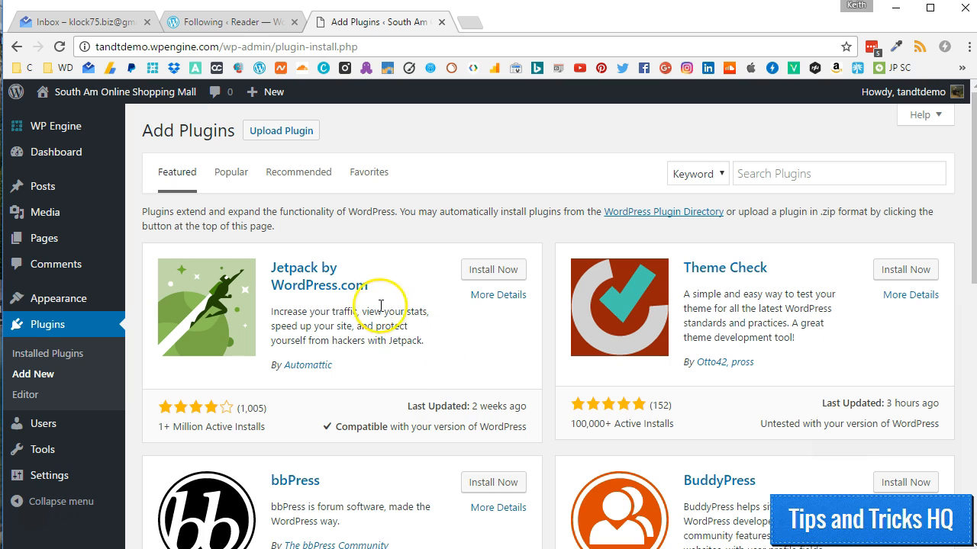
double_click(303, 275)
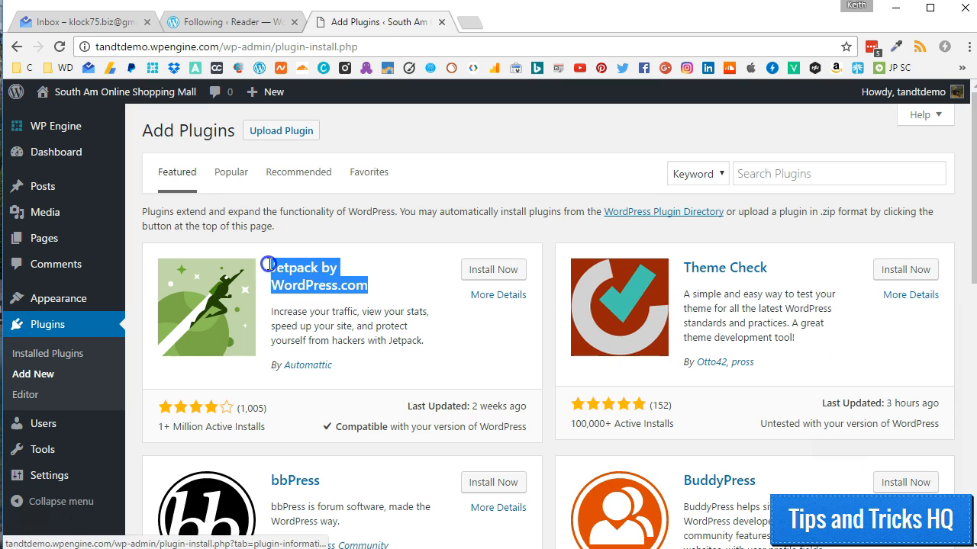
mouse_move(284, 228)
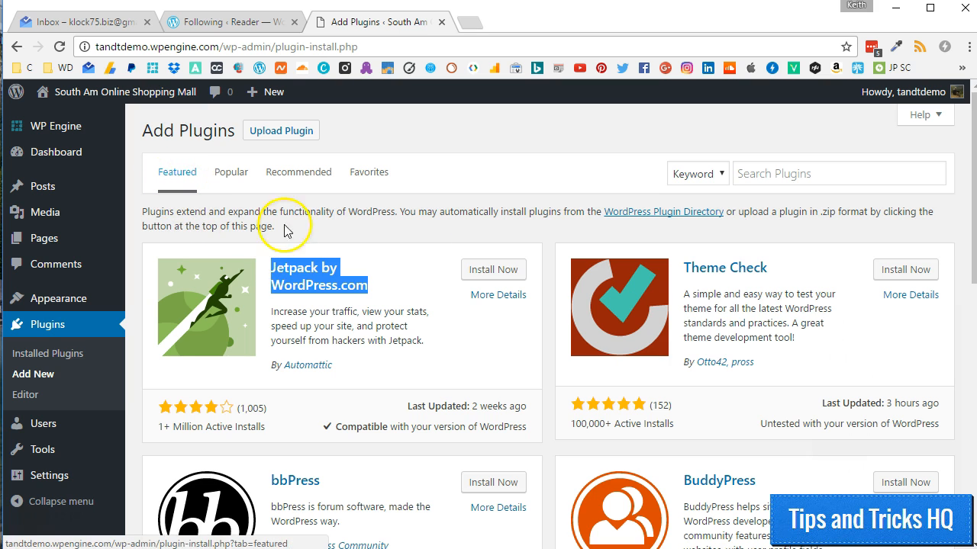
click(840, 174)
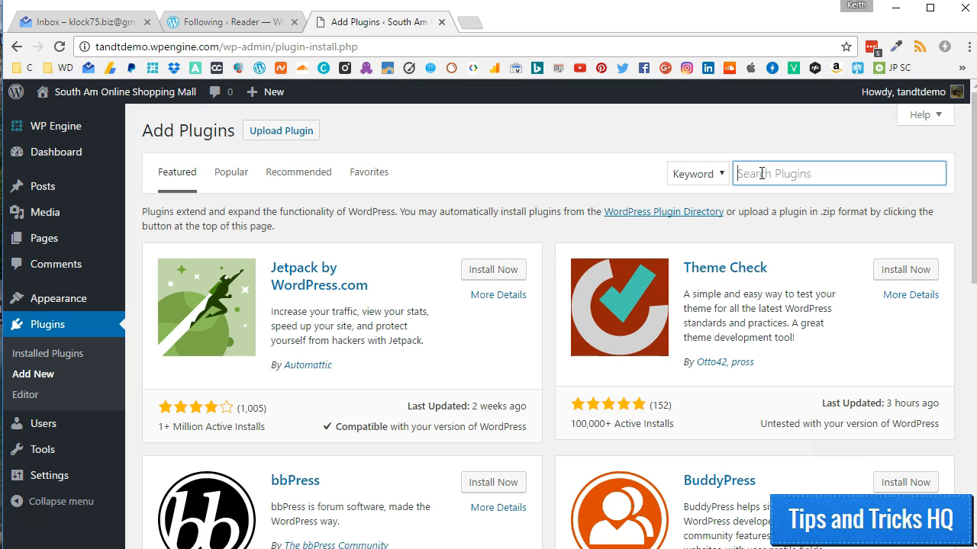
click(492, 268)
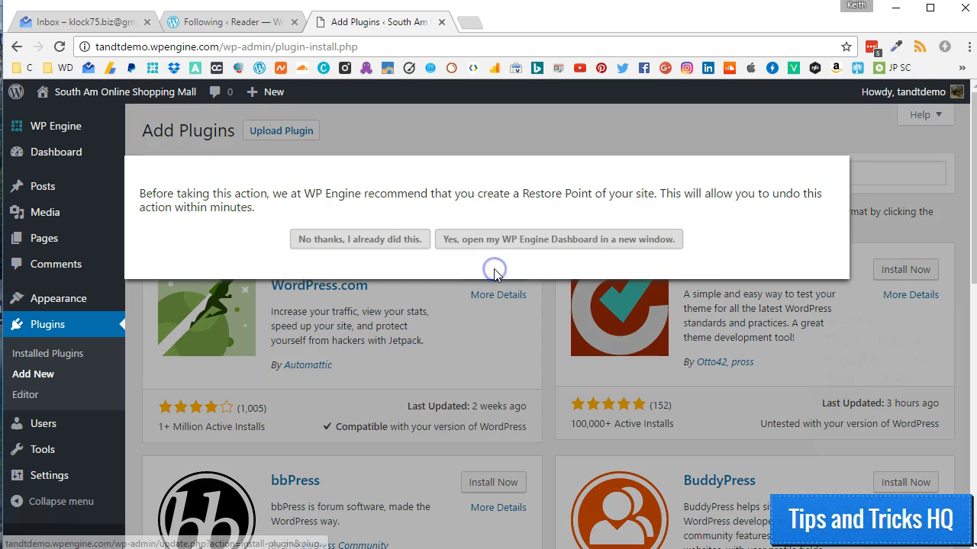
click(361, 238)
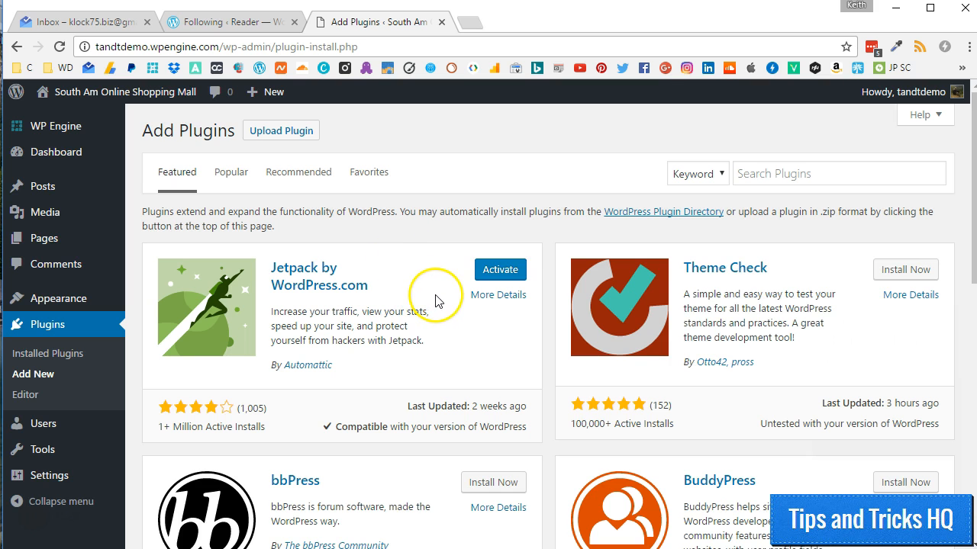
Activate the newly installed Jetpack plugin, skipping the restore-point prompt again.
click(500, 269)
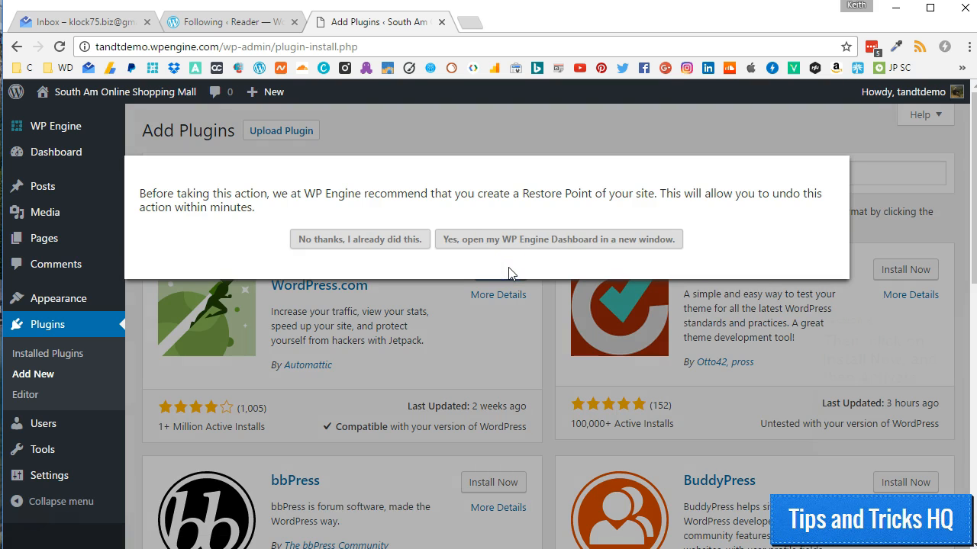
click(360, 238)
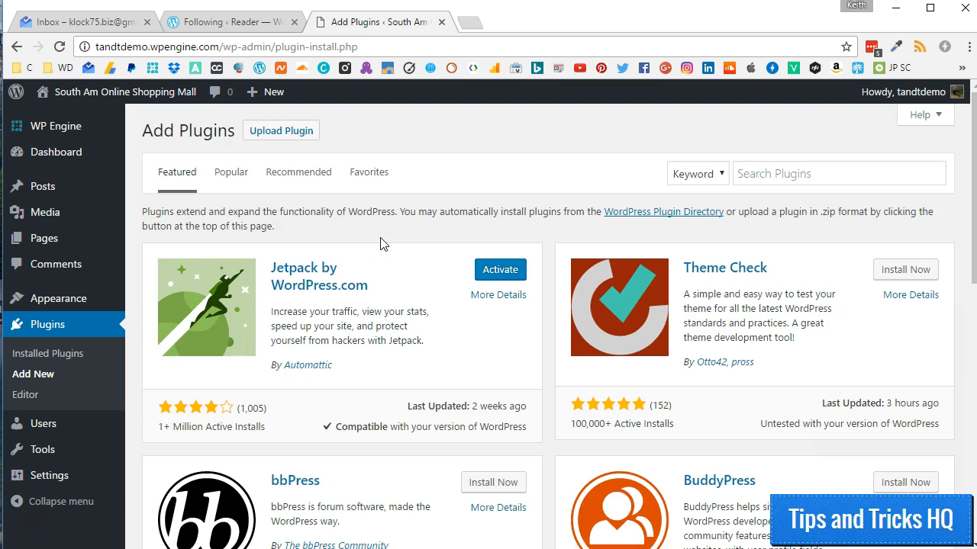
click(500, 268)
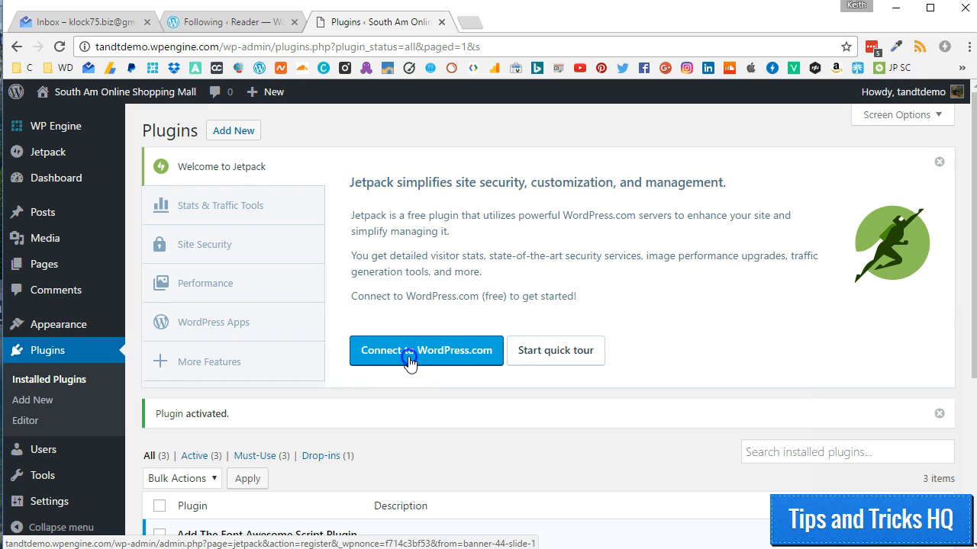
Connect the site's Jetpack to WordPress.com, approve the connection and select the Free plan.
click(425, 349)
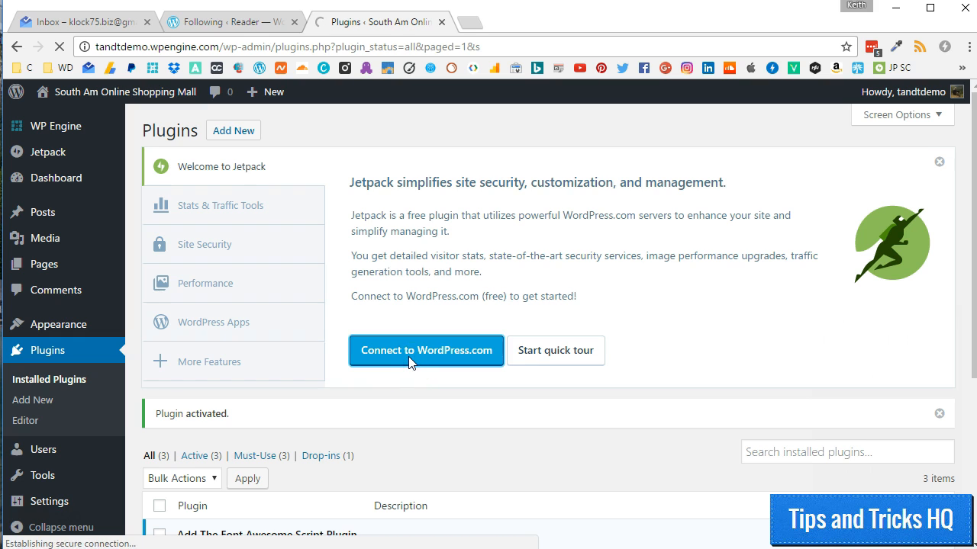
click(426, 349)
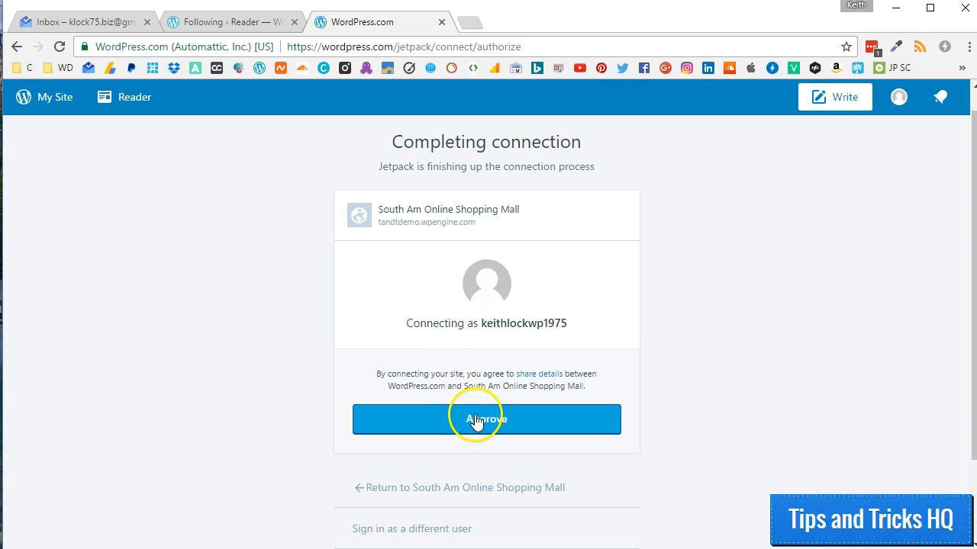
mouse_move(485, 419)
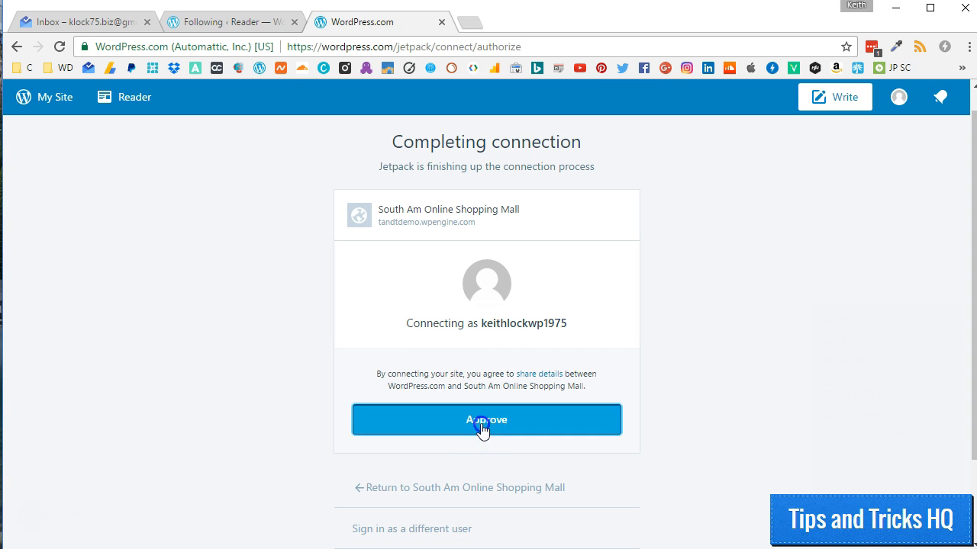
click(486, 420)
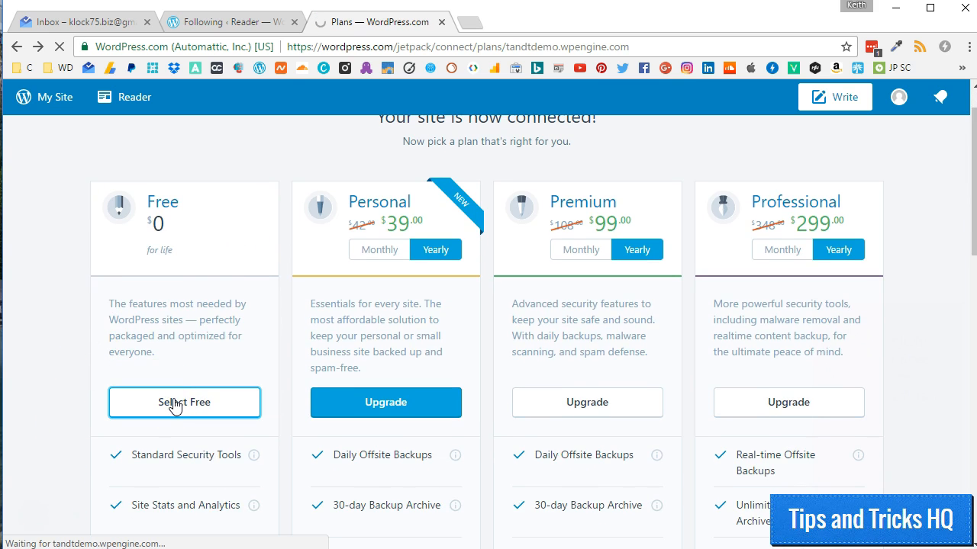
click(183, 403)
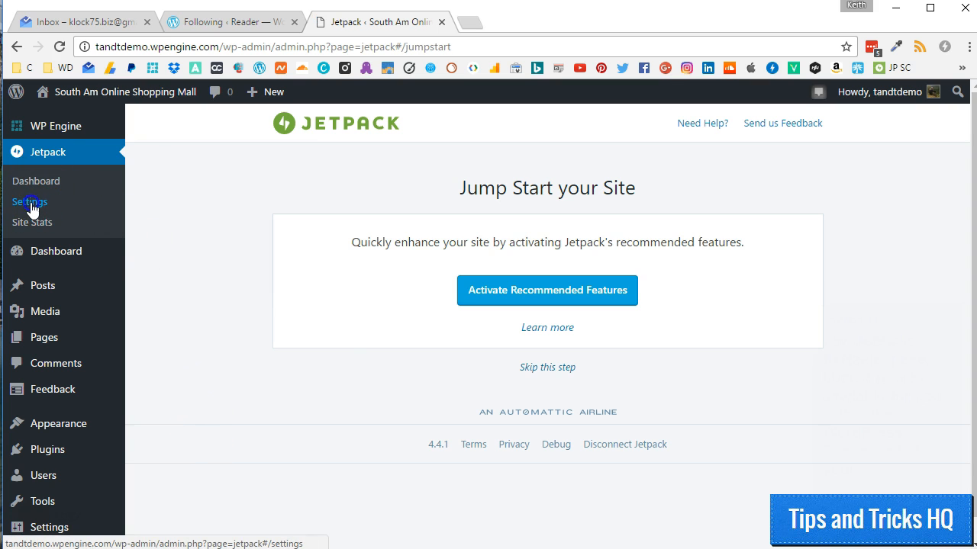
click(31, 202)
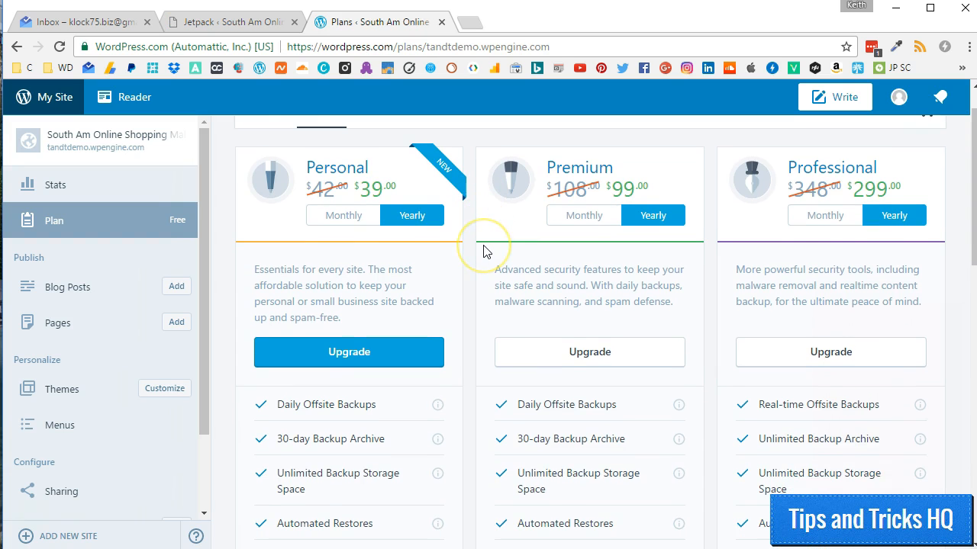
scroll(down, 3)
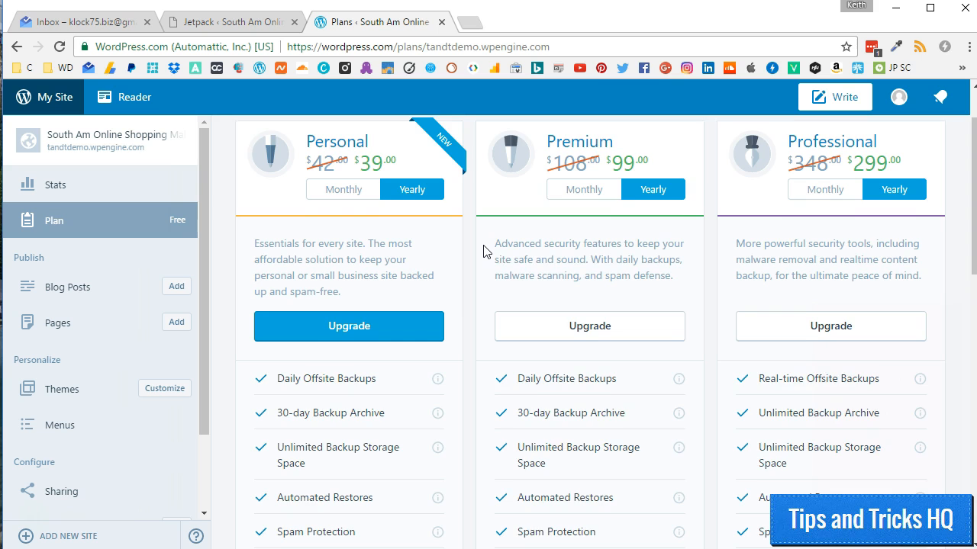
scroll(down, 3)
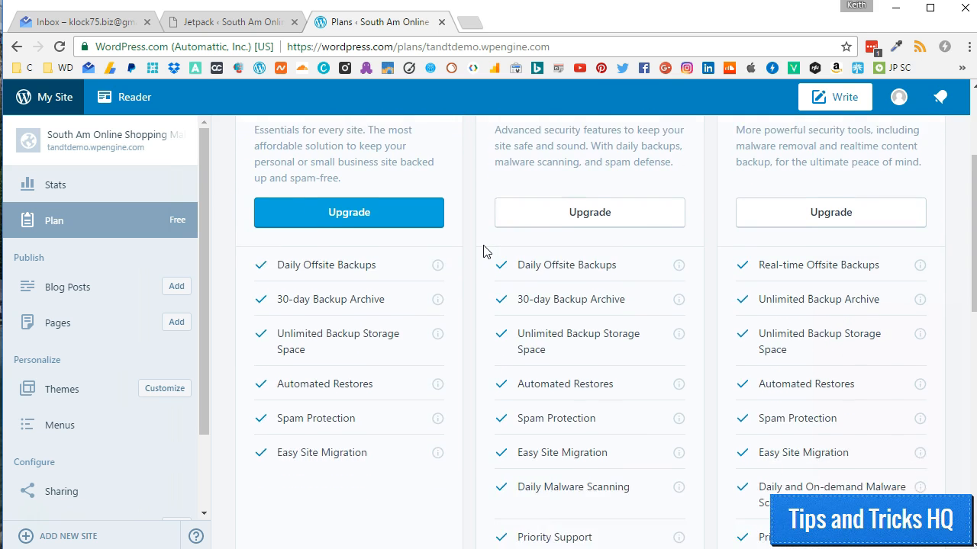
scroll(down, 3)
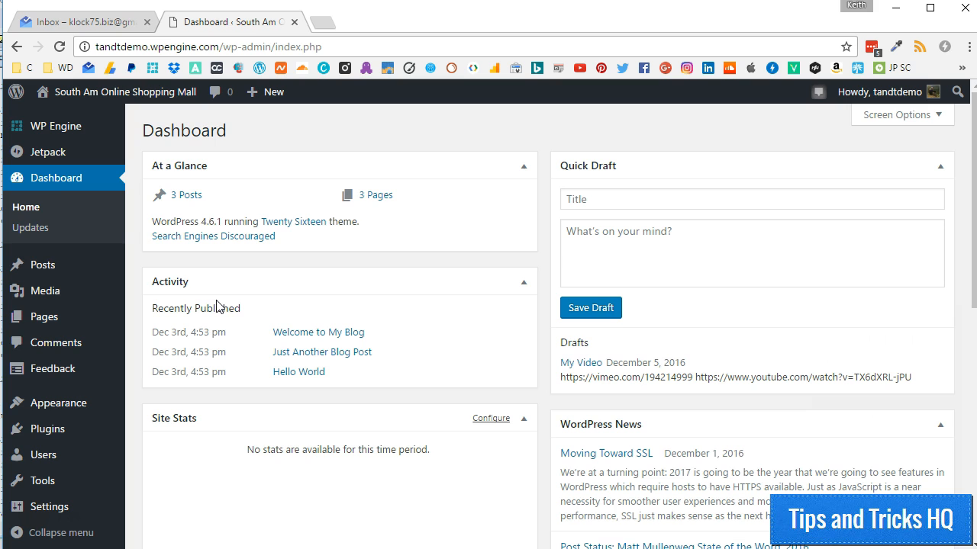
mouse_move(141, 277)
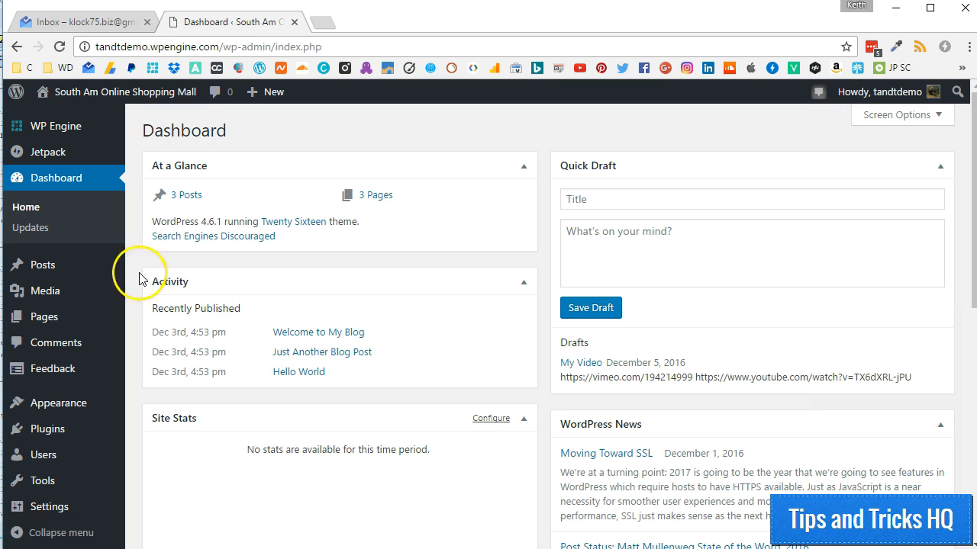
mouse_move(47, 151)
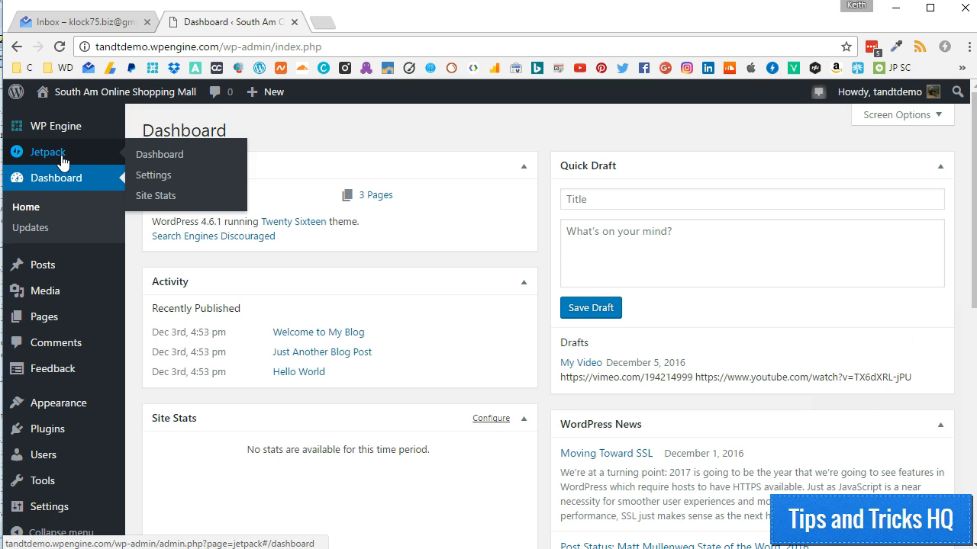
Go to Jetpack > Settings in the admin sidebar.
click(153, 173)
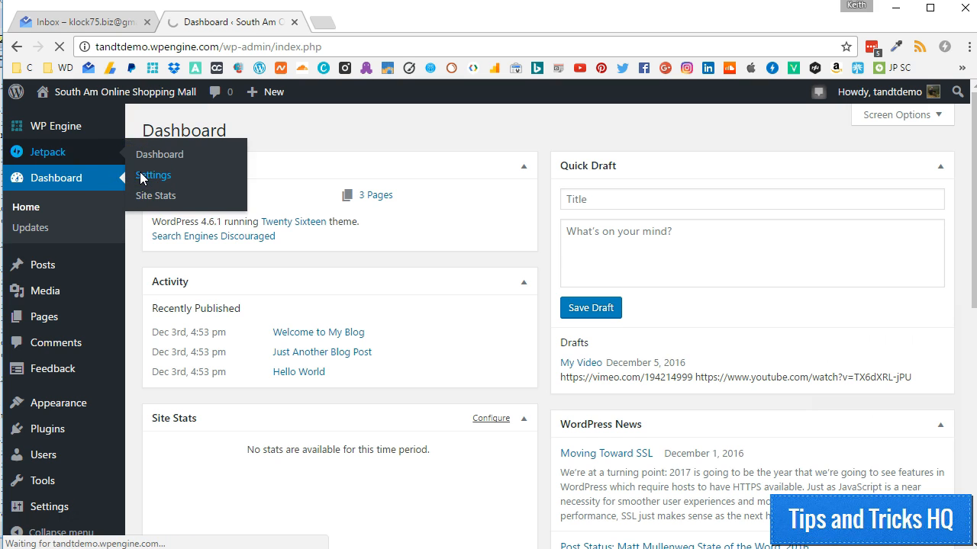
click(153, 174)
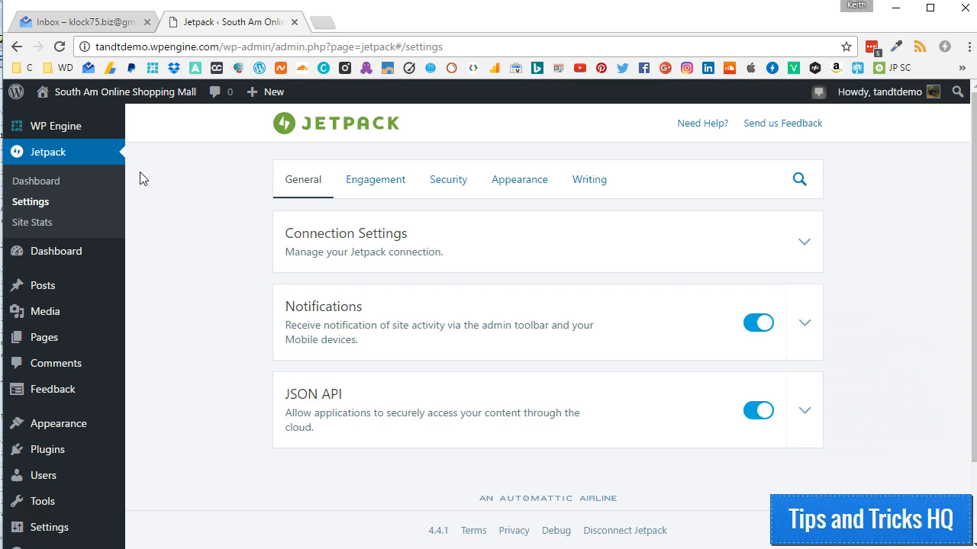
mouse_move(406, 163)
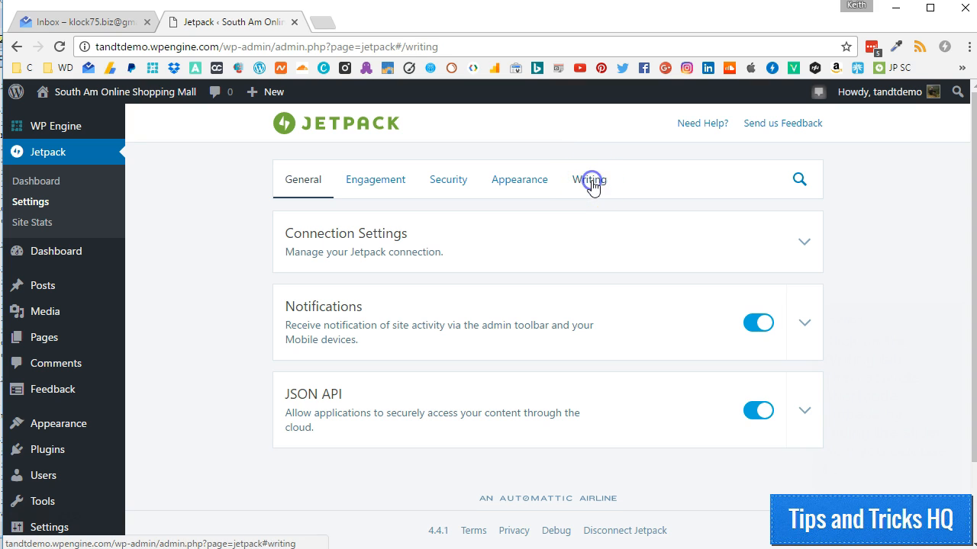
In Jetpack's Writing settings, toggle Shortcode Embeds off and back on so it stays activated.
click(589, 180)
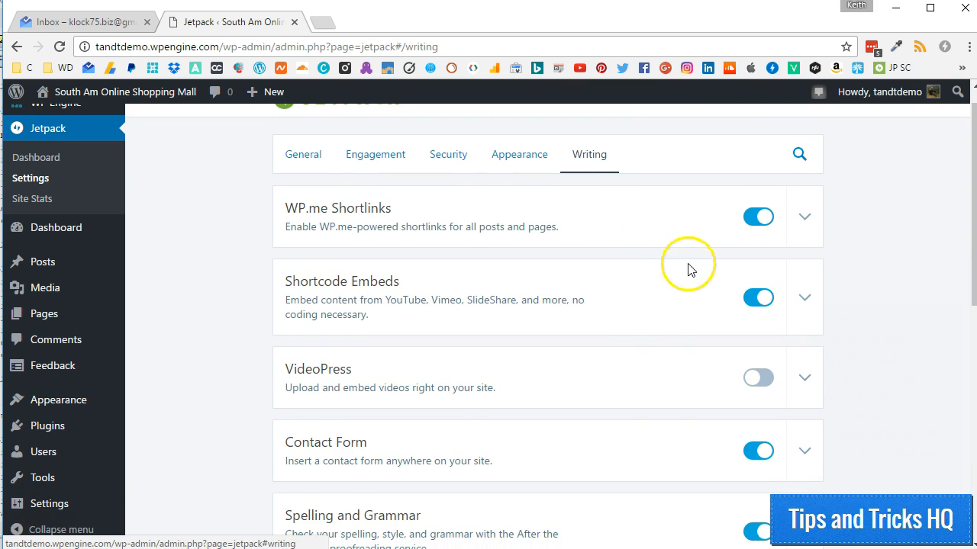
click(758, 298)
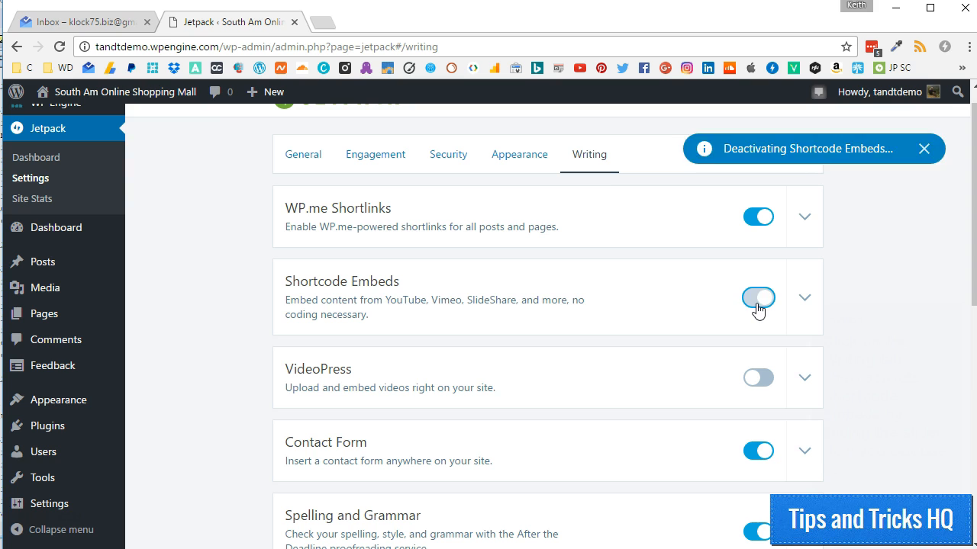
click(759, 296)
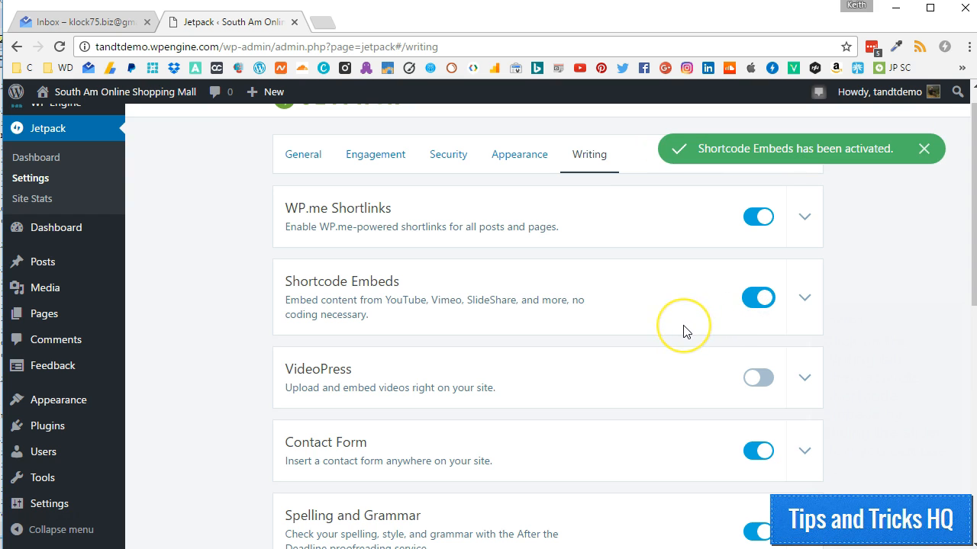
mouse_move(678, 334)
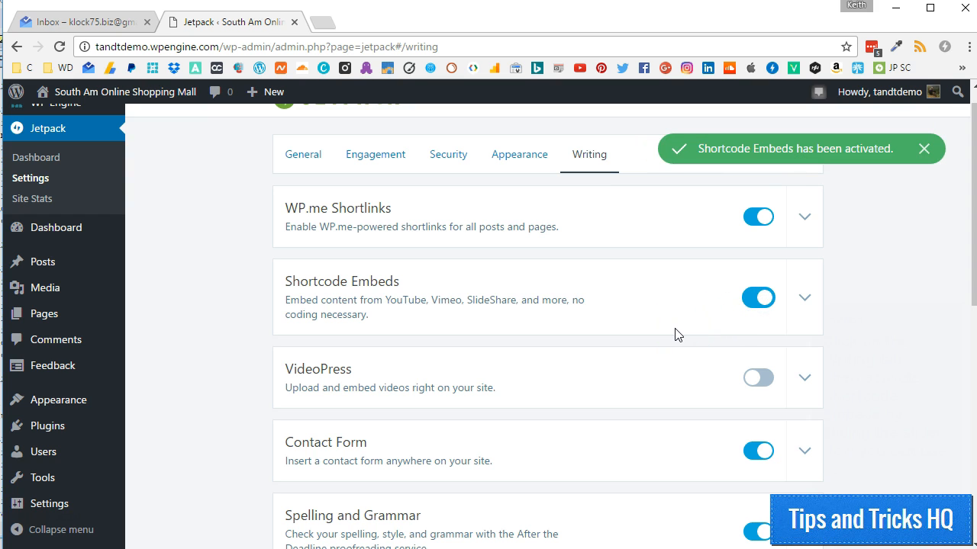
click(373, 21)
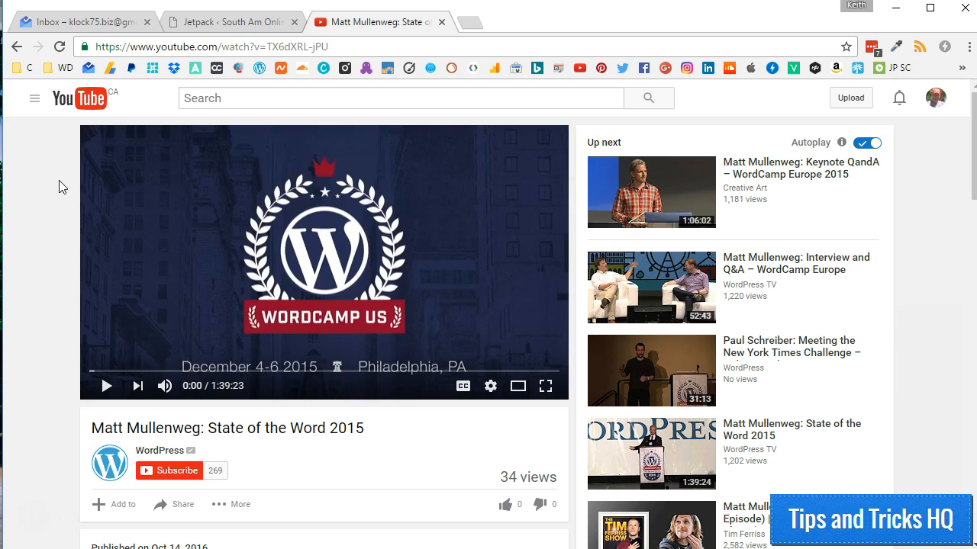
mouse_move(220, 45)
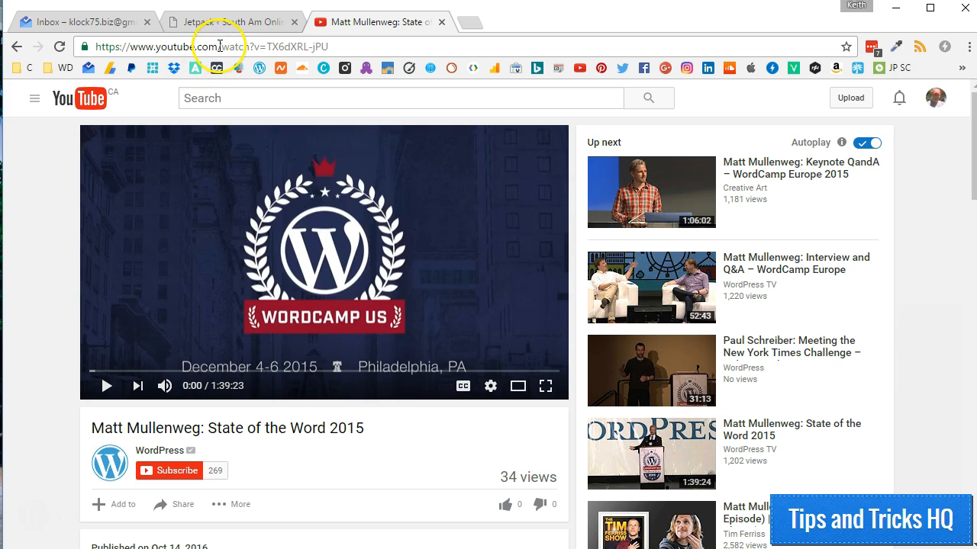
Copy the State of the Word 2015 video's URL from the address bar.
right_click(221, 46)
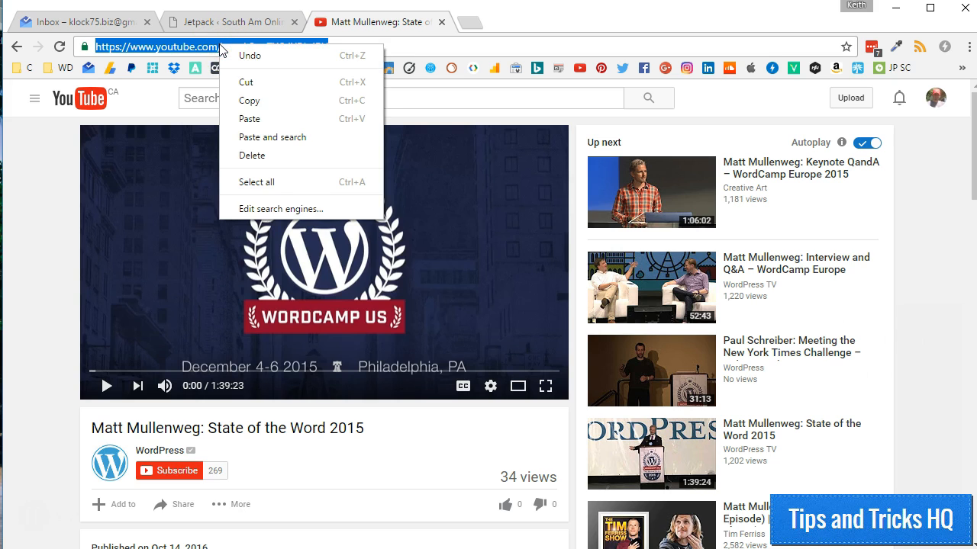
mouse_move(259, 101)
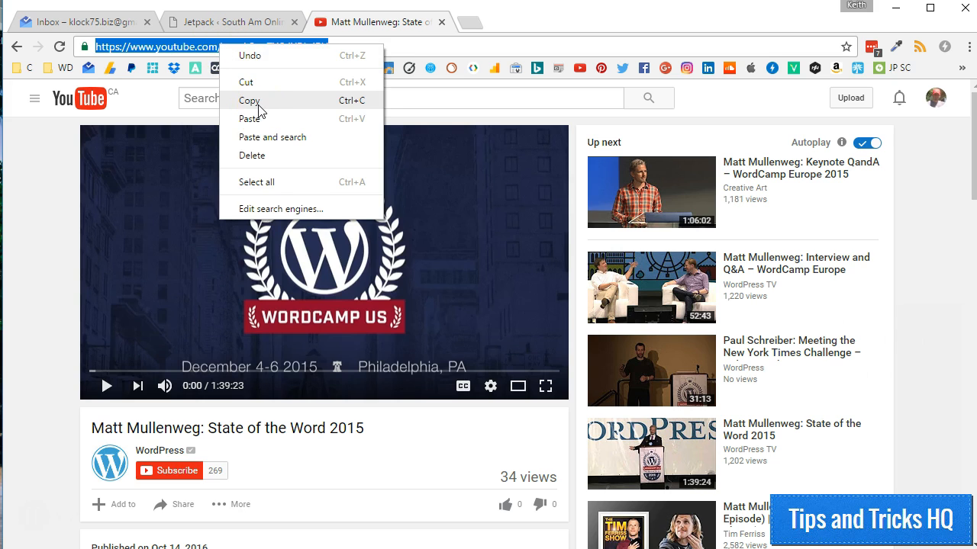
click(232, 21)
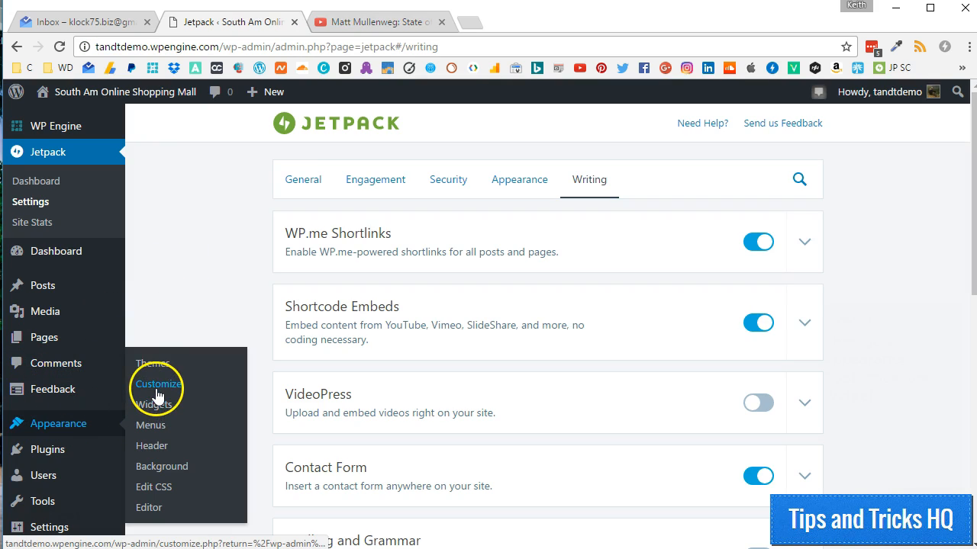
Open the Customizer's Sidebar widgets and list the available widgets, scrolled to Text.
click(158, 385)
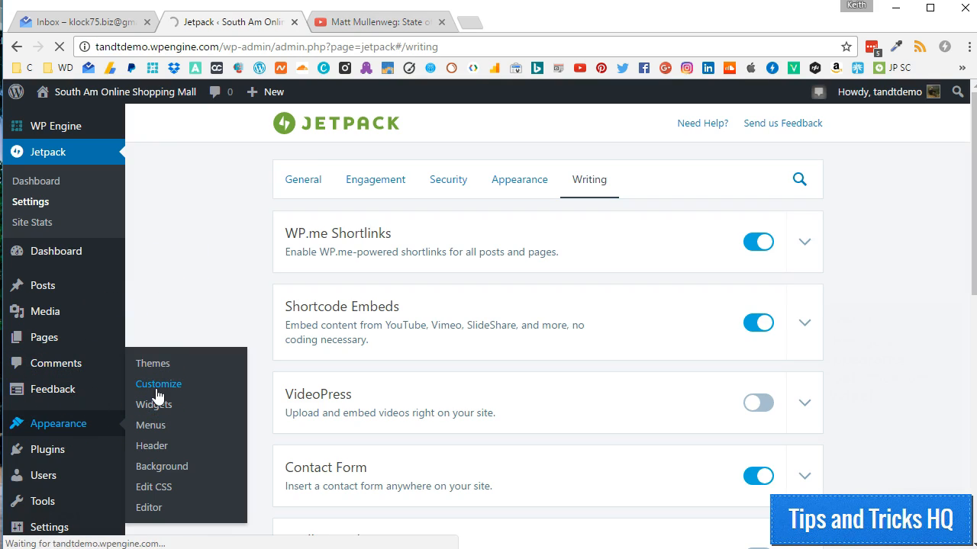
click(159, 384)
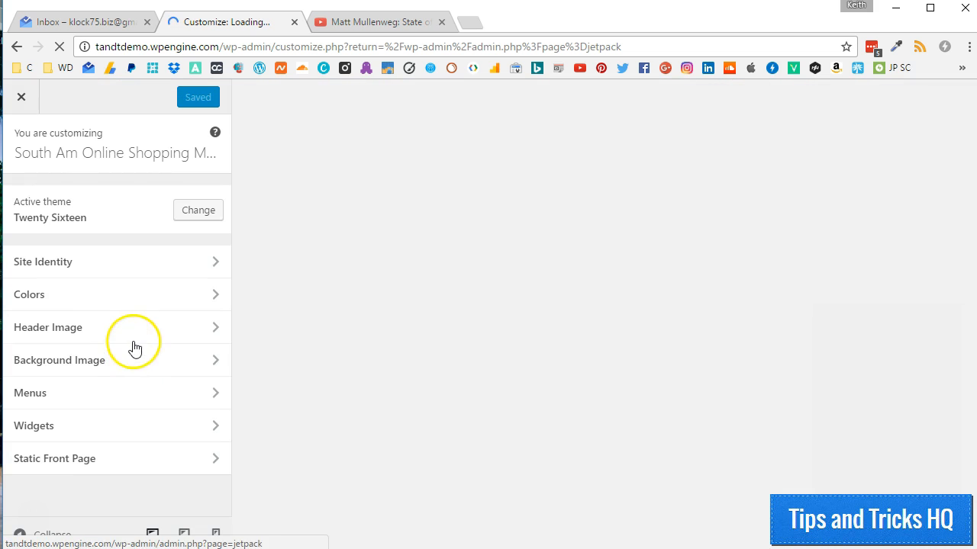
click(33, 424)
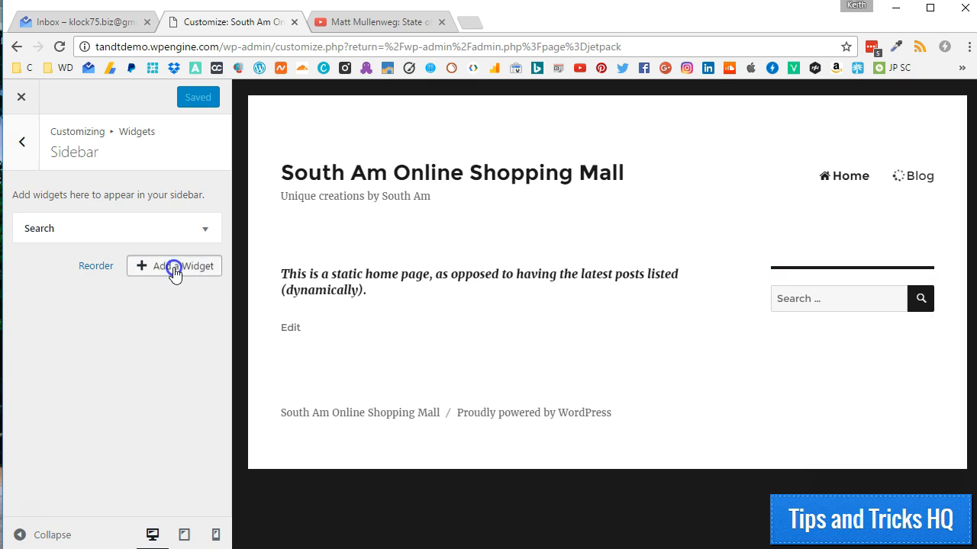
click(180, 266)
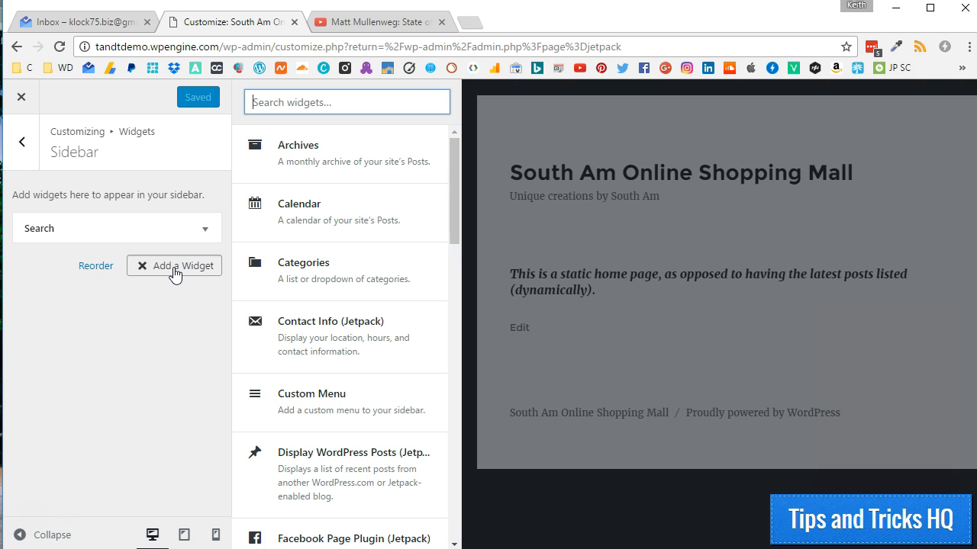
scroll(down, 3)
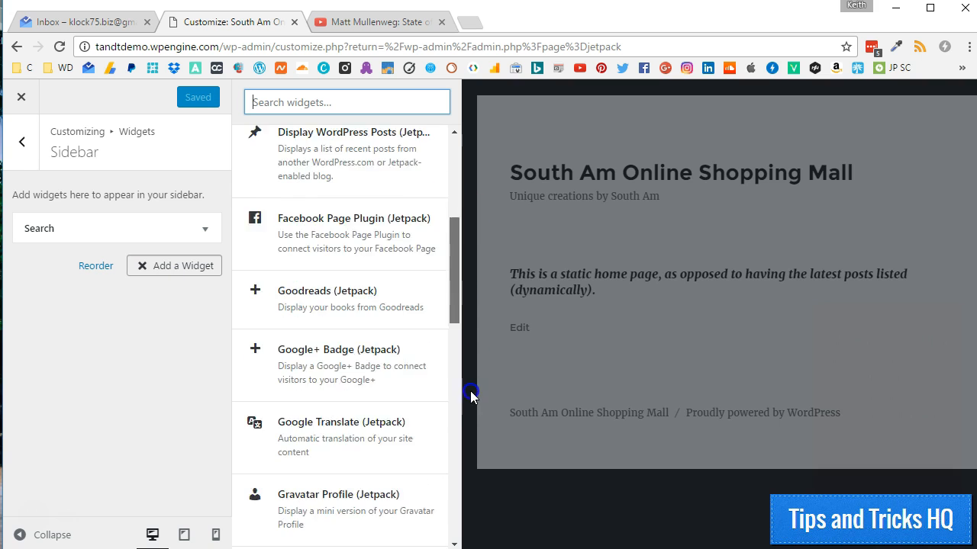
scroll(down, 3)
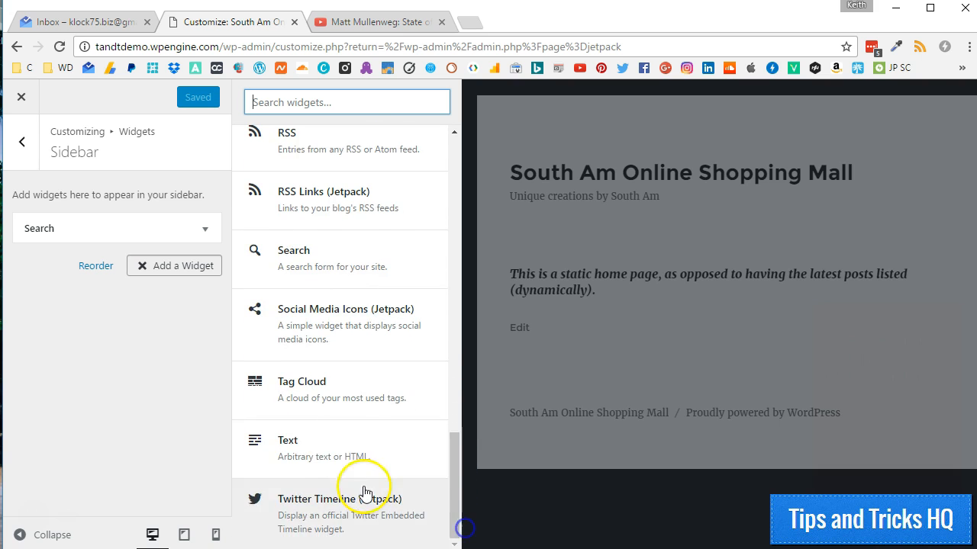
Add a Text widget whose content wraps the pasted video URL in a [youtube ] shortcode.
click(287, 449)
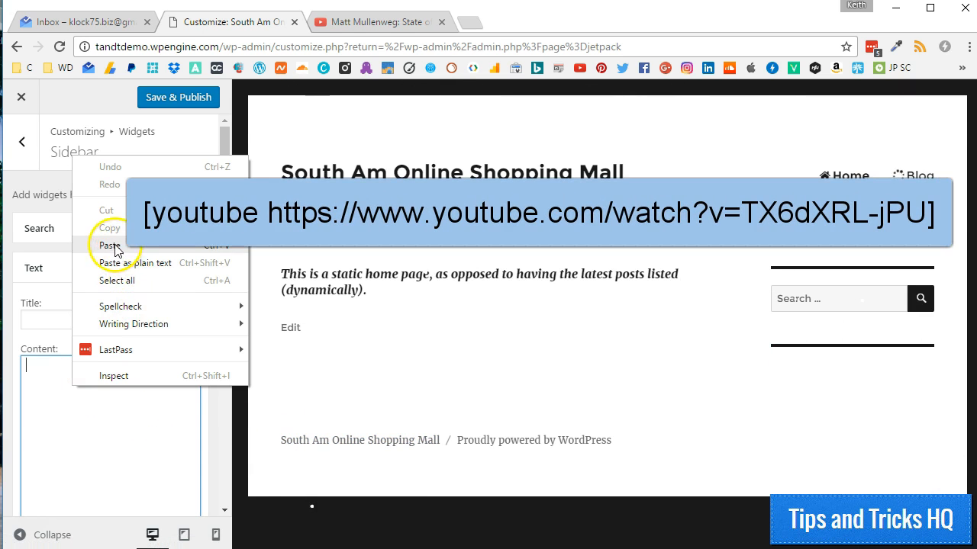
click(110, 244)
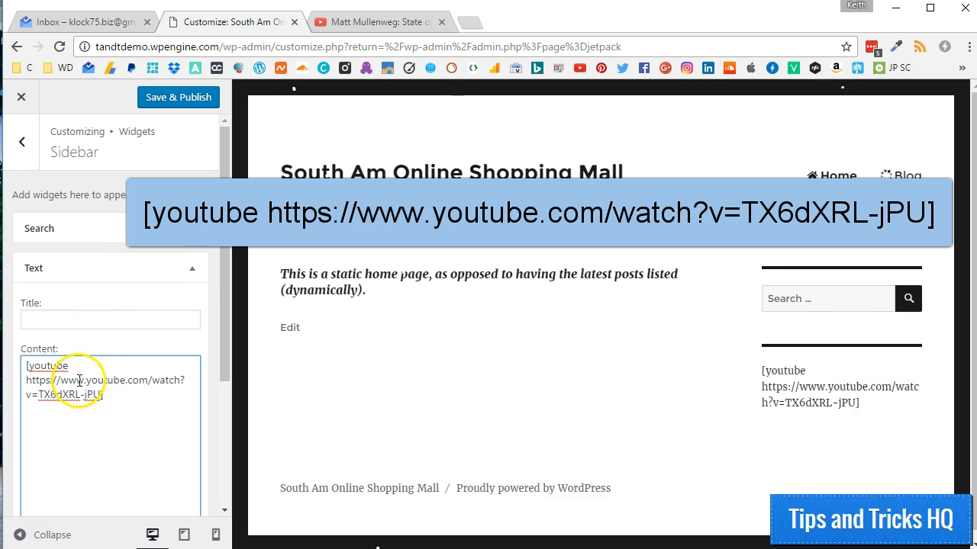
double_click(46, 366)
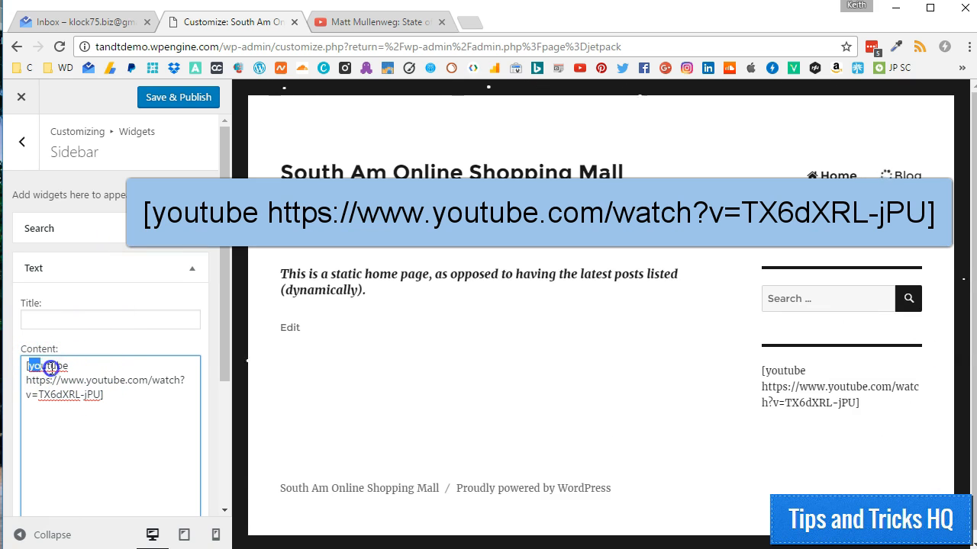
double_click(47, 366)
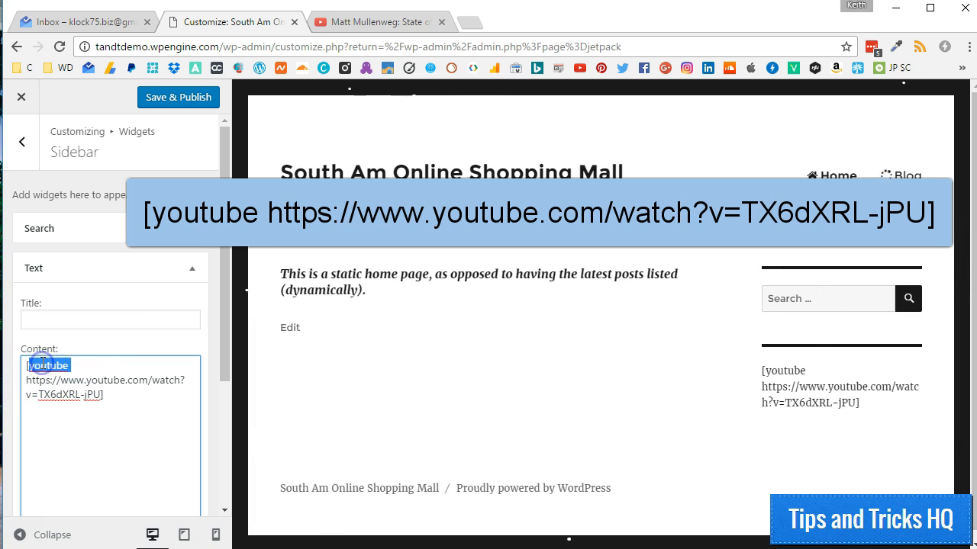
click(107, 393)
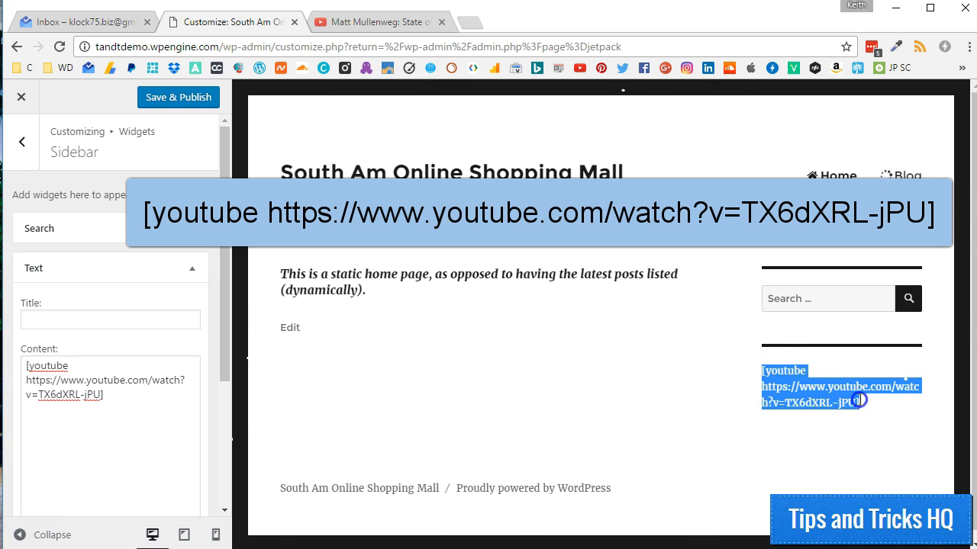
mouse_move(721, 415)
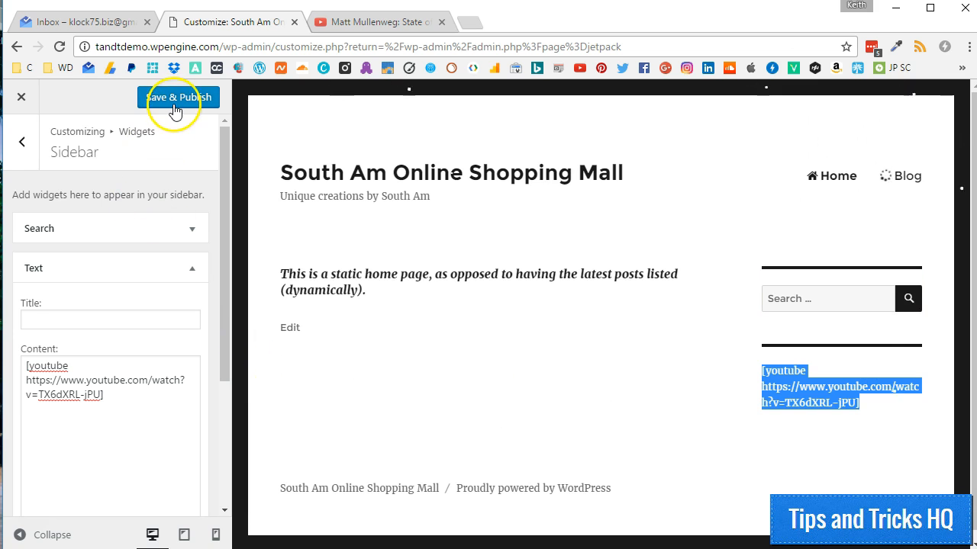
Save & Publish the widget change and close the Customizer back to the Jetpack dashboard.
click(177, 98)
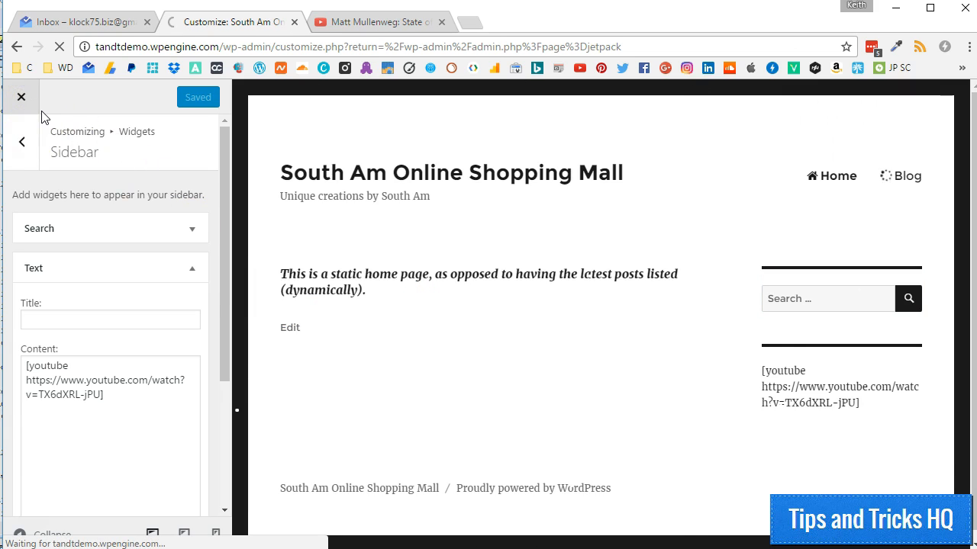
click(22, 97)
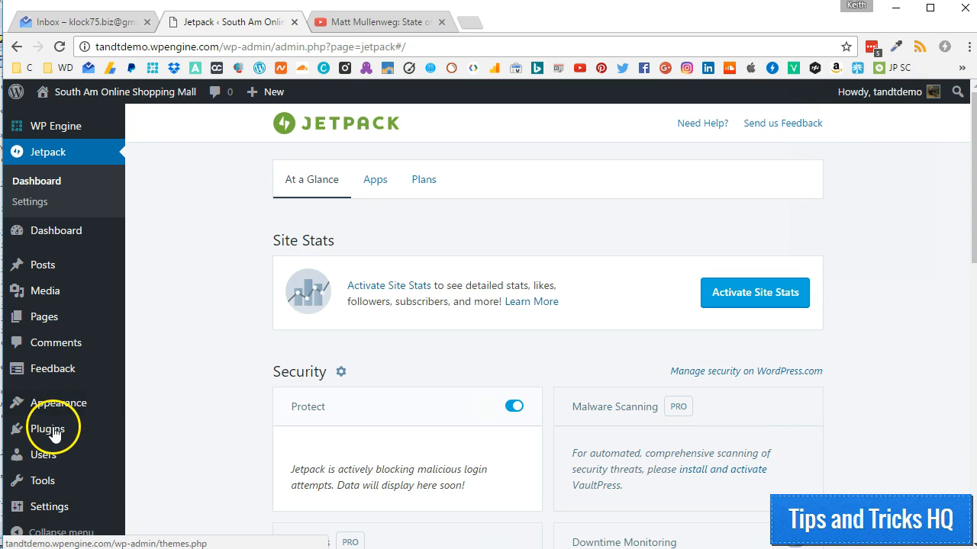
Search the plugin directory for Pluginception, then install and activate it.
click(46, 428)
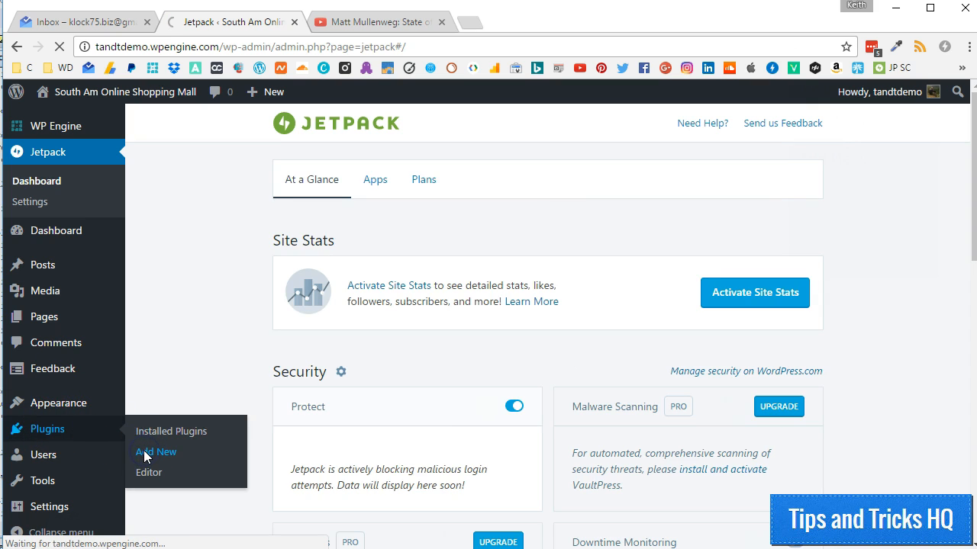
click(156, 452)
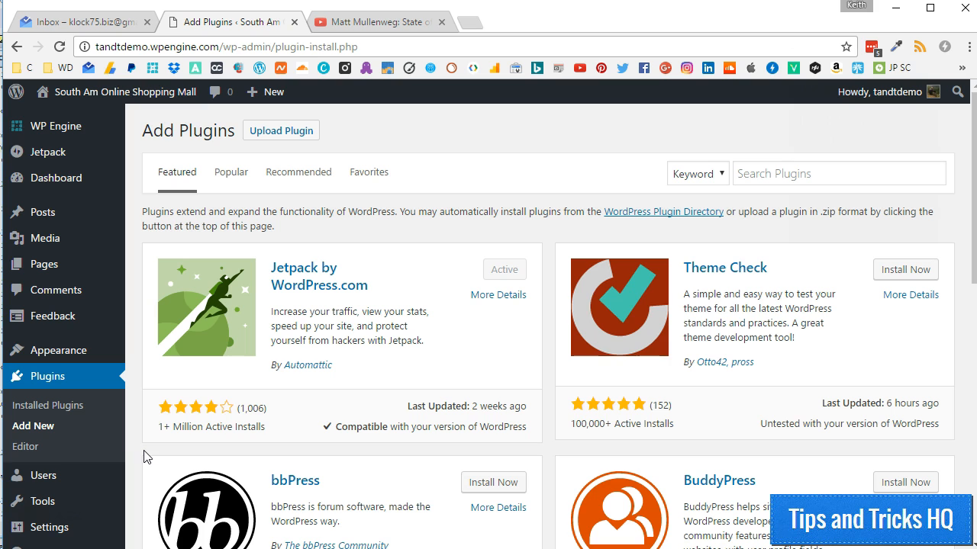
mouse_move(723, 304)
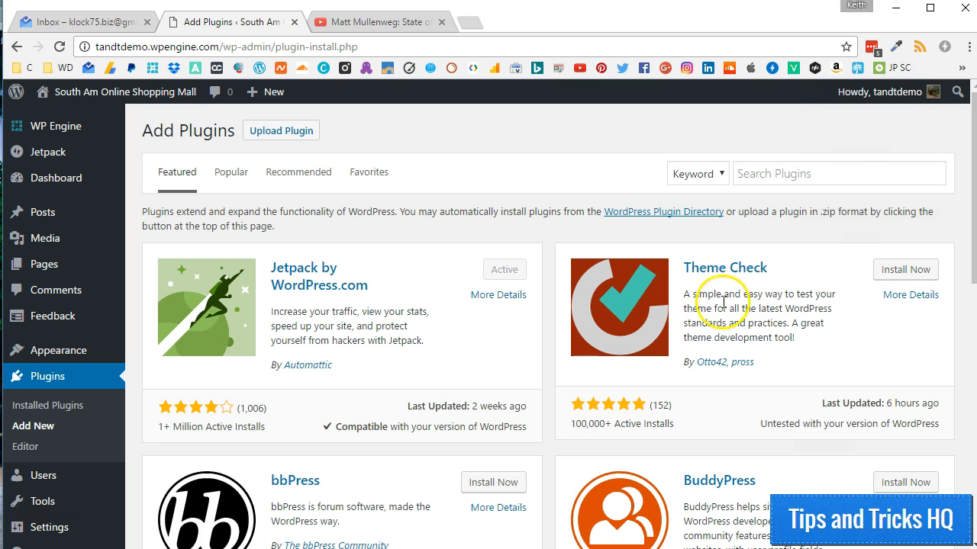
text(Pluginception)
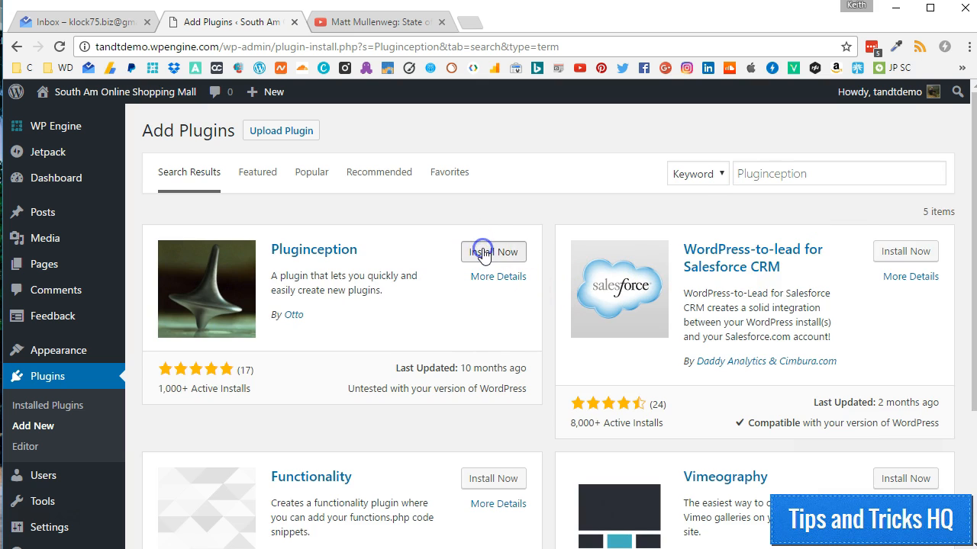
click(493, 252)
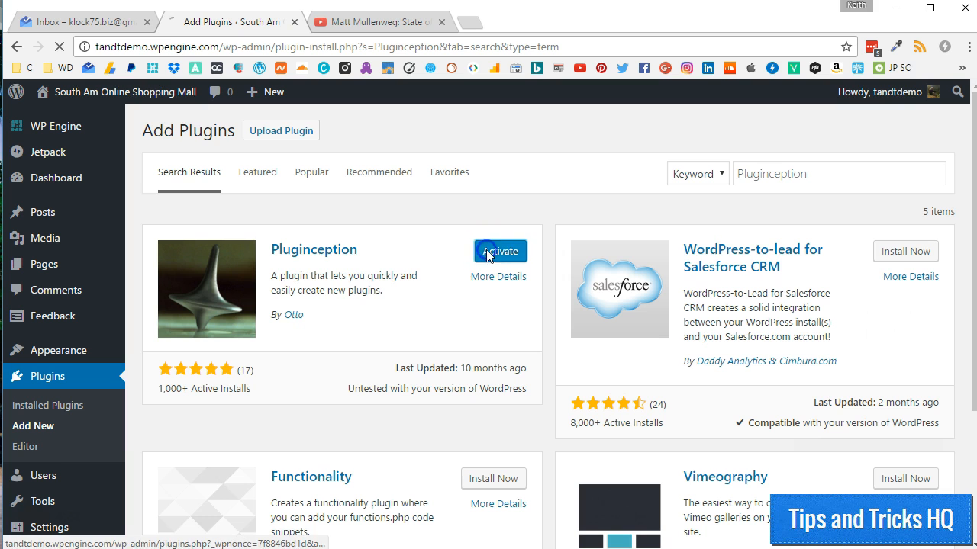
click(500, 250)
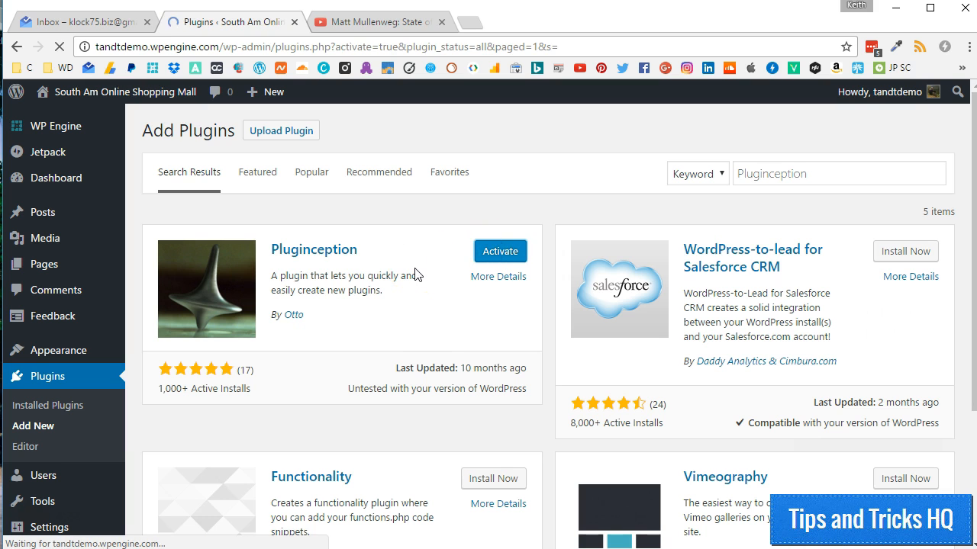
click(500, 250)
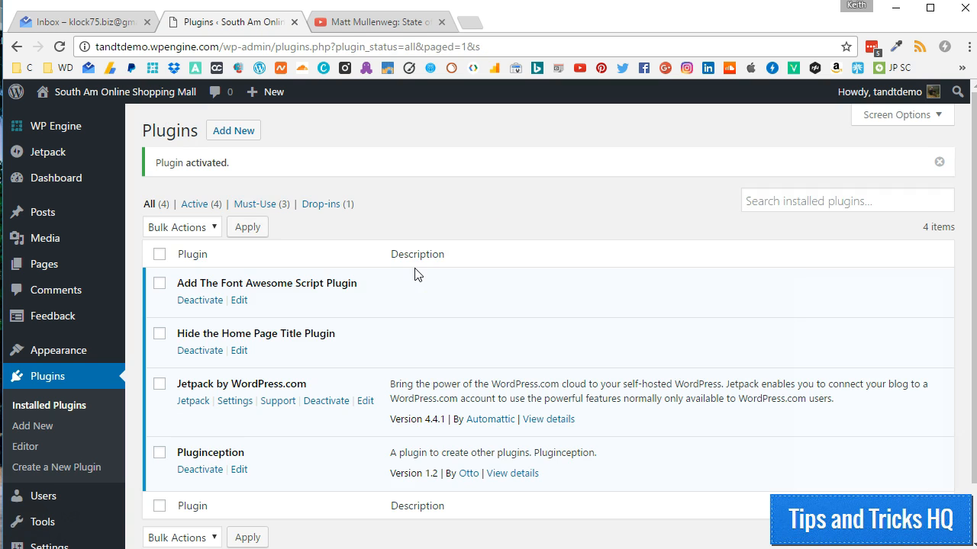
mouse_move(278, 305)
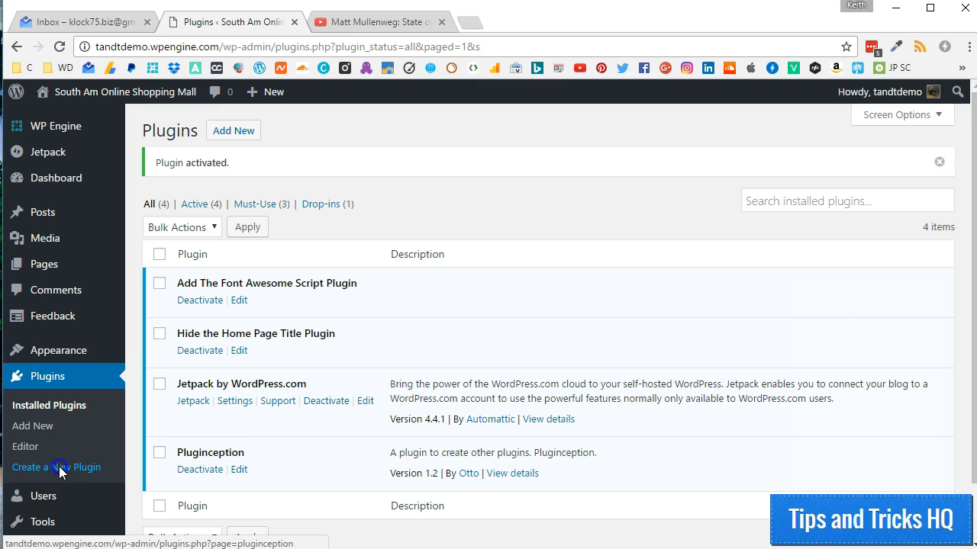
Create and activate a blank plugin named 'Add Shortcode Support for Widgets'.
click(55, 467)
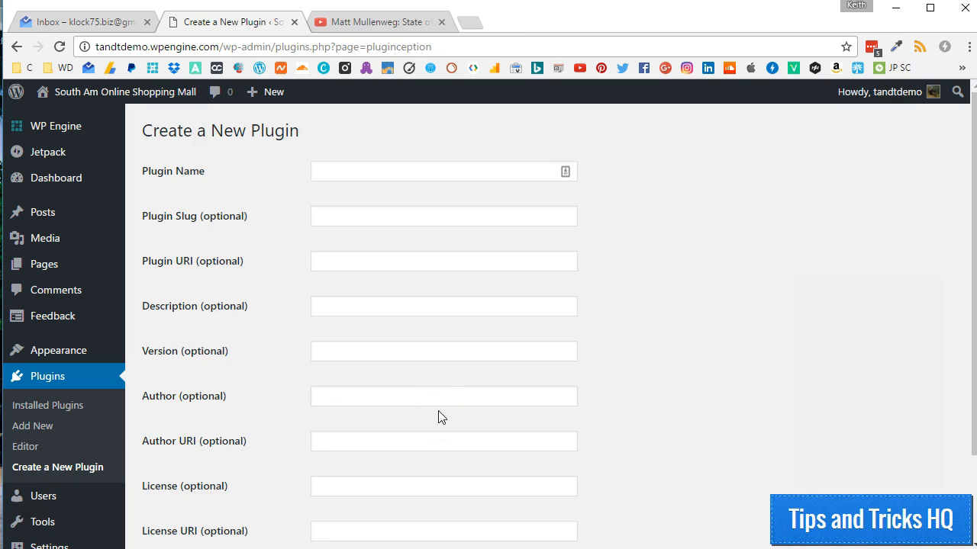
mouse_move(344, 206)
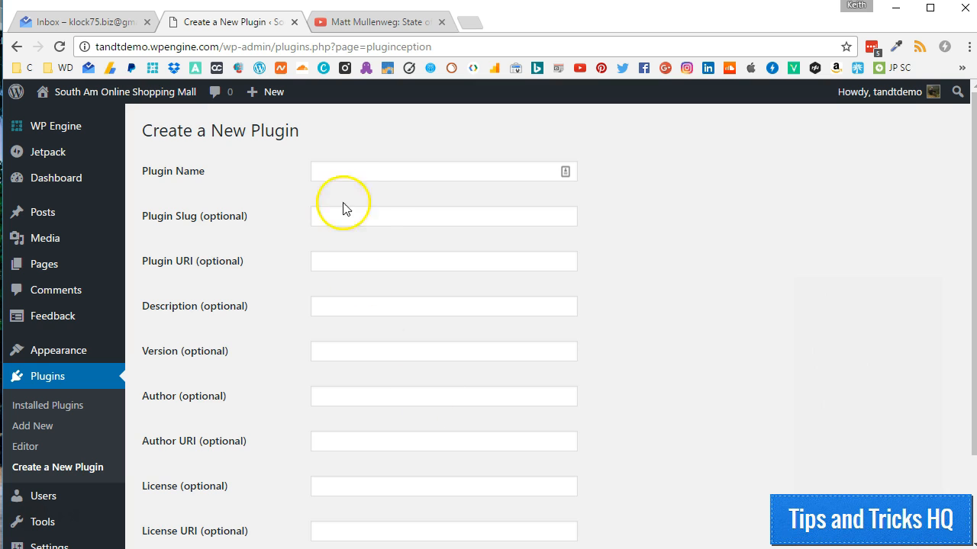
text(Add Shortcode Support for Widgets)
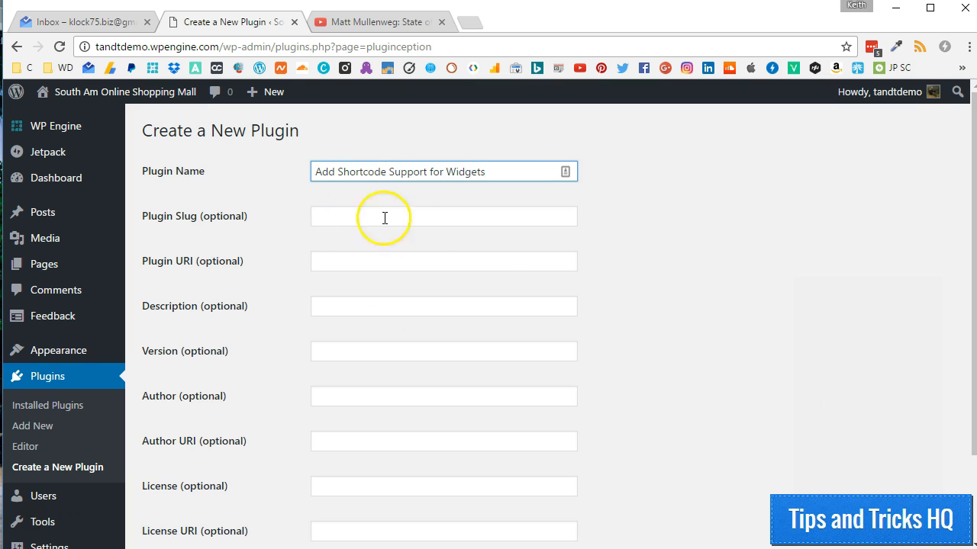
scroll(down, 3)
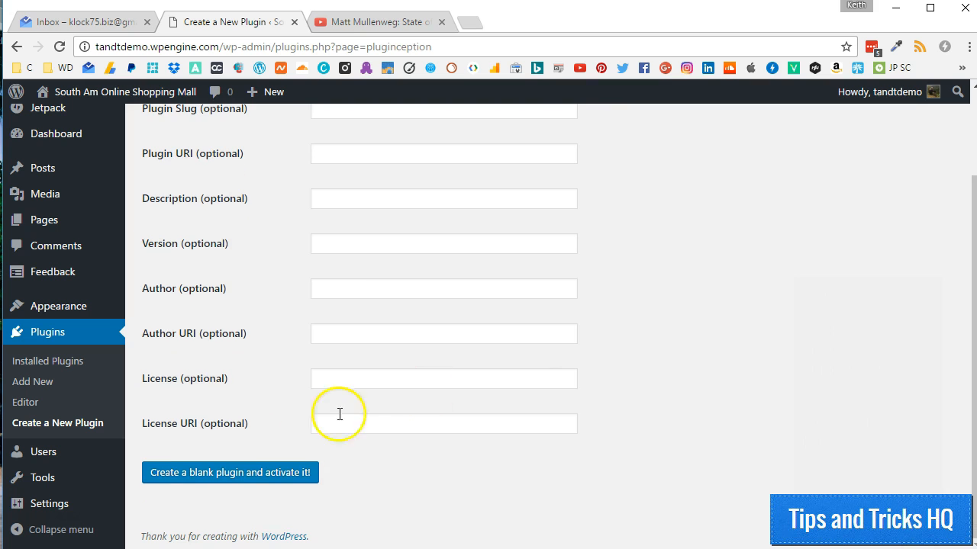
click(229, 473)
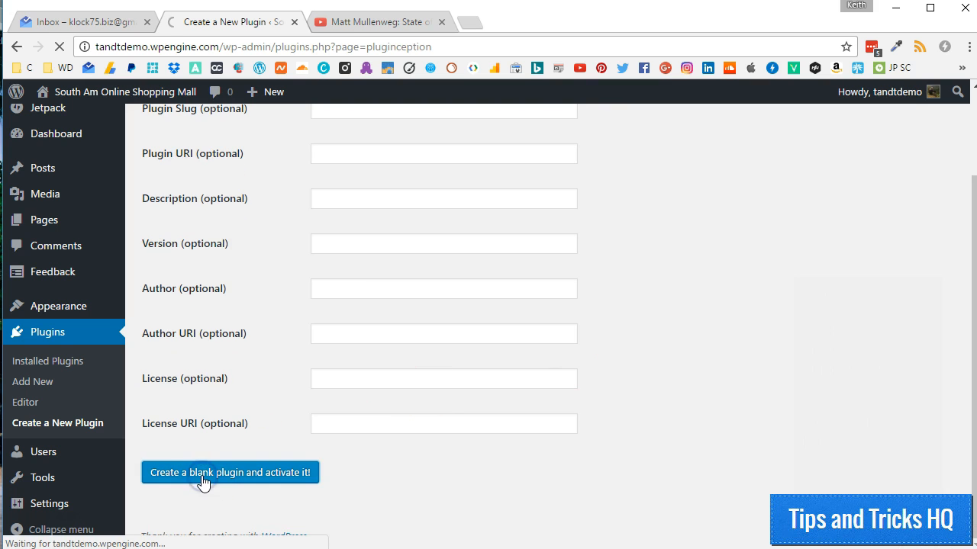
click(229, 473)
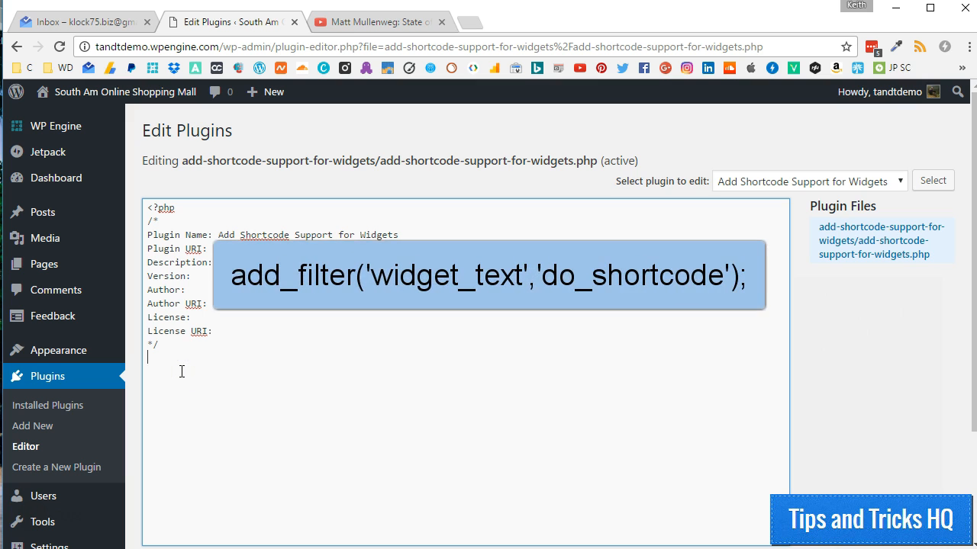
Add add_filter('widget_text','do_shortcode'); to the plugin file and update it.
text(add_filter('widget_text','do_shortcode');)
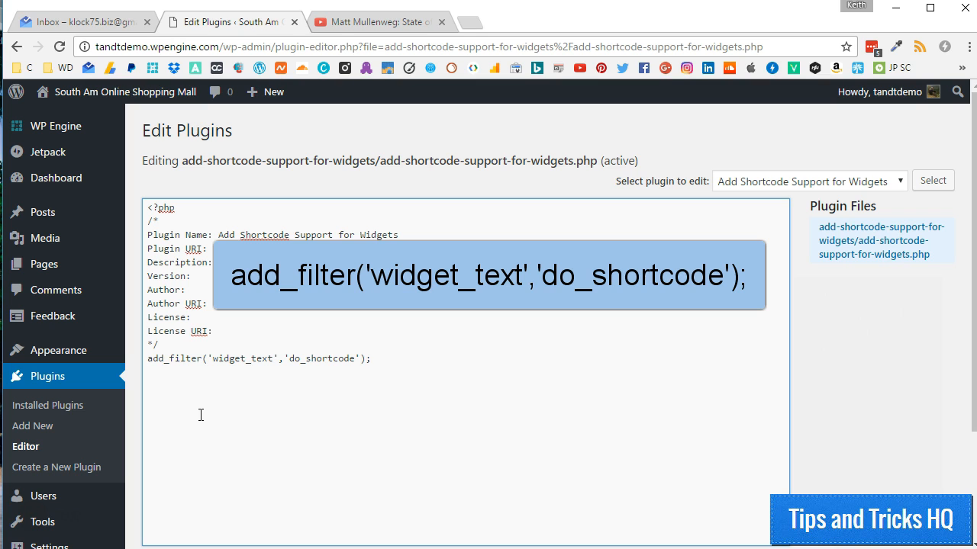
click(373, 358)
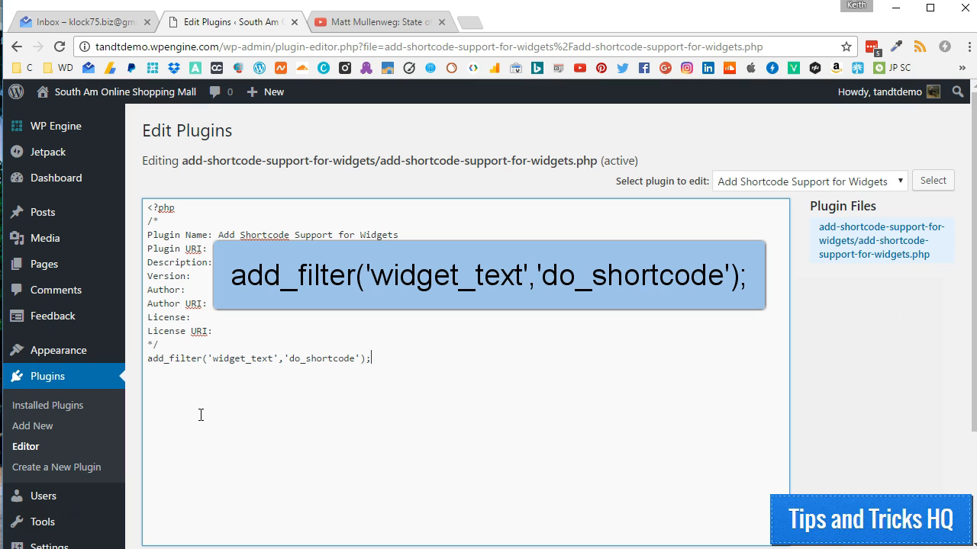
scroll(down, 3)
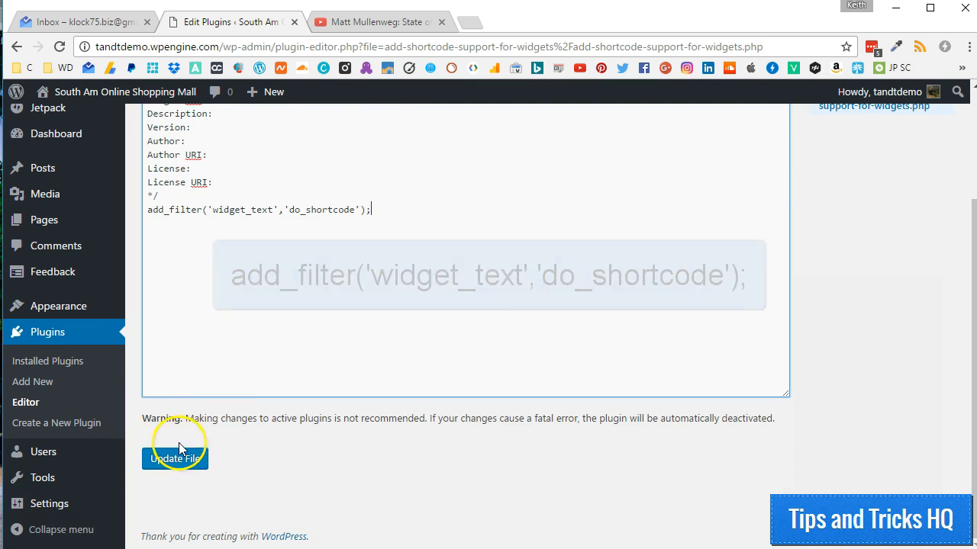
click(174, 458)
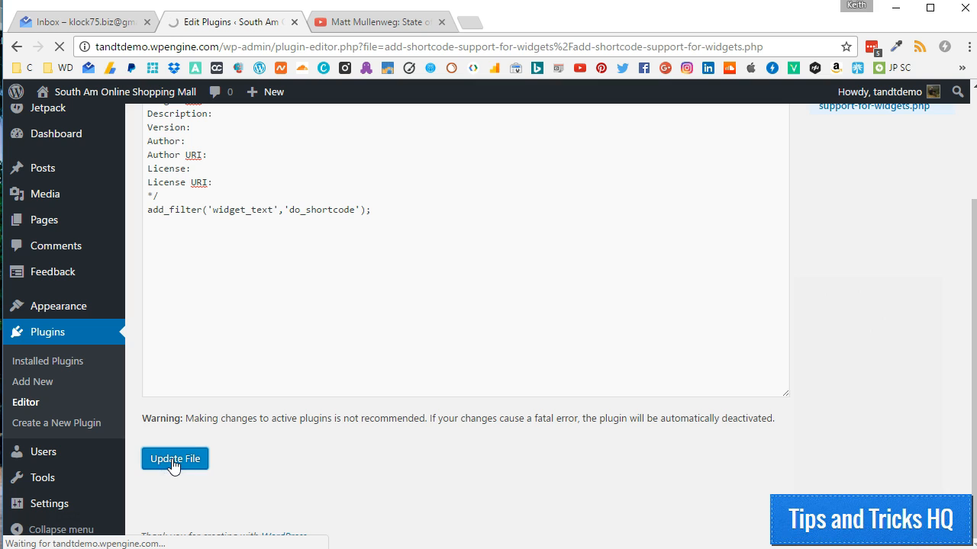
click(174, 458)
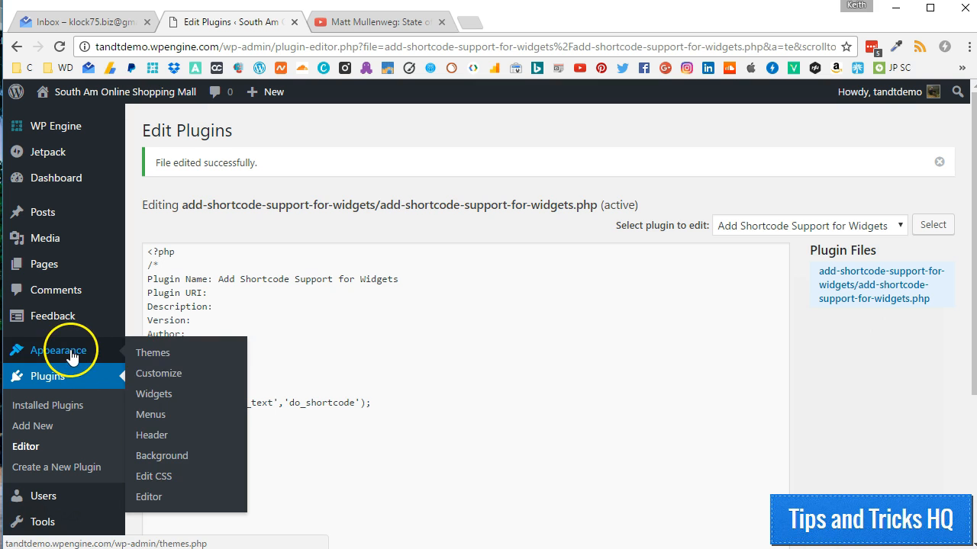
Revisit the Customizer's Widgets, then go to the All Posts list.
click(159, 372)
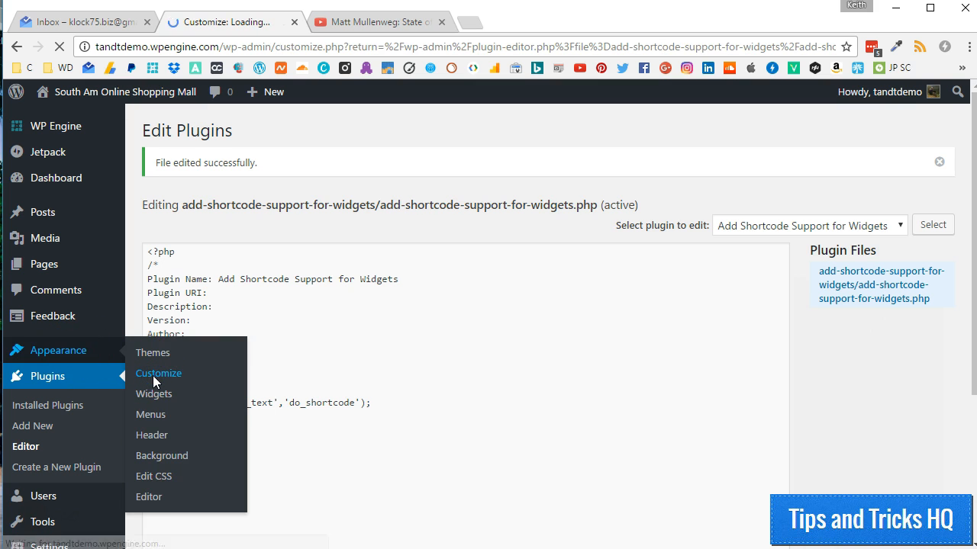
click(159, 373)
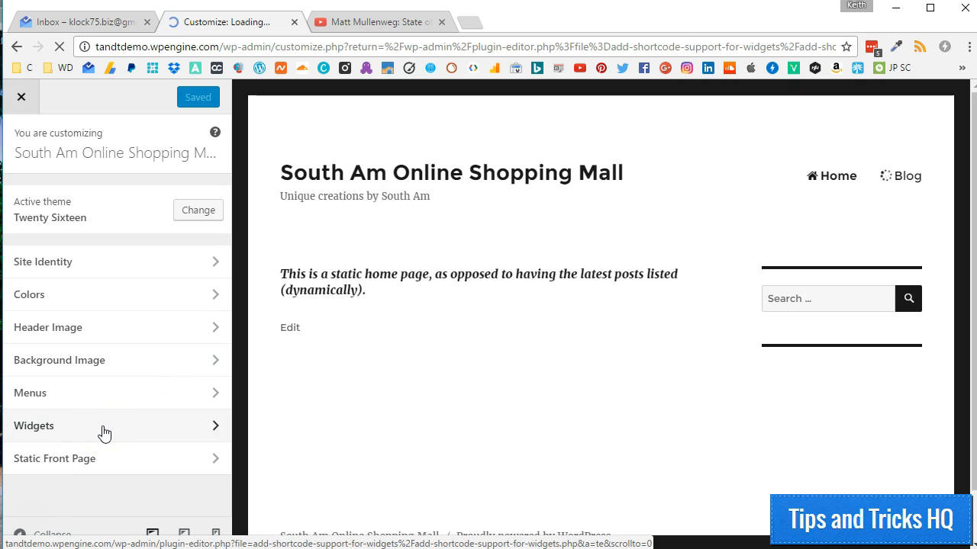
click(105, 426)
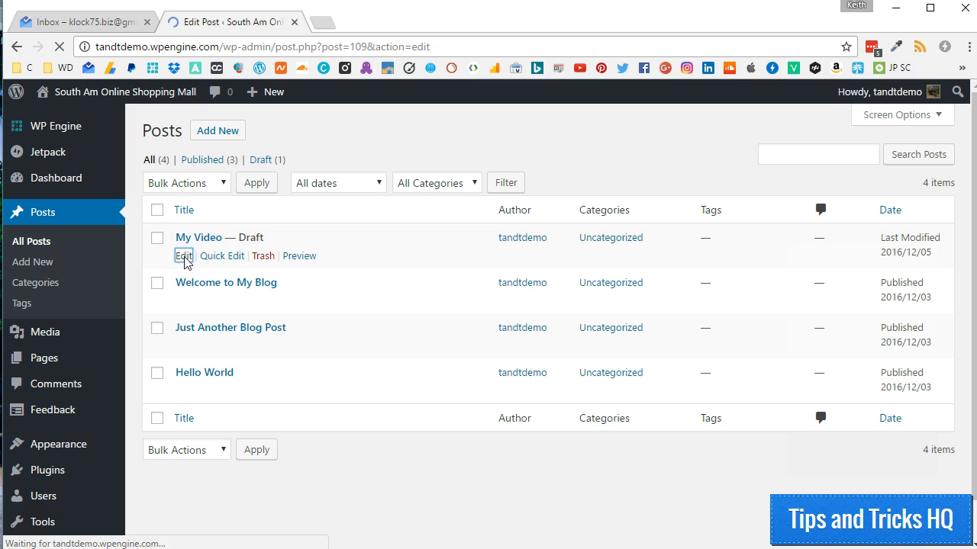
Edit the My Video draft in Text view showing its youtube shortcode, and save the draft.
click(183, 257)
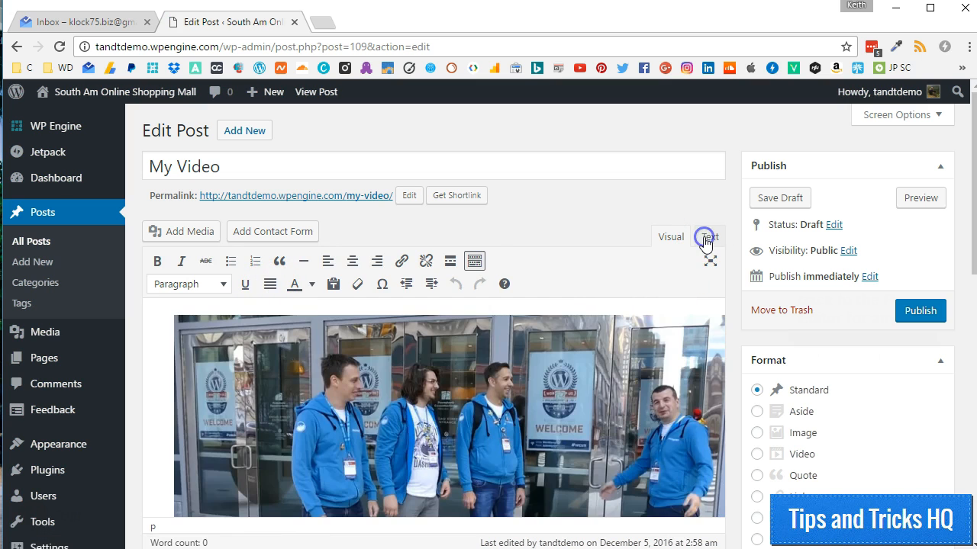
click(708, 237)
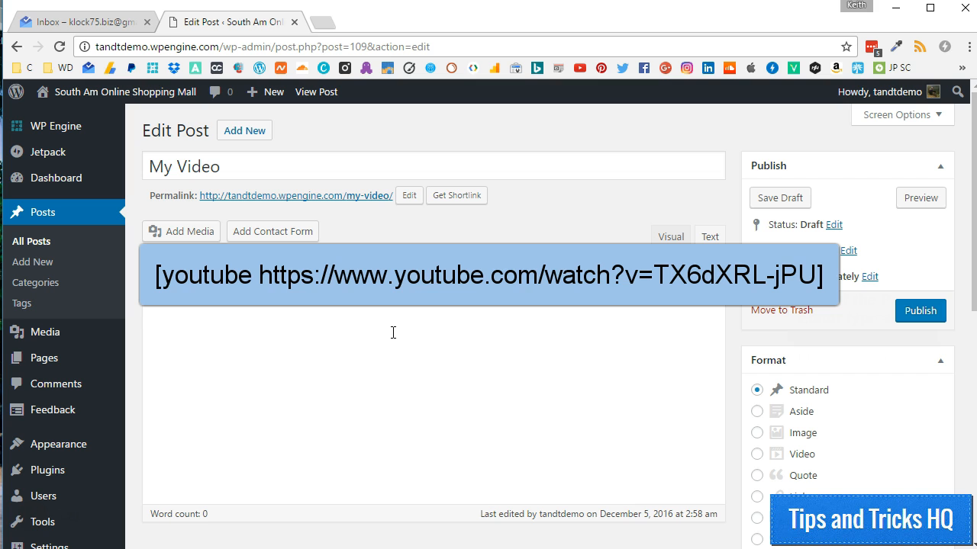
mouse_move(754, 171)
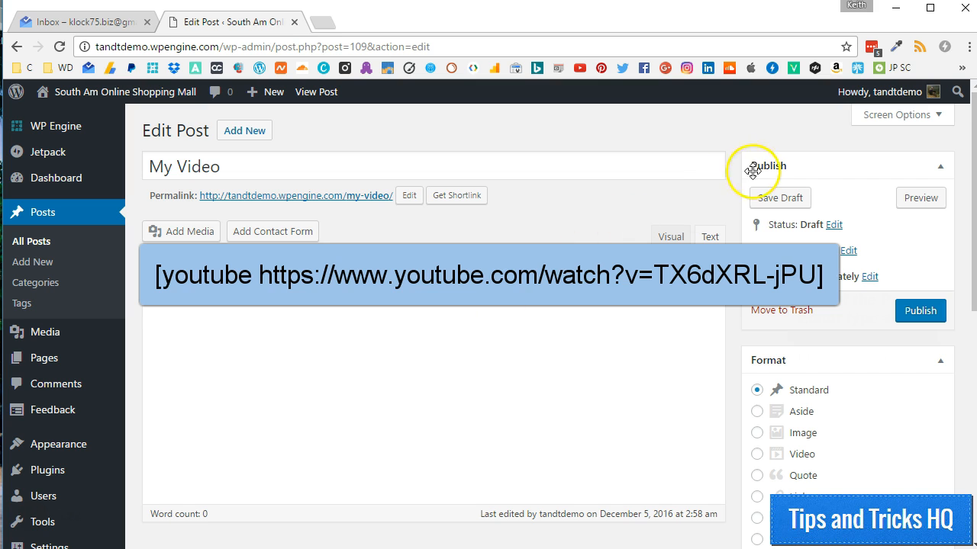
click(778, 198)
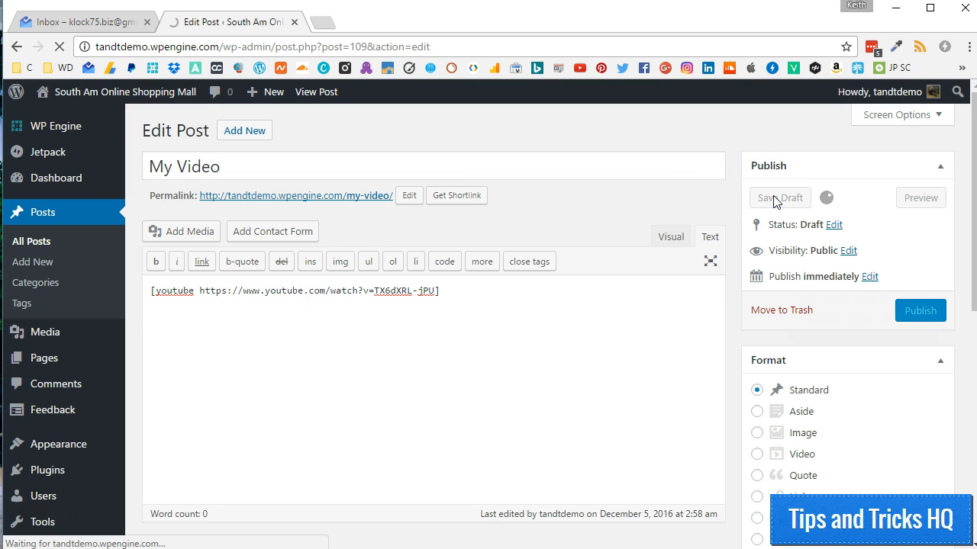
click(779, 198)
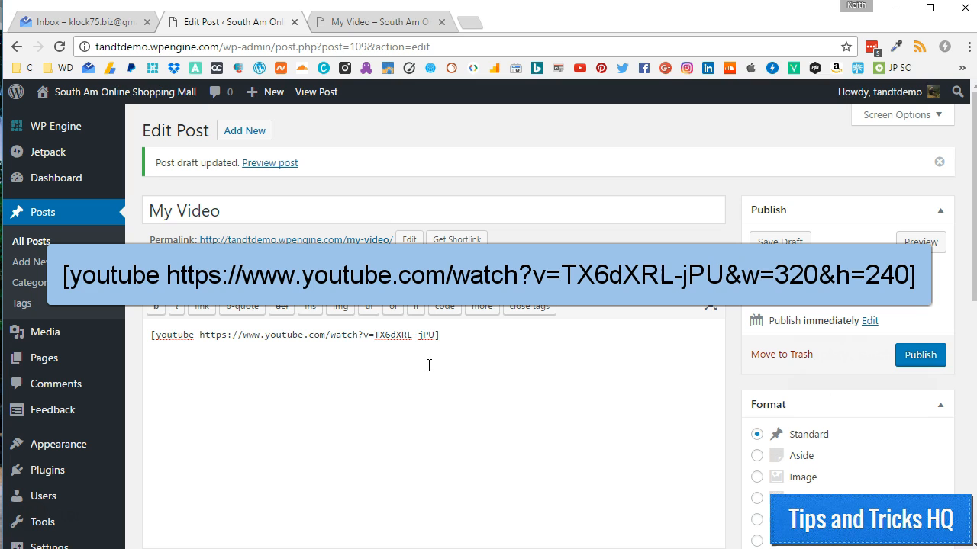
Append &w=320&h=240 to the YouTube URL inside the shortcode.
text(&w=320&h=240)
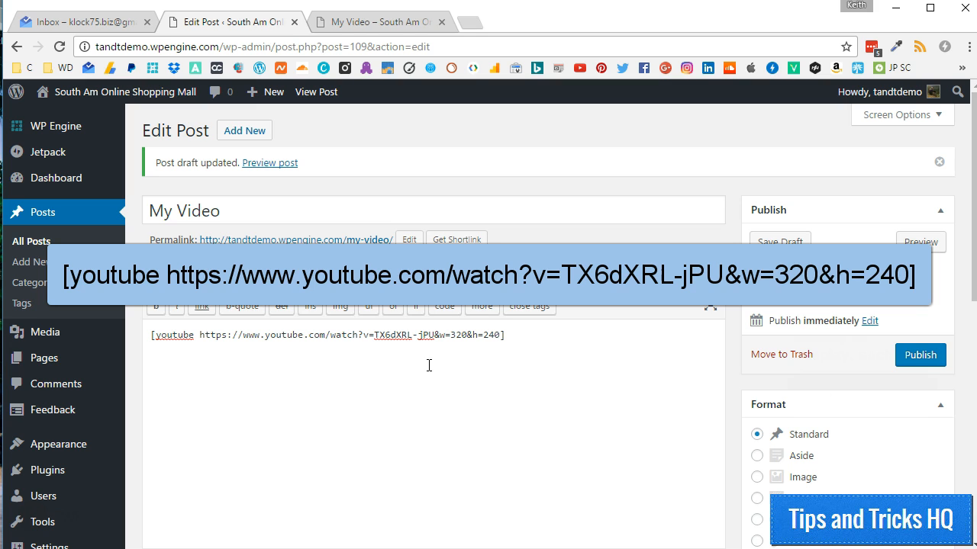
mouse_move(709, 210)
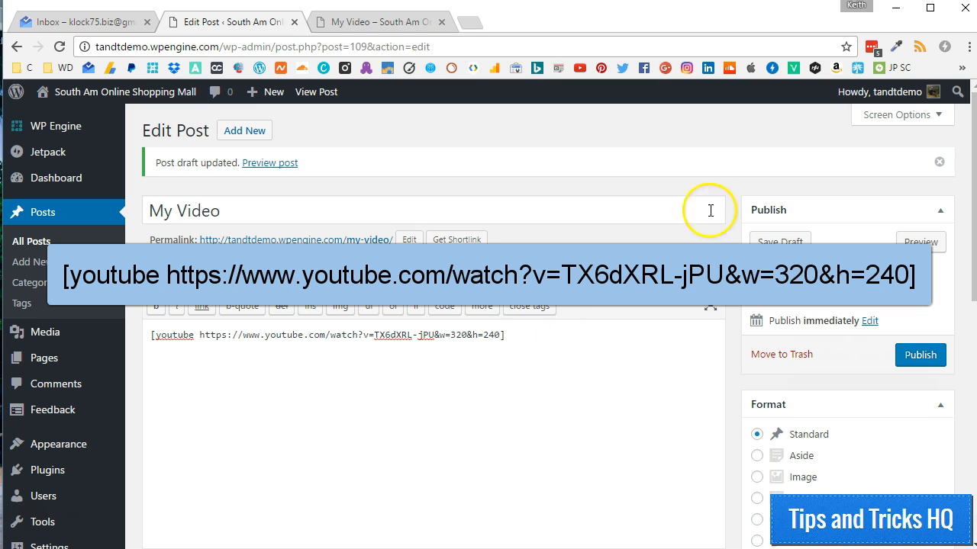
click(780, 241)
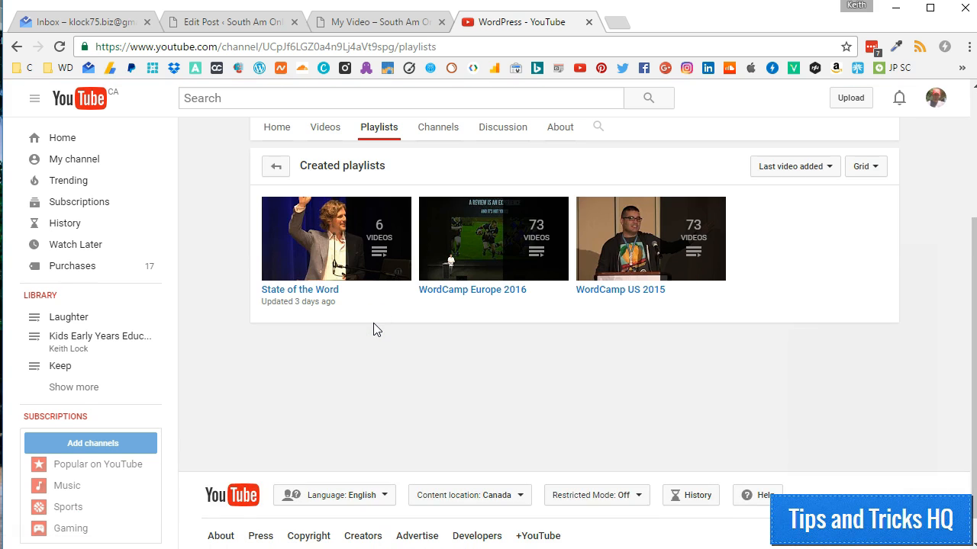
mouse_move(323, 293)
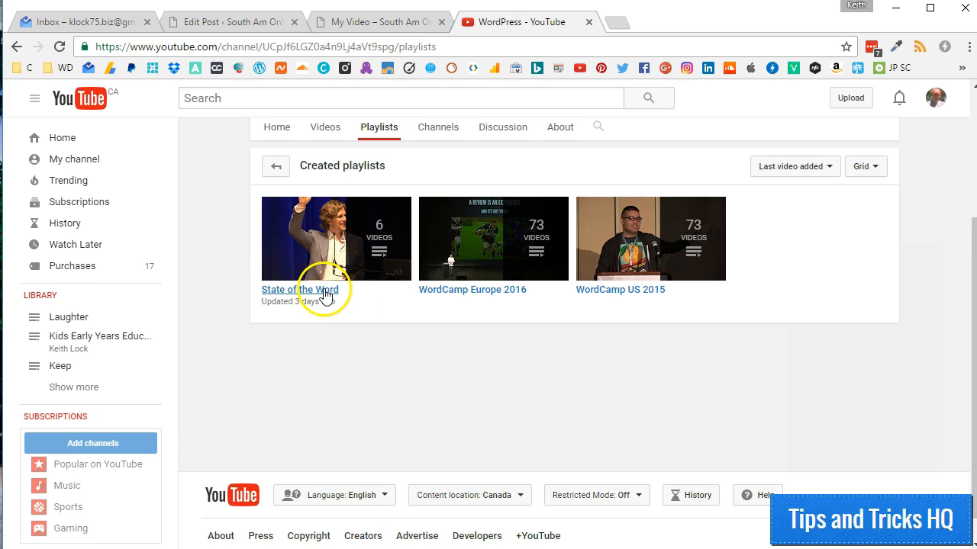
Play the first State of the Word playlist video and copy its full address.
click(299, 290)
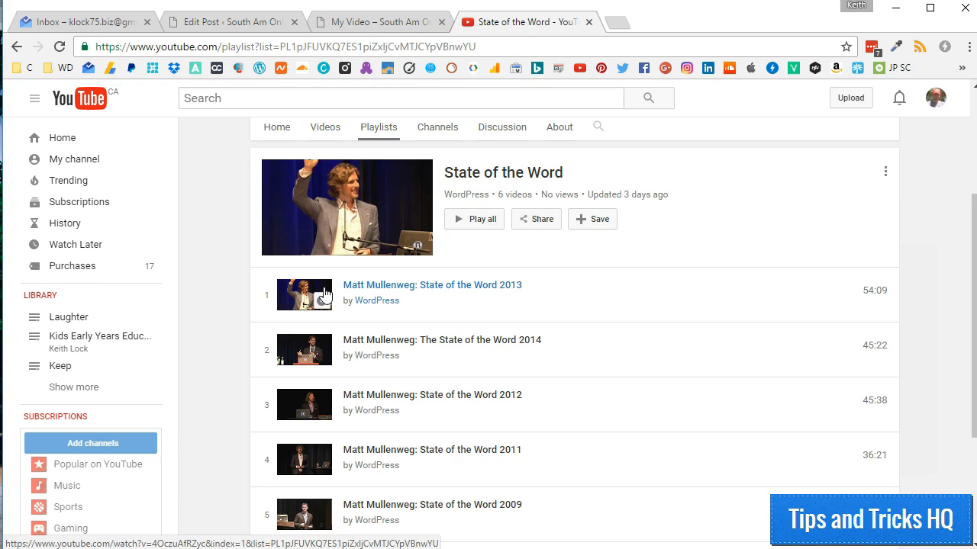
mouse_move(282, 83)
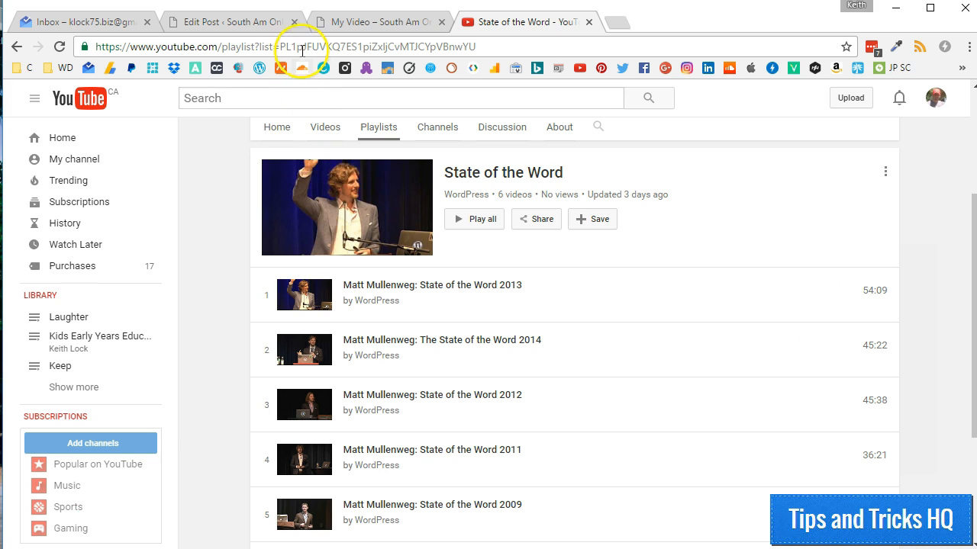
click(302, 46)
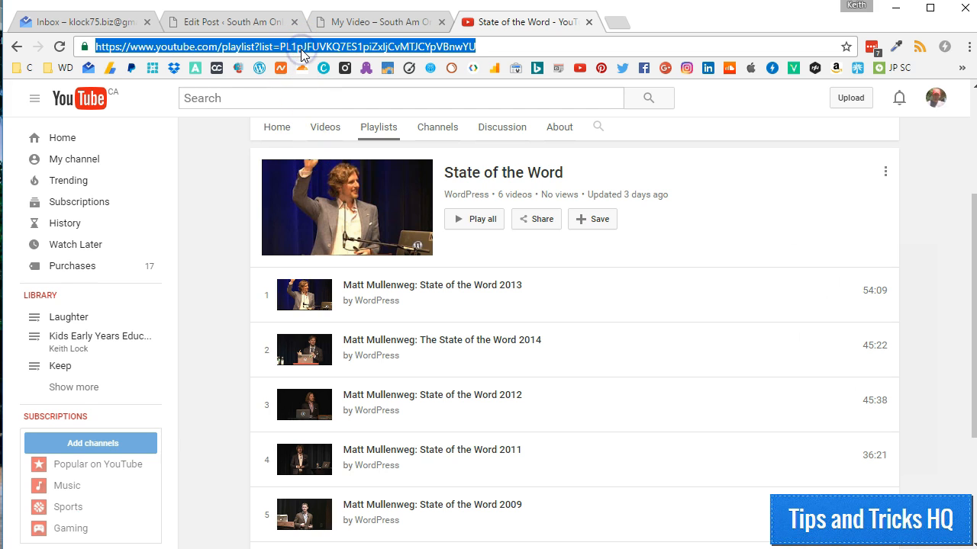
right_click(302, 46)
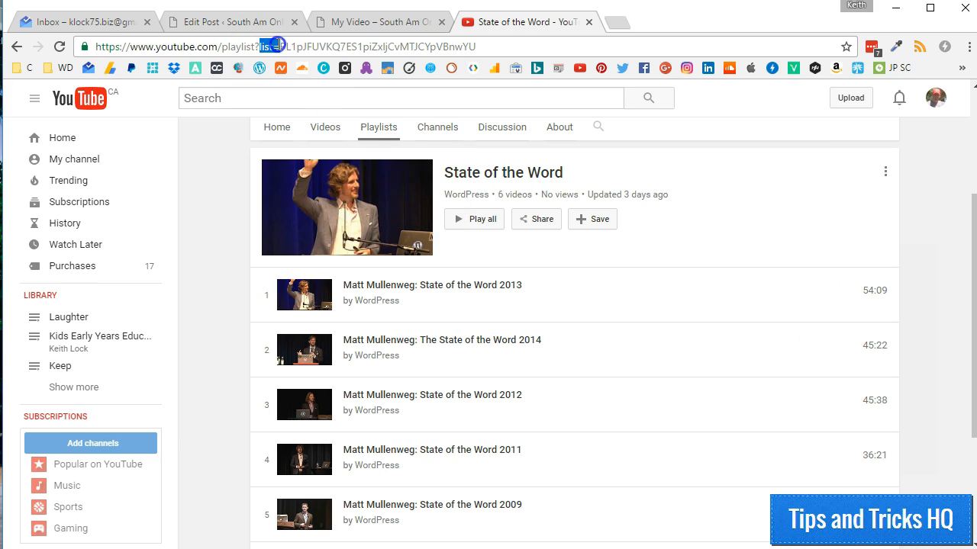
mouse_move(409, 244)
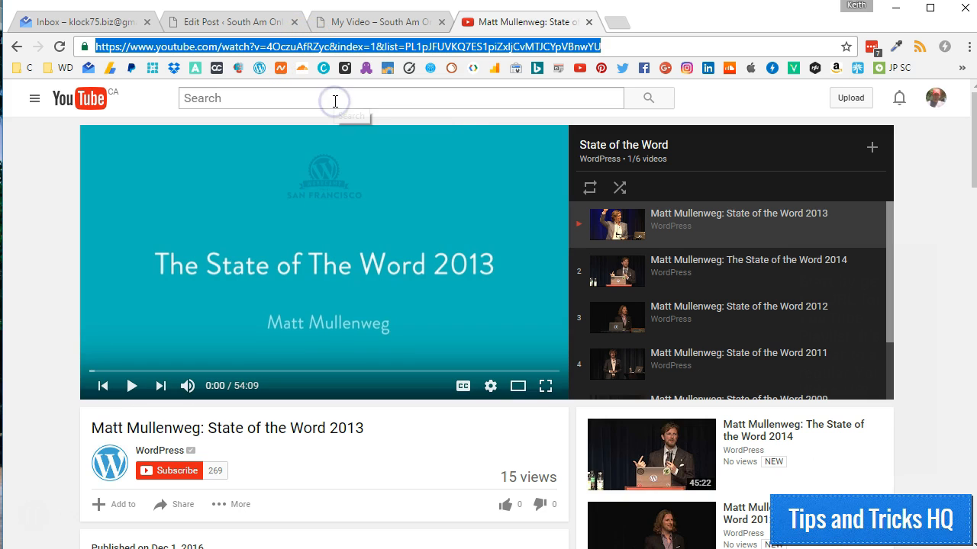
mouse_move(334, 101)
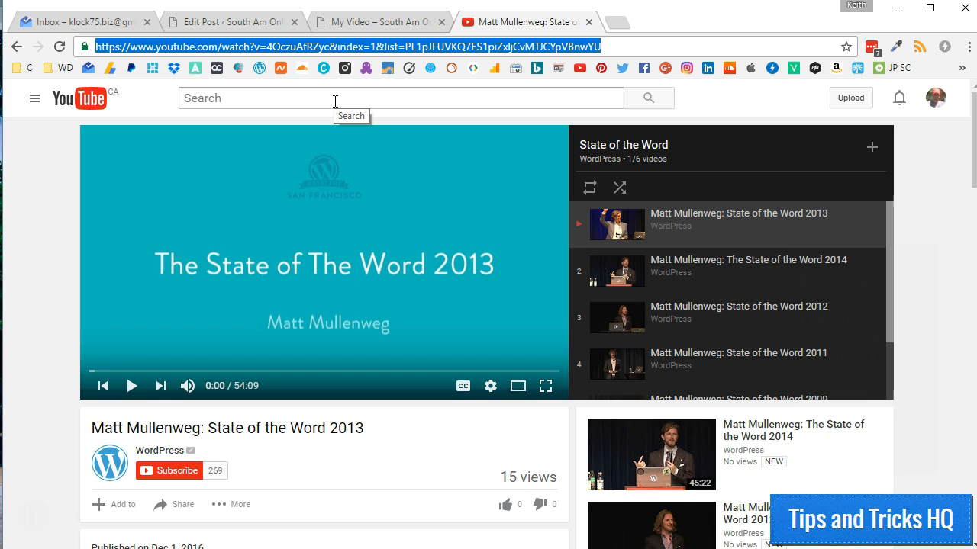
click(229, 22)
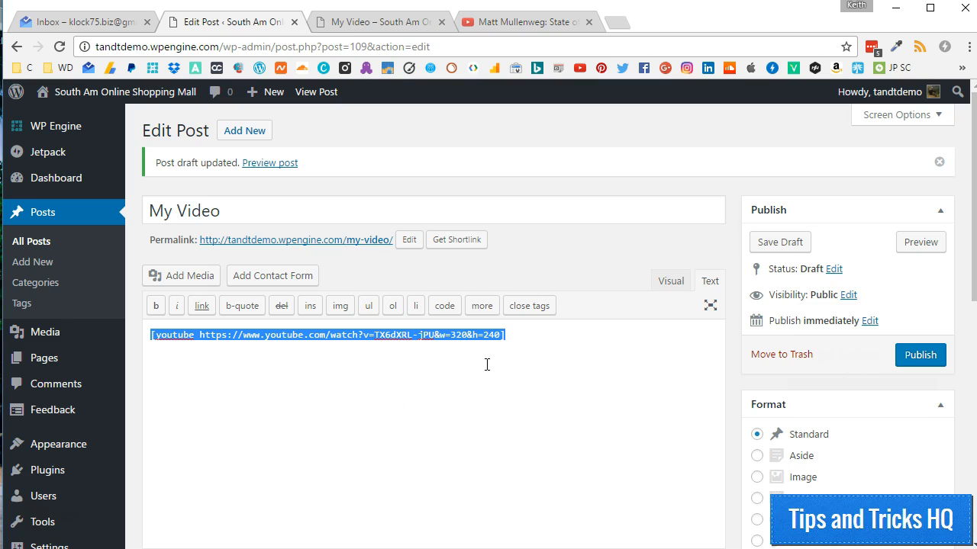
Swap the My Video shortcode for the 2013 playlist video URL and check the embed in Visual mode.
text(https://www.youtube.com/watch?v=4OczuAfRZyc&index=1&list=PL1pJFUVKQ7ES1piZx1jCvMTJCYpVBnwYU)
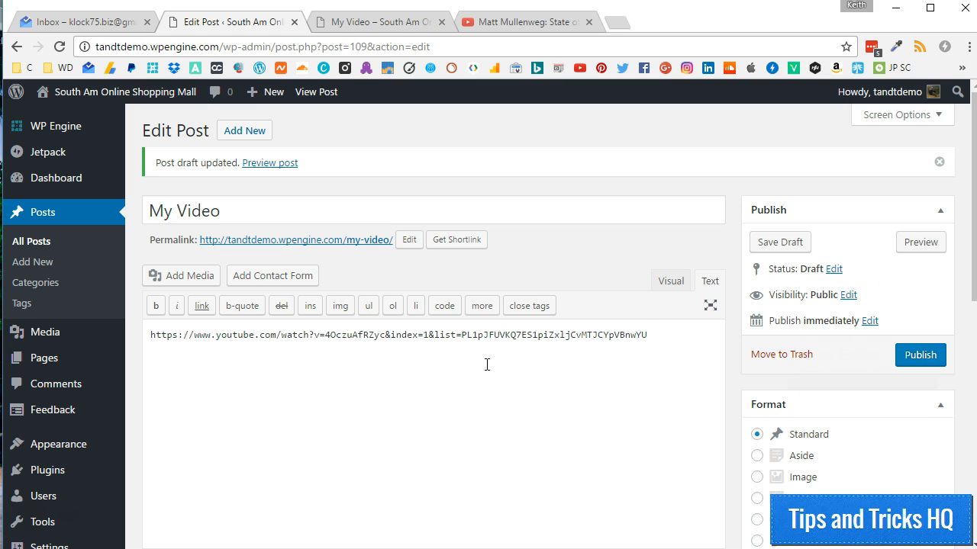
mouse_move(669, 280)
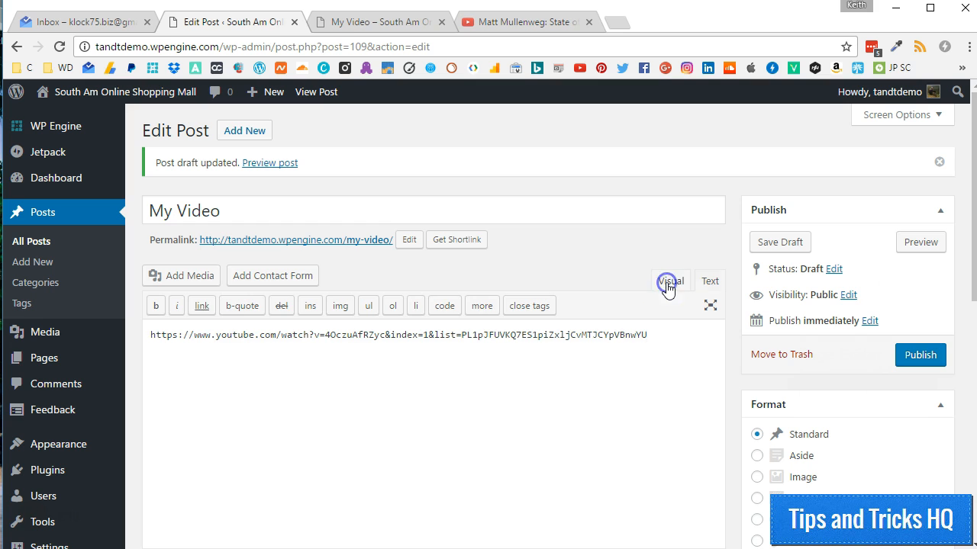
click(670, 281)
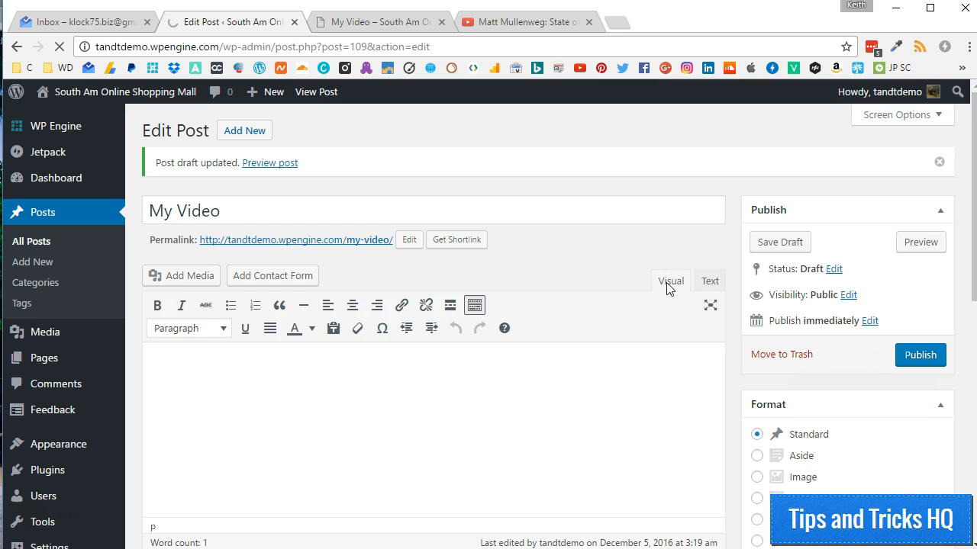
scroll(down, 3)
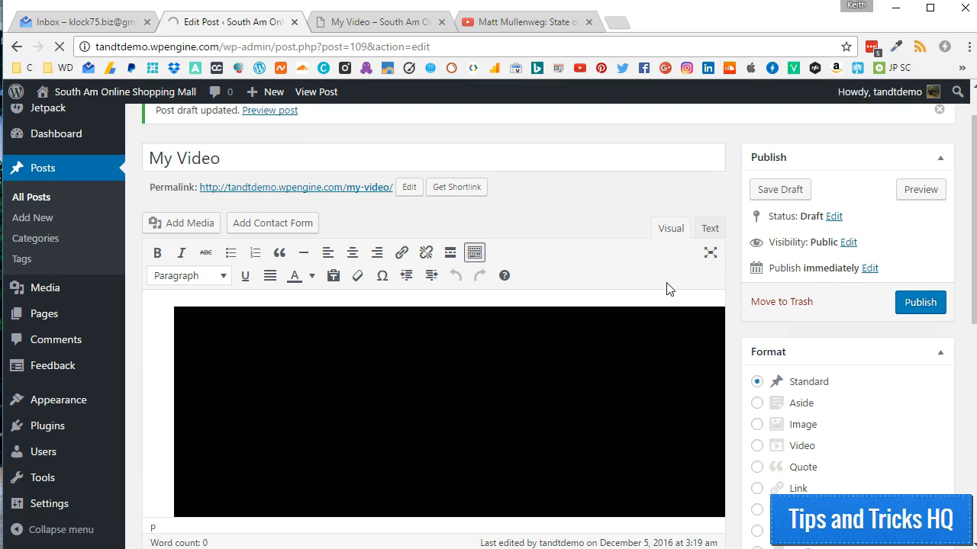
scroll(down, 3)
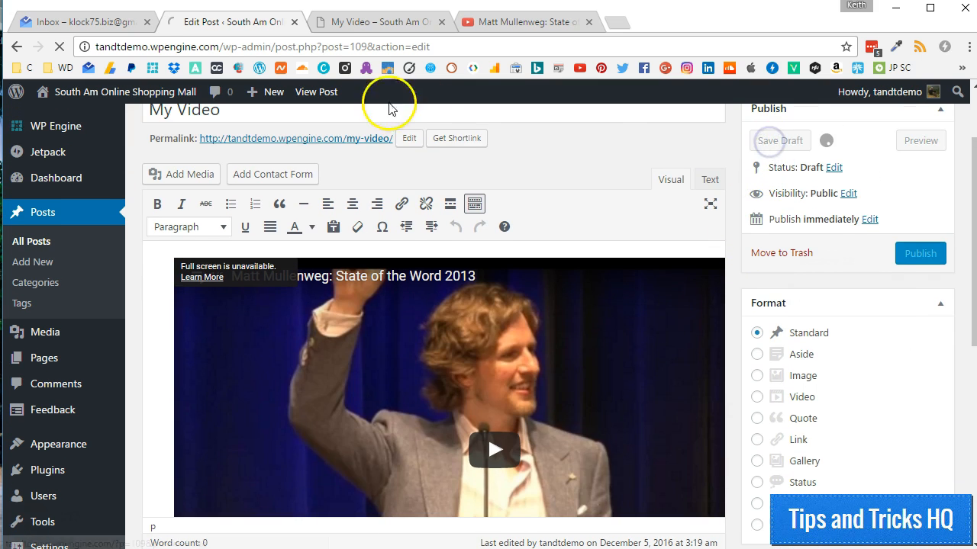
Save the draft and reload the preview to show the newly embedded video.
click(779, 140)
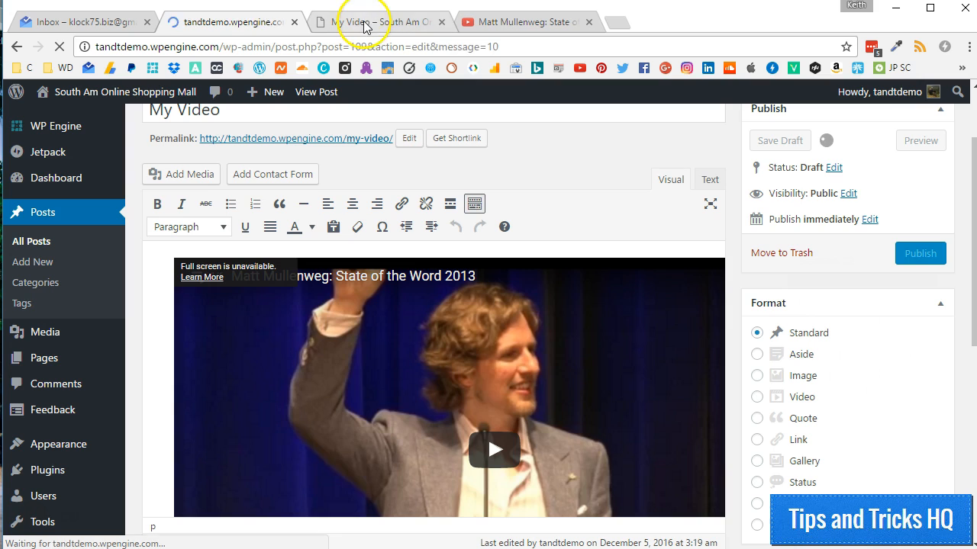
click(920, 140)
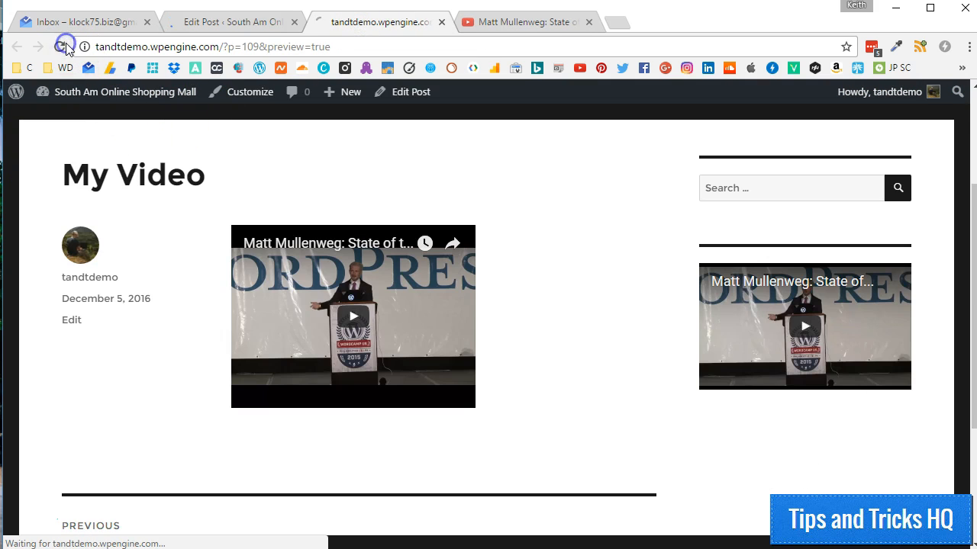
click(64, 46)
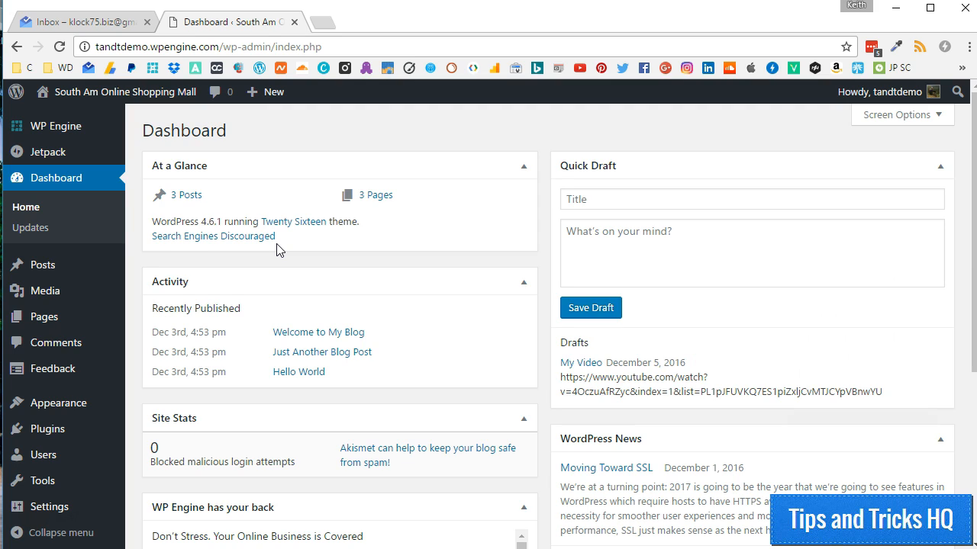
mouse_move(46, 427)
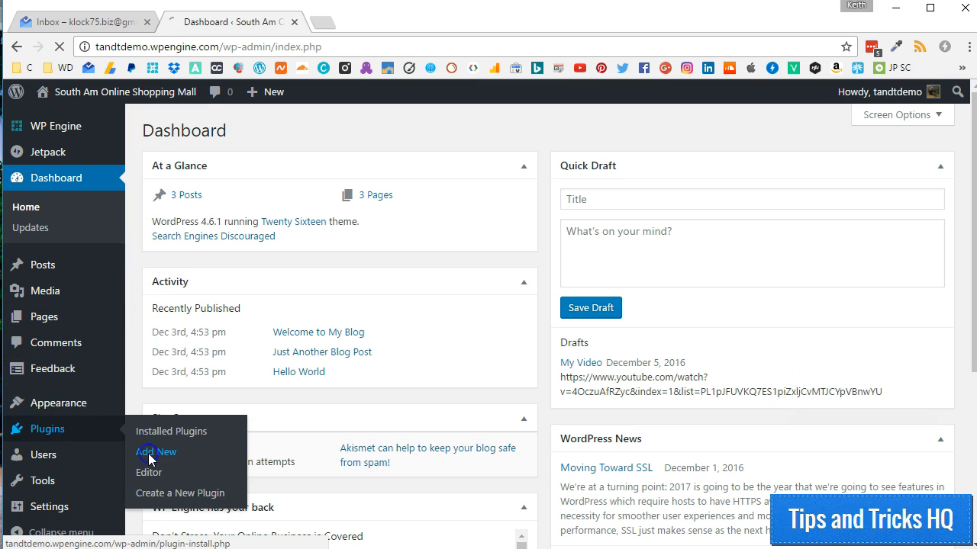
Find 'WP Video Lightbox' in the plugin directory, install it and activate it.
click(155, 451)
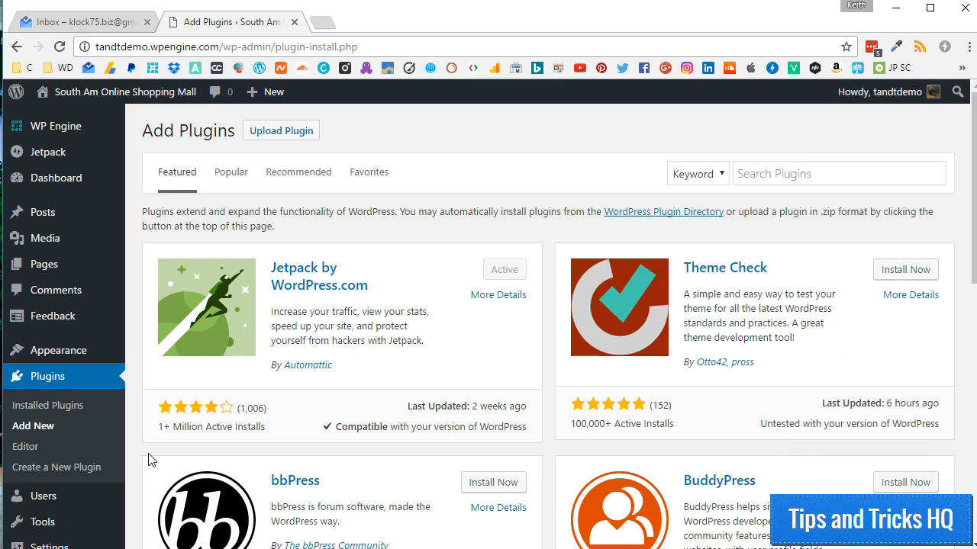
click(837, 172)
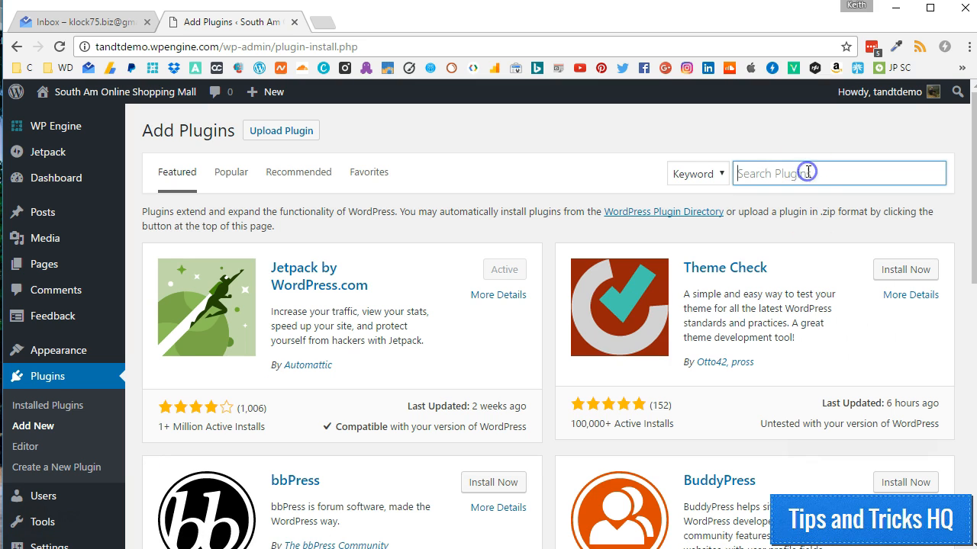
text(WP Video Lightbox)
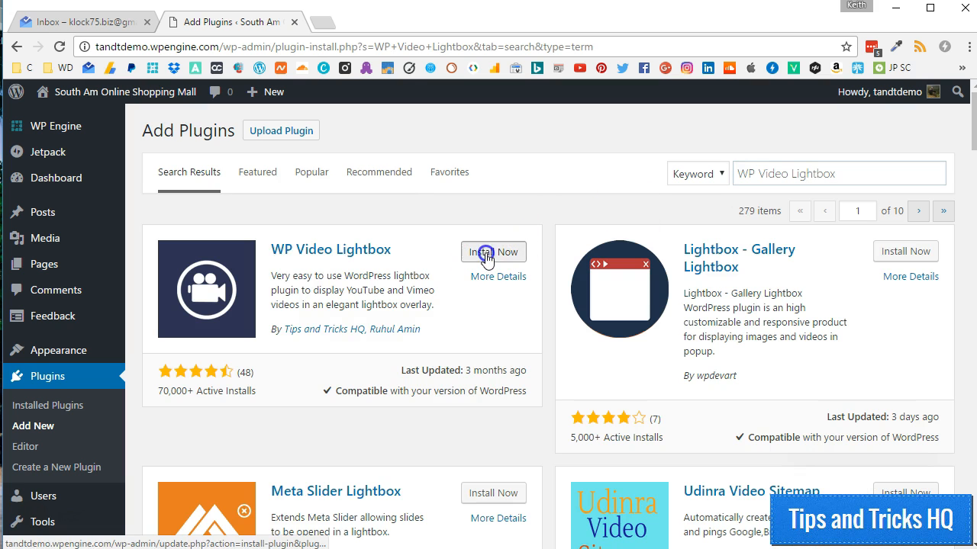
click(493, 252)
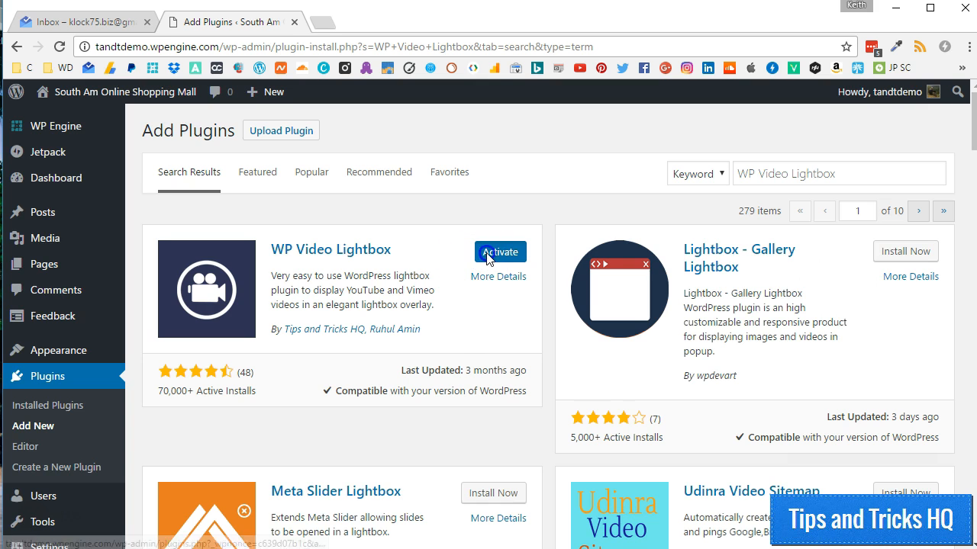
click(501, 250)
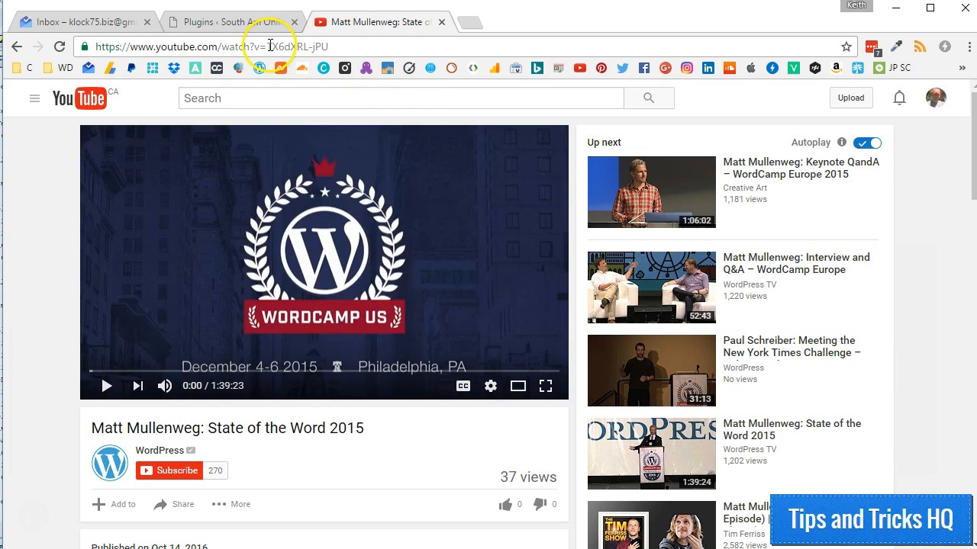
Copy the State of the Word 2015 video ID from the YouTube address bar.
double_click(278, 46)
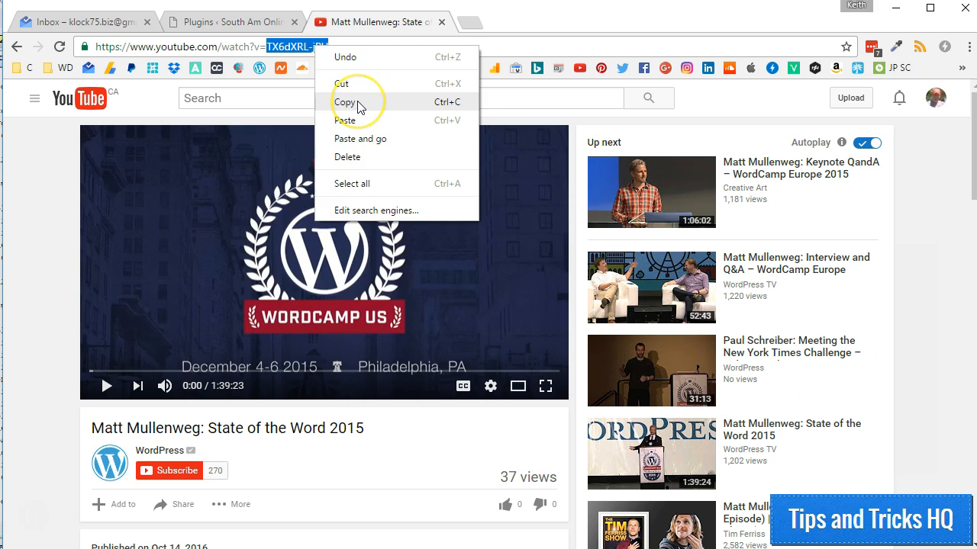
click(348, 101)
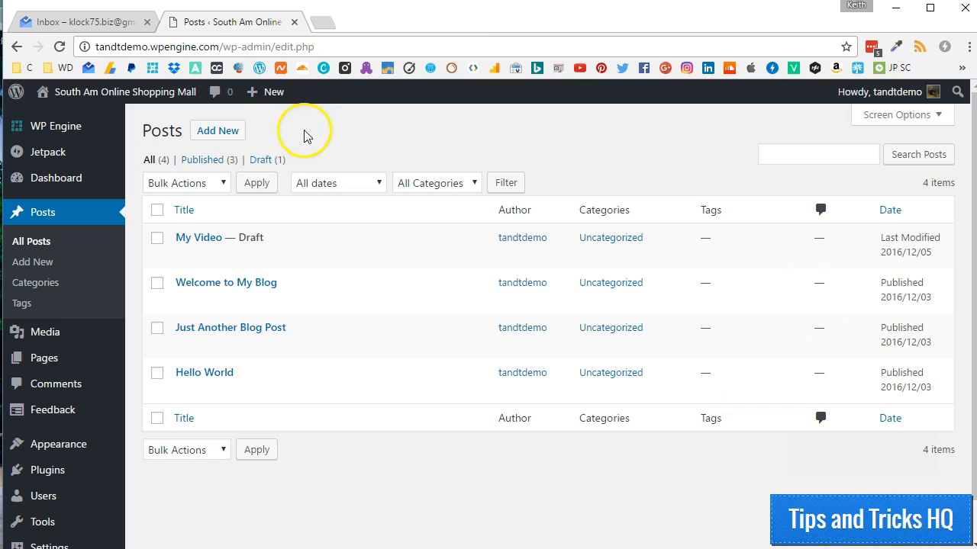
Start a new post and title it 'New Video'.
click(217, 131)
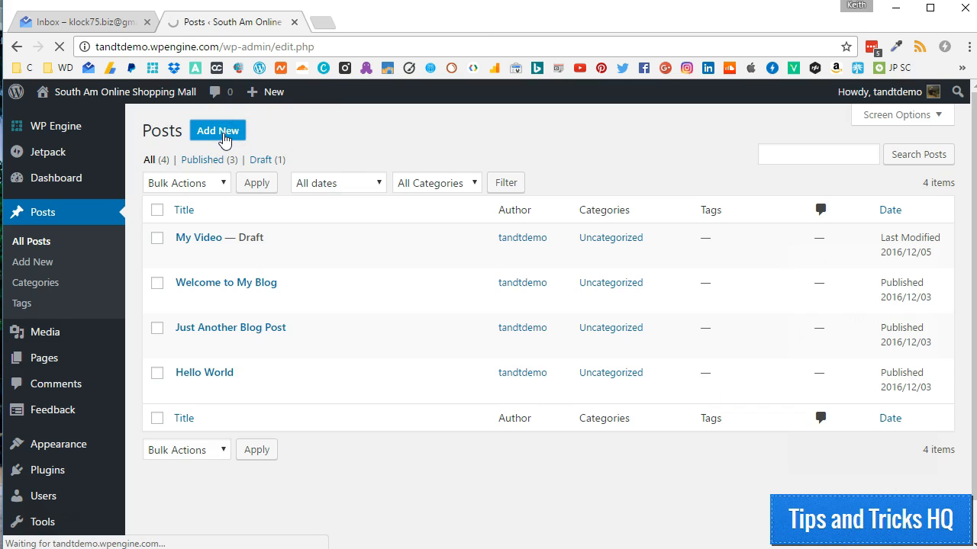
click(216, 131)
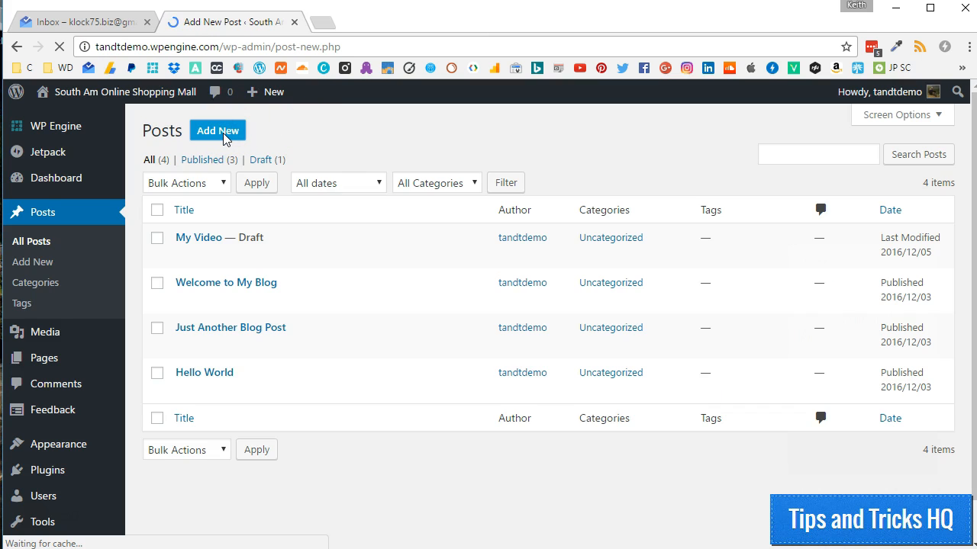
click(217, 131)
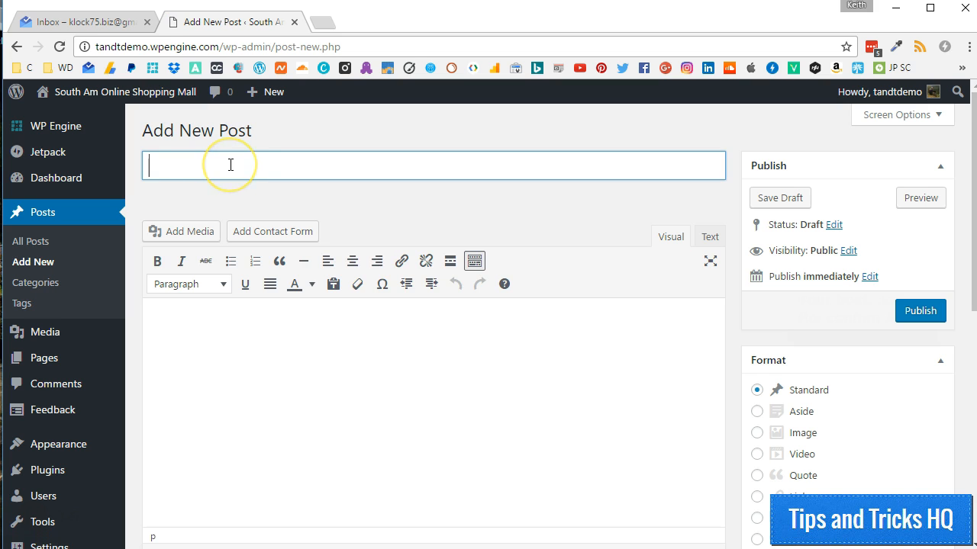
text(New Video)
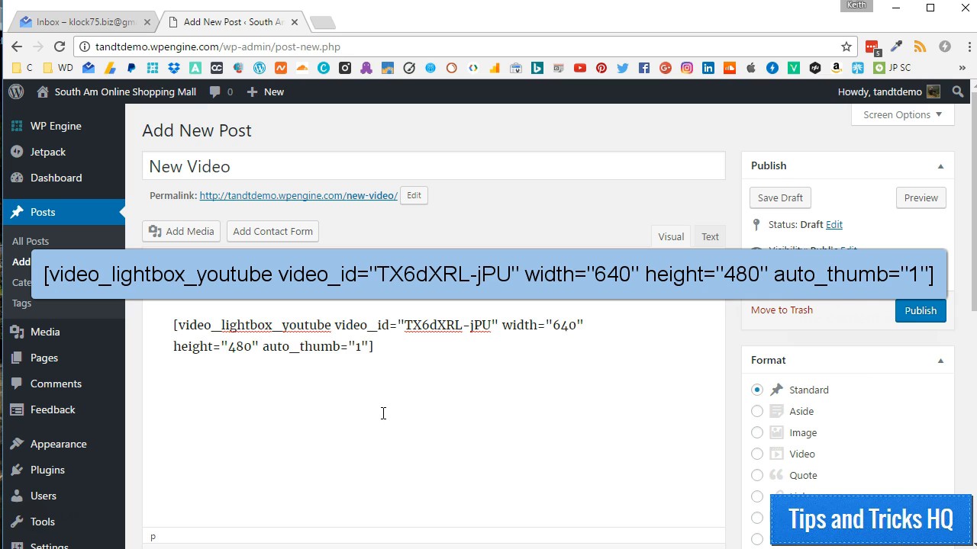
Add the [video_lightbox_youtube] shortcode for TX6dXRL-jPU at 640×480 and save the draft.
click(372, 345)
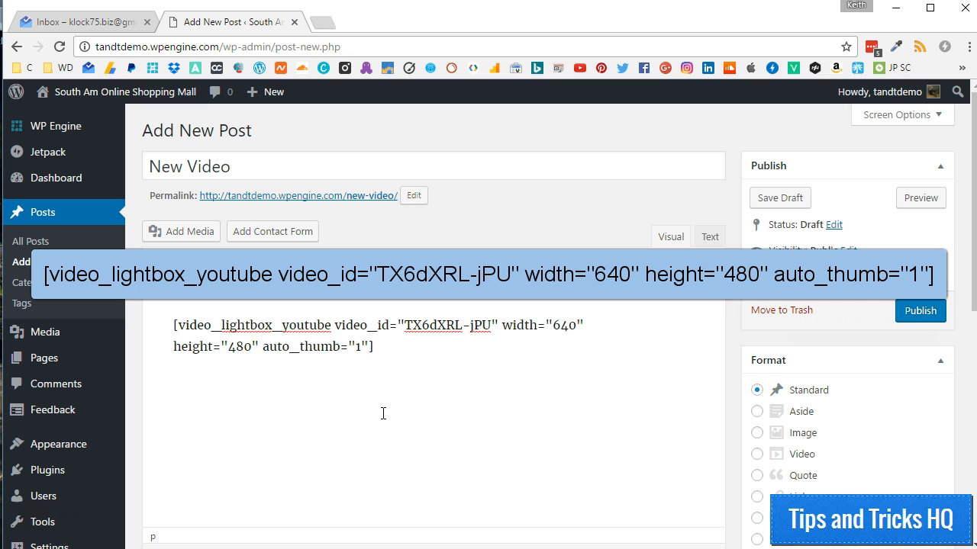
click(372, 344)
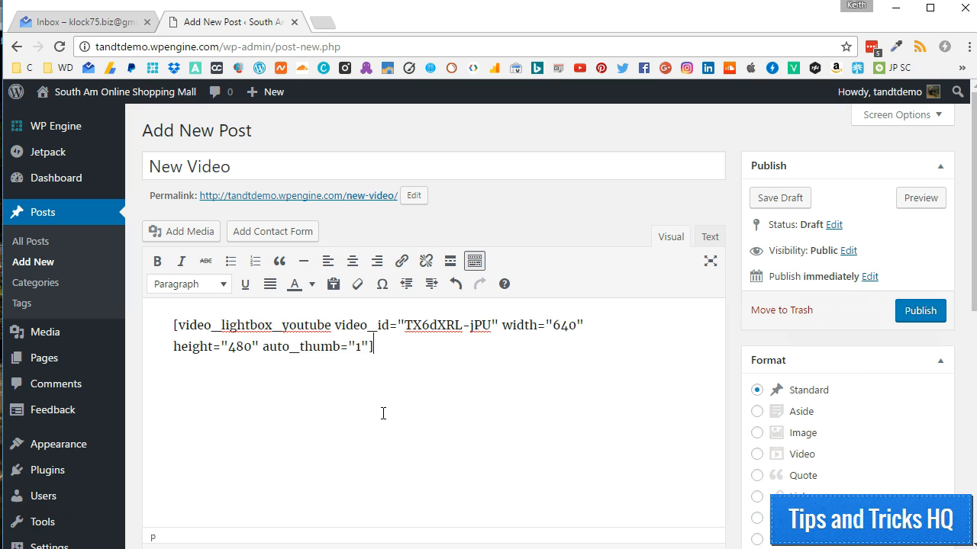
click(778, 199)
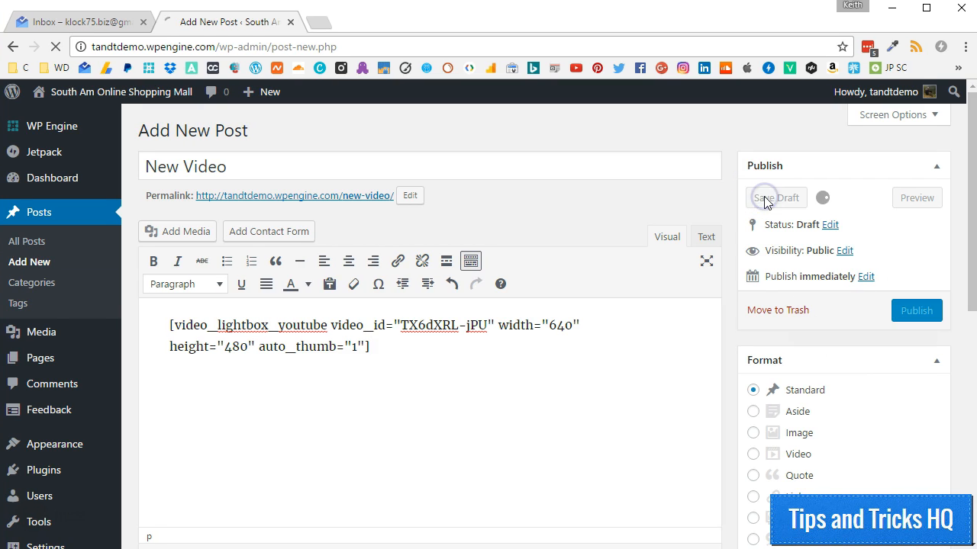